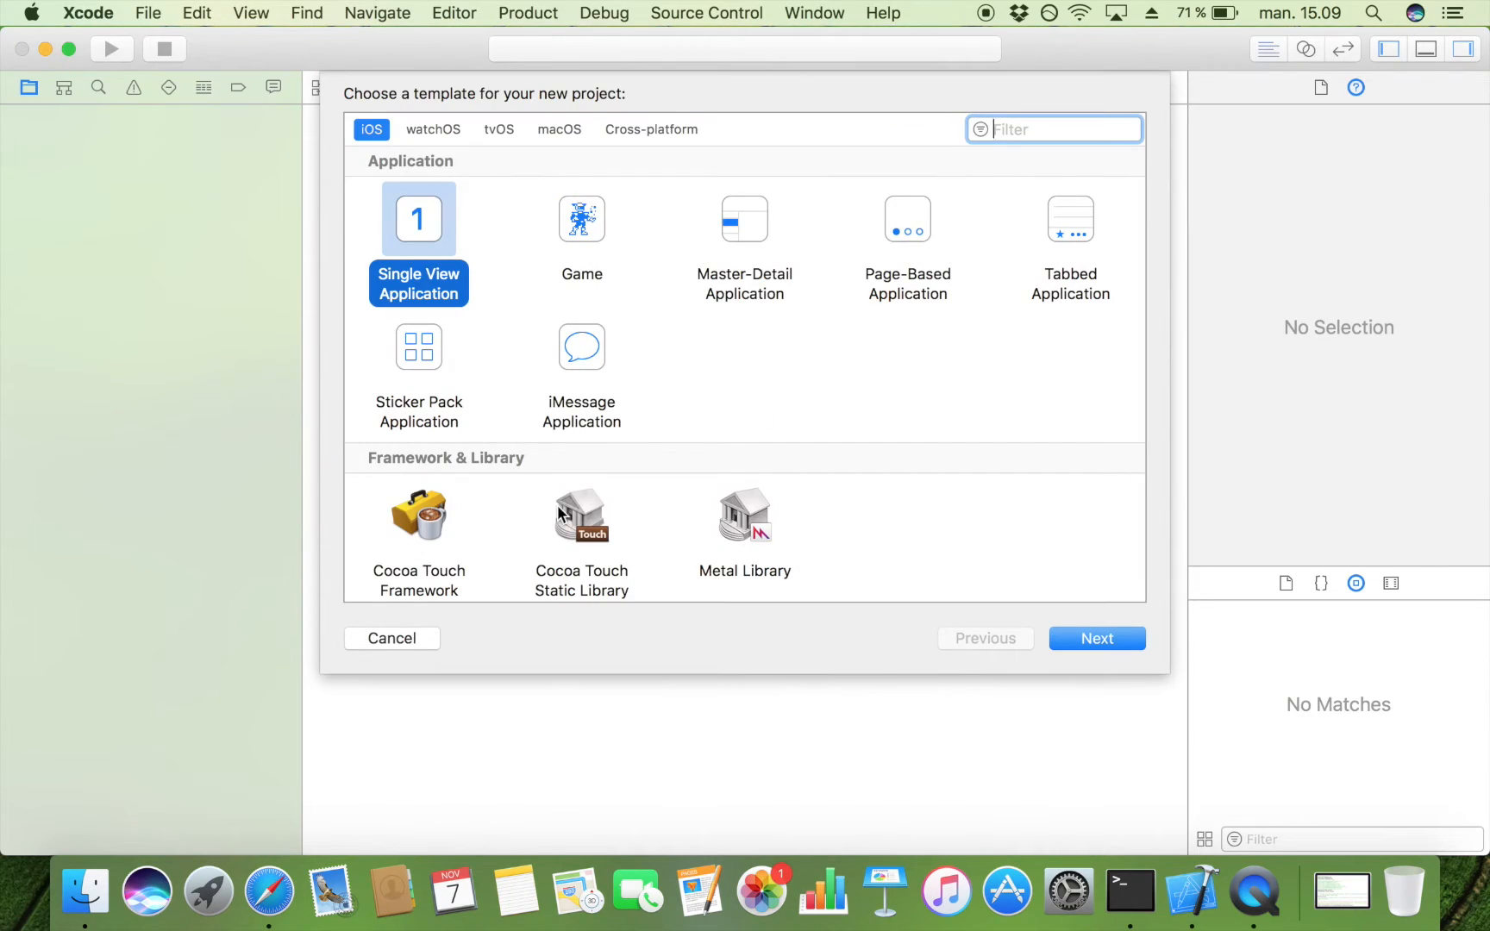
Create a Swift iPhone Single View Application project named imageSaving
left_click(1096, 638)
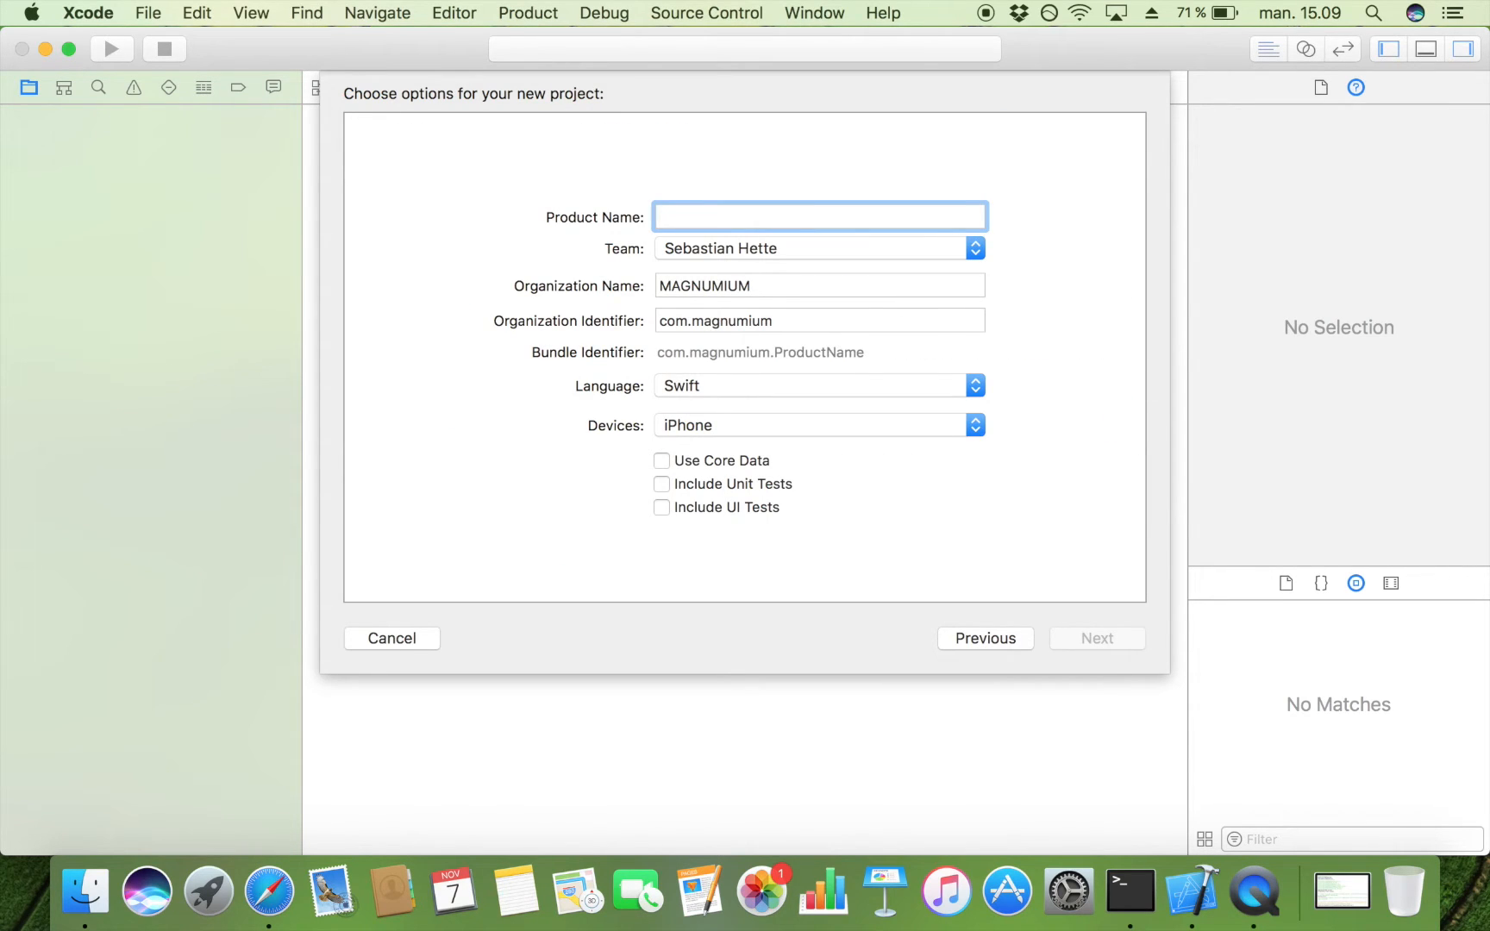
type("imageSaving")
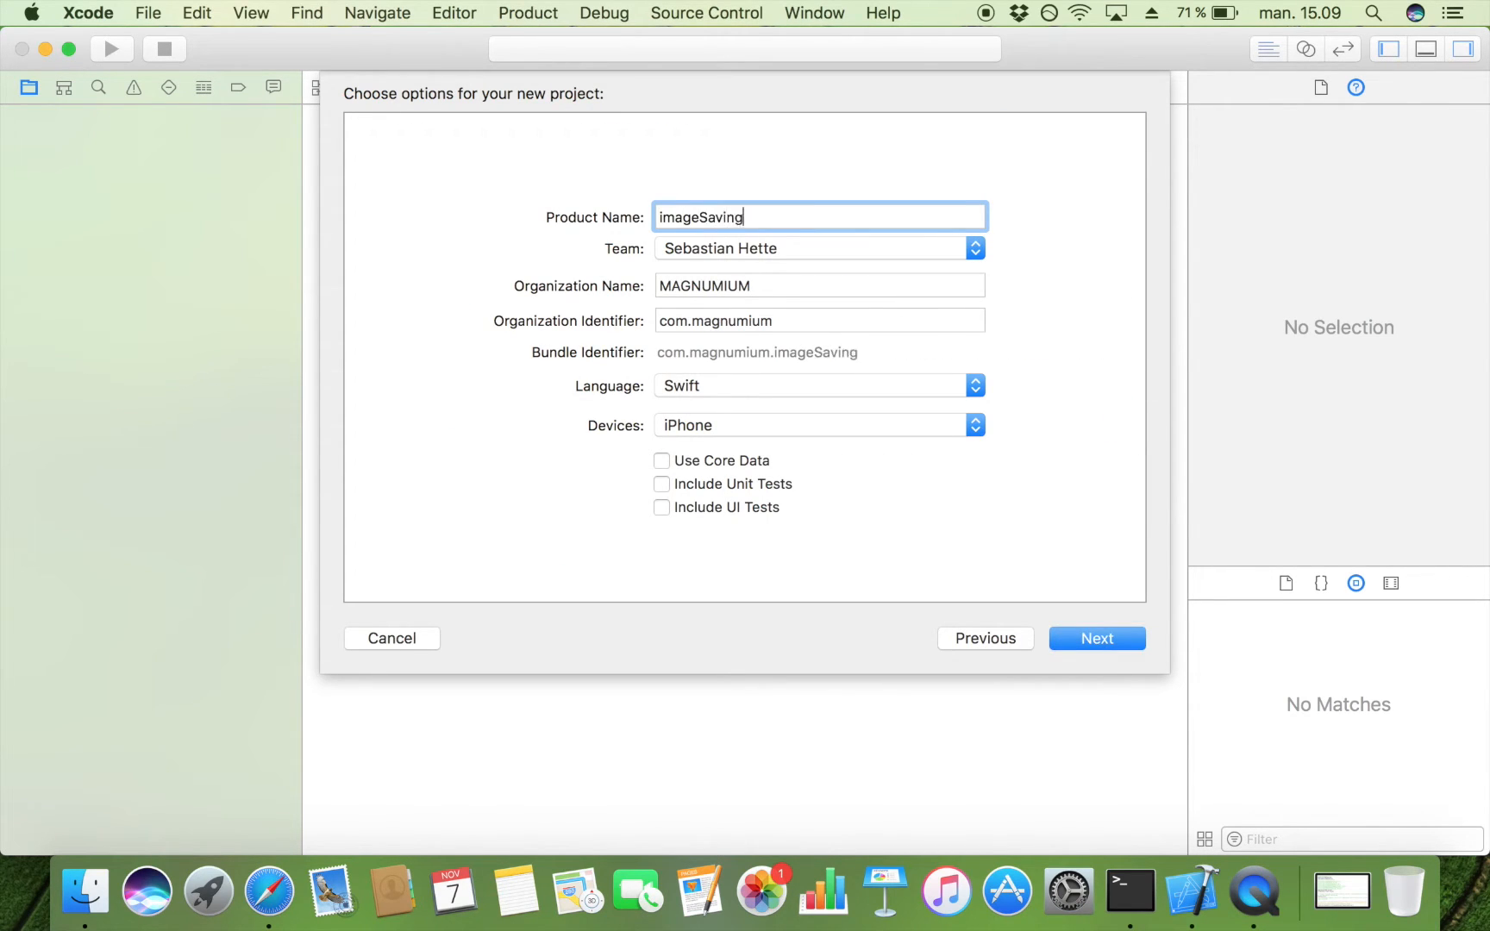
left_click(1096, 637)
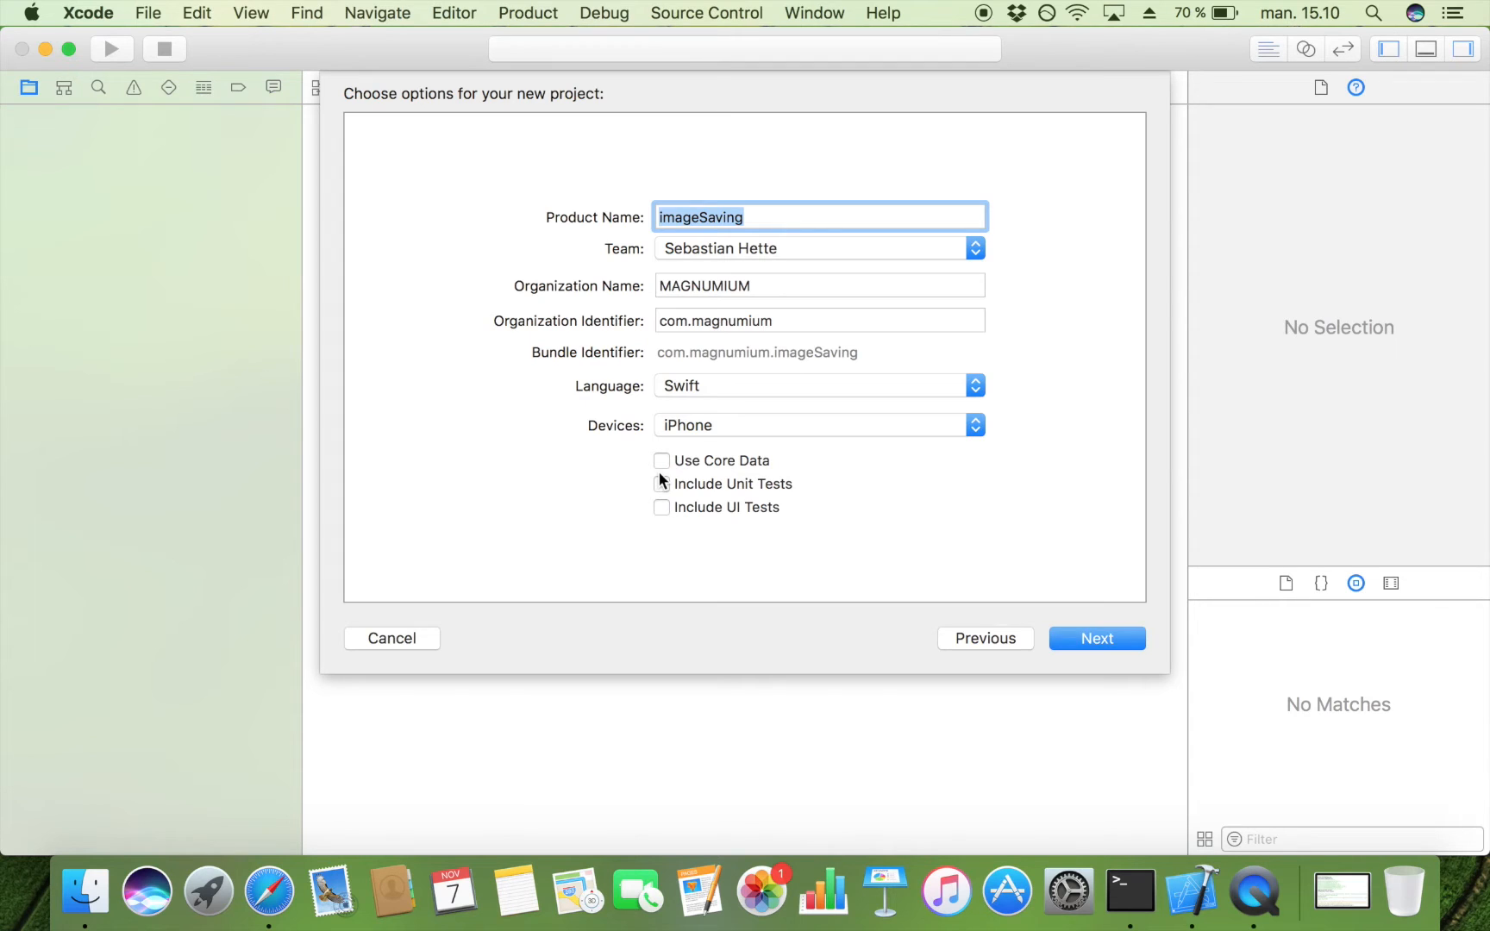
left_click(1095, 637)
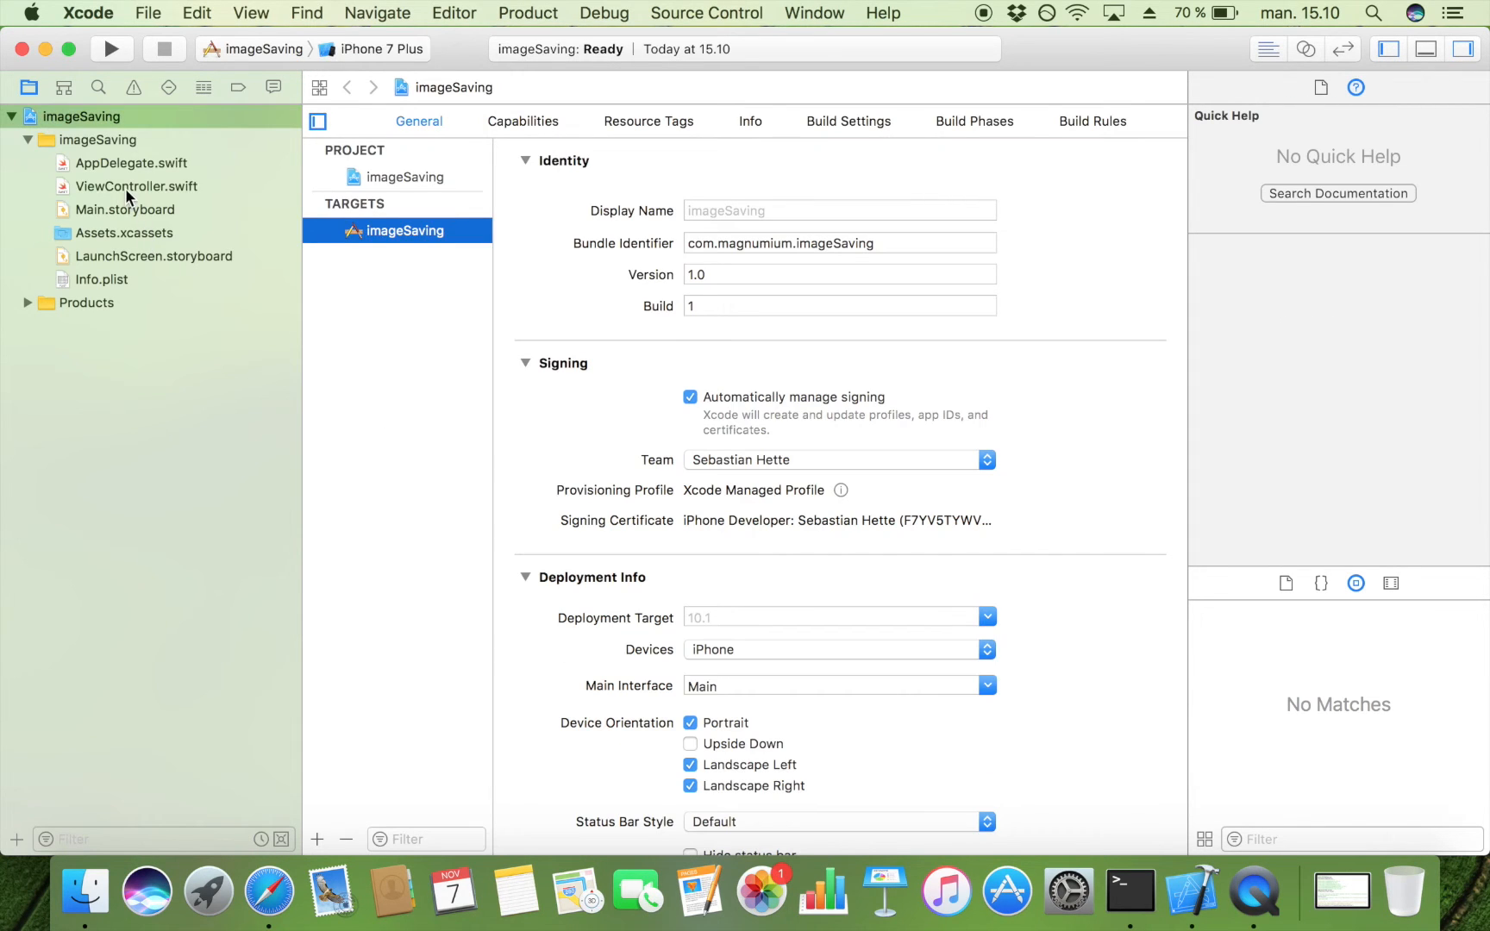
View ViewController.swift briefly, then switch to Main.storyboard
left_click(136, 186)
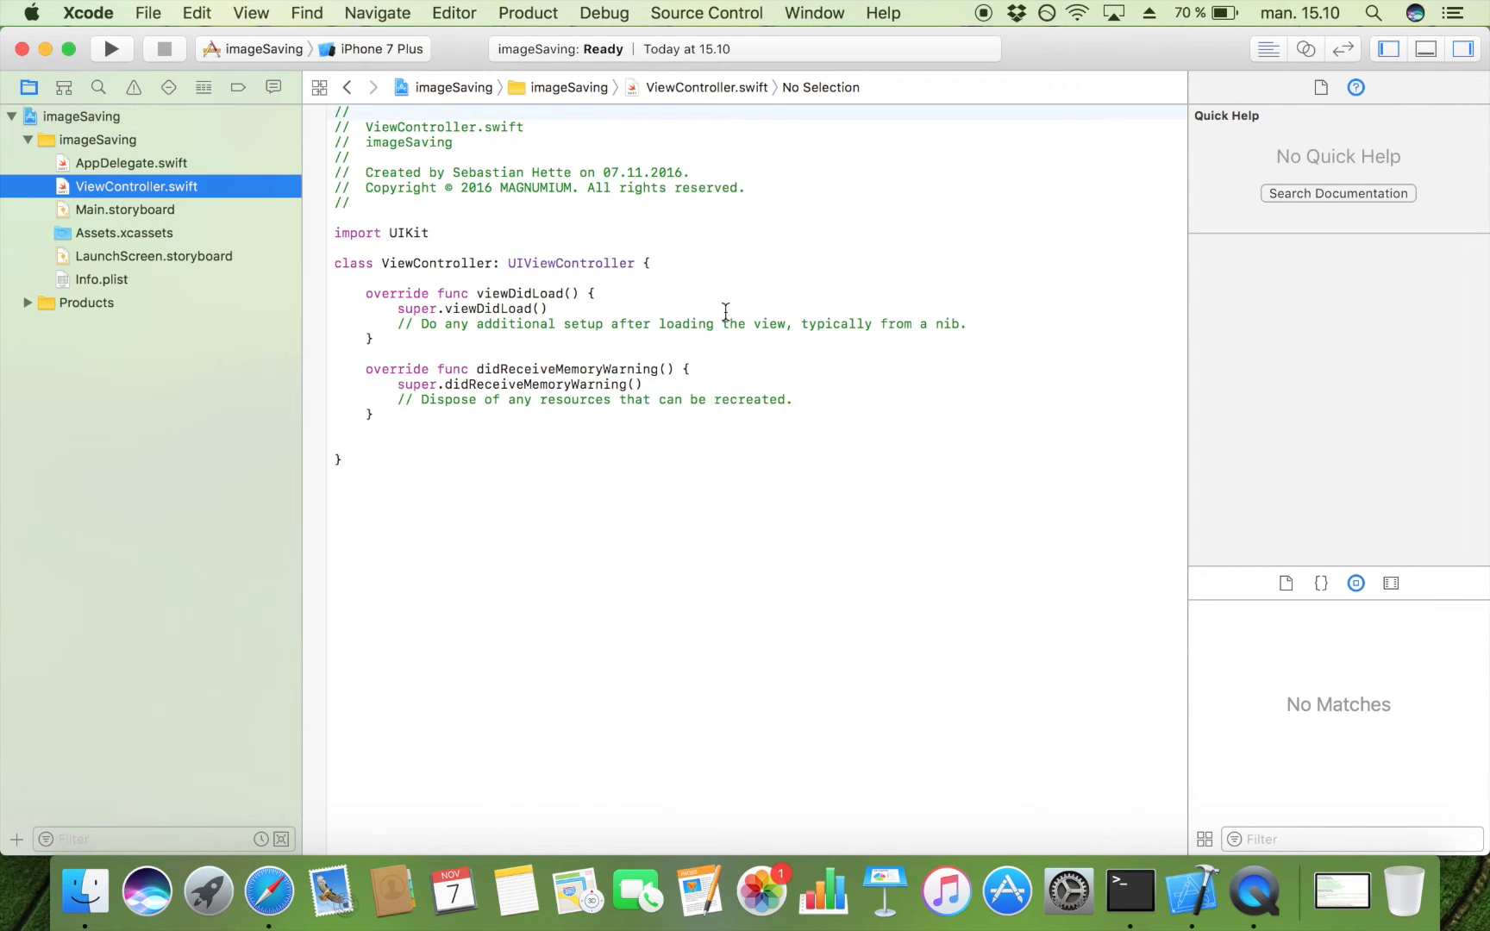
mouse_move(134, 216)
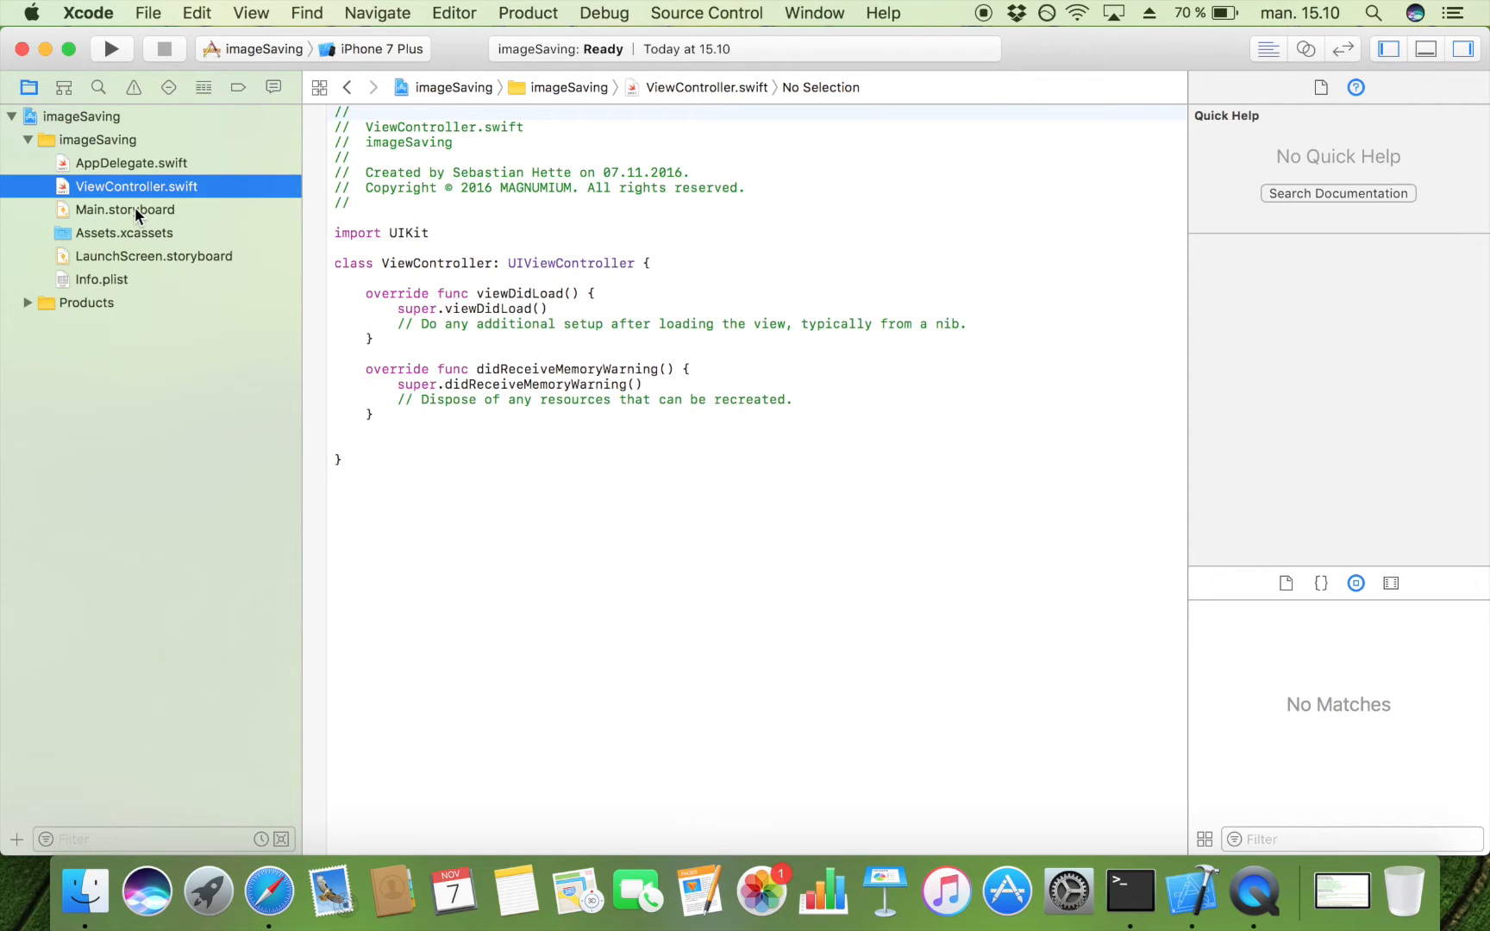
left_click(124, 208)
type("image")
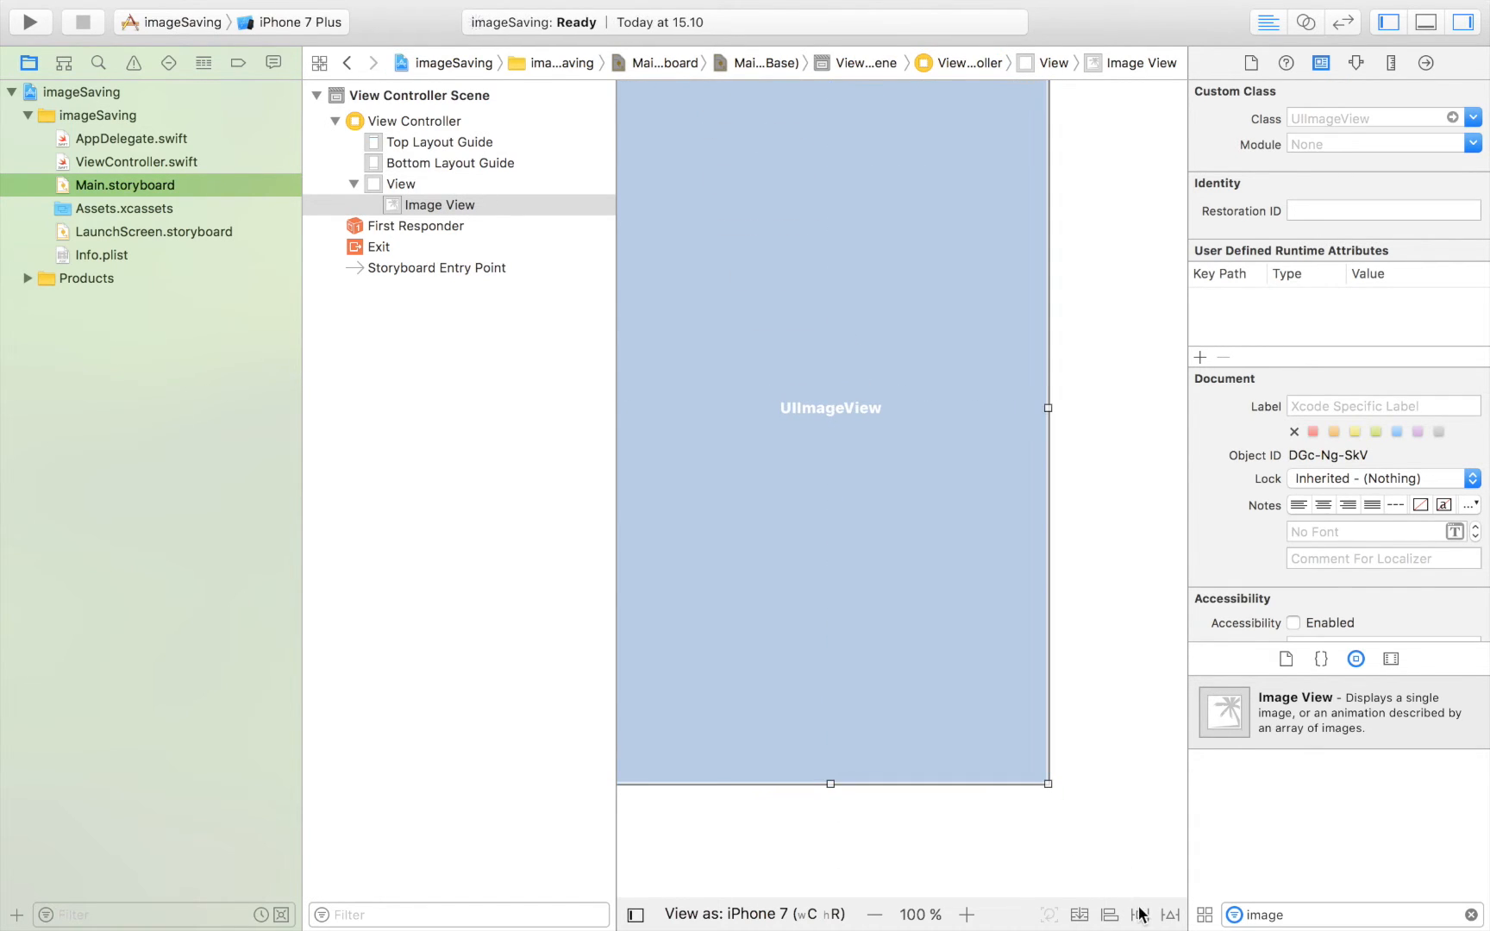
Pin the image view to all screen edges with 0 spacing constraints
left_click(1142, 914)
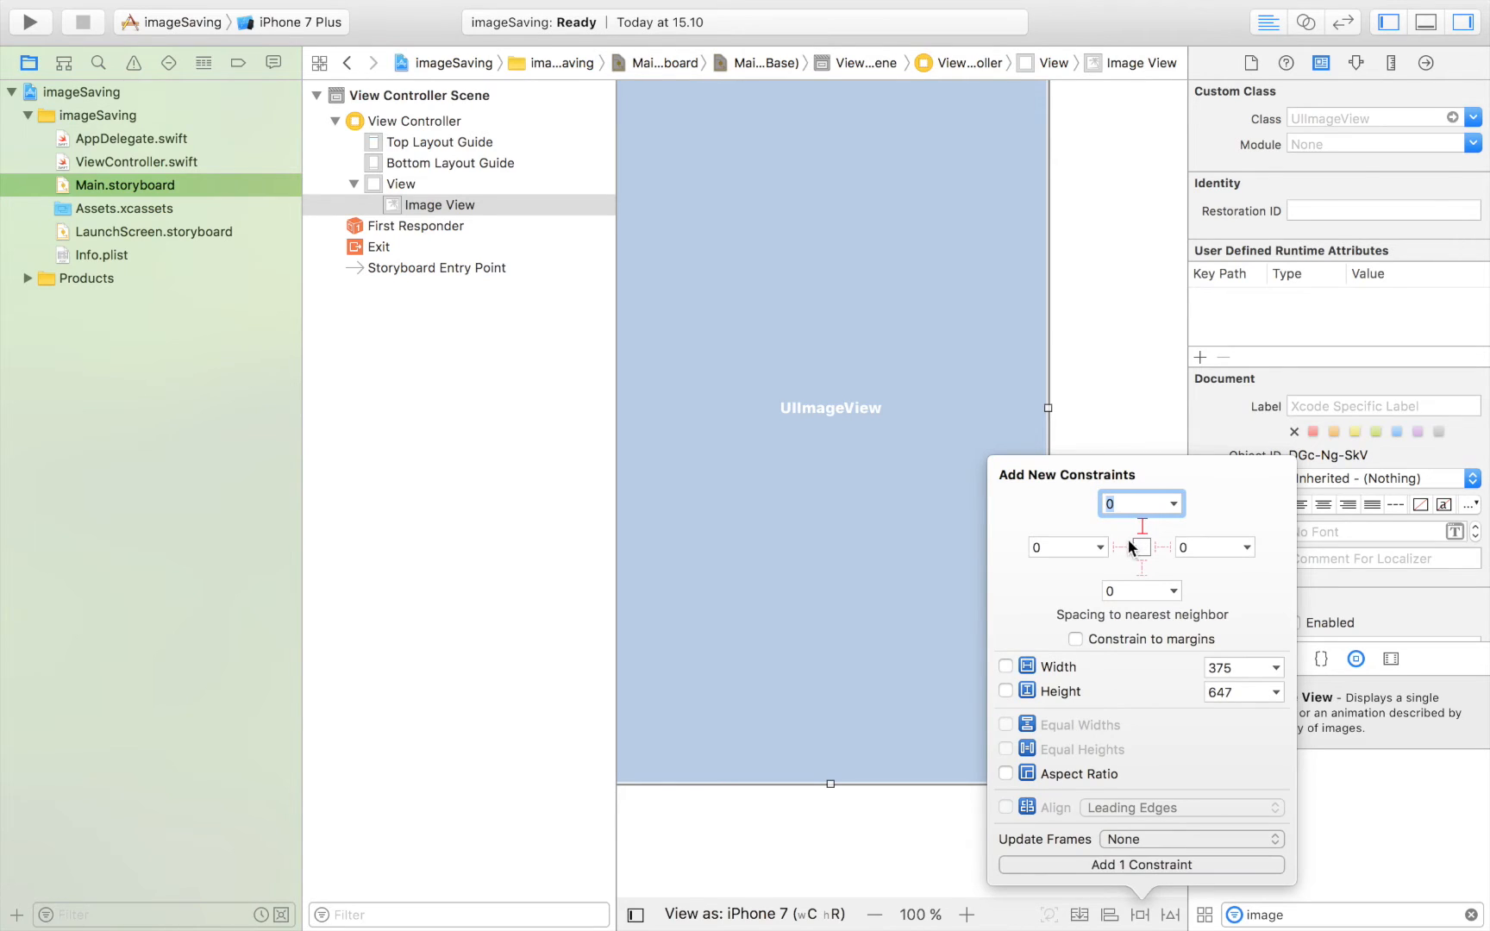
left_click(1141, 546)
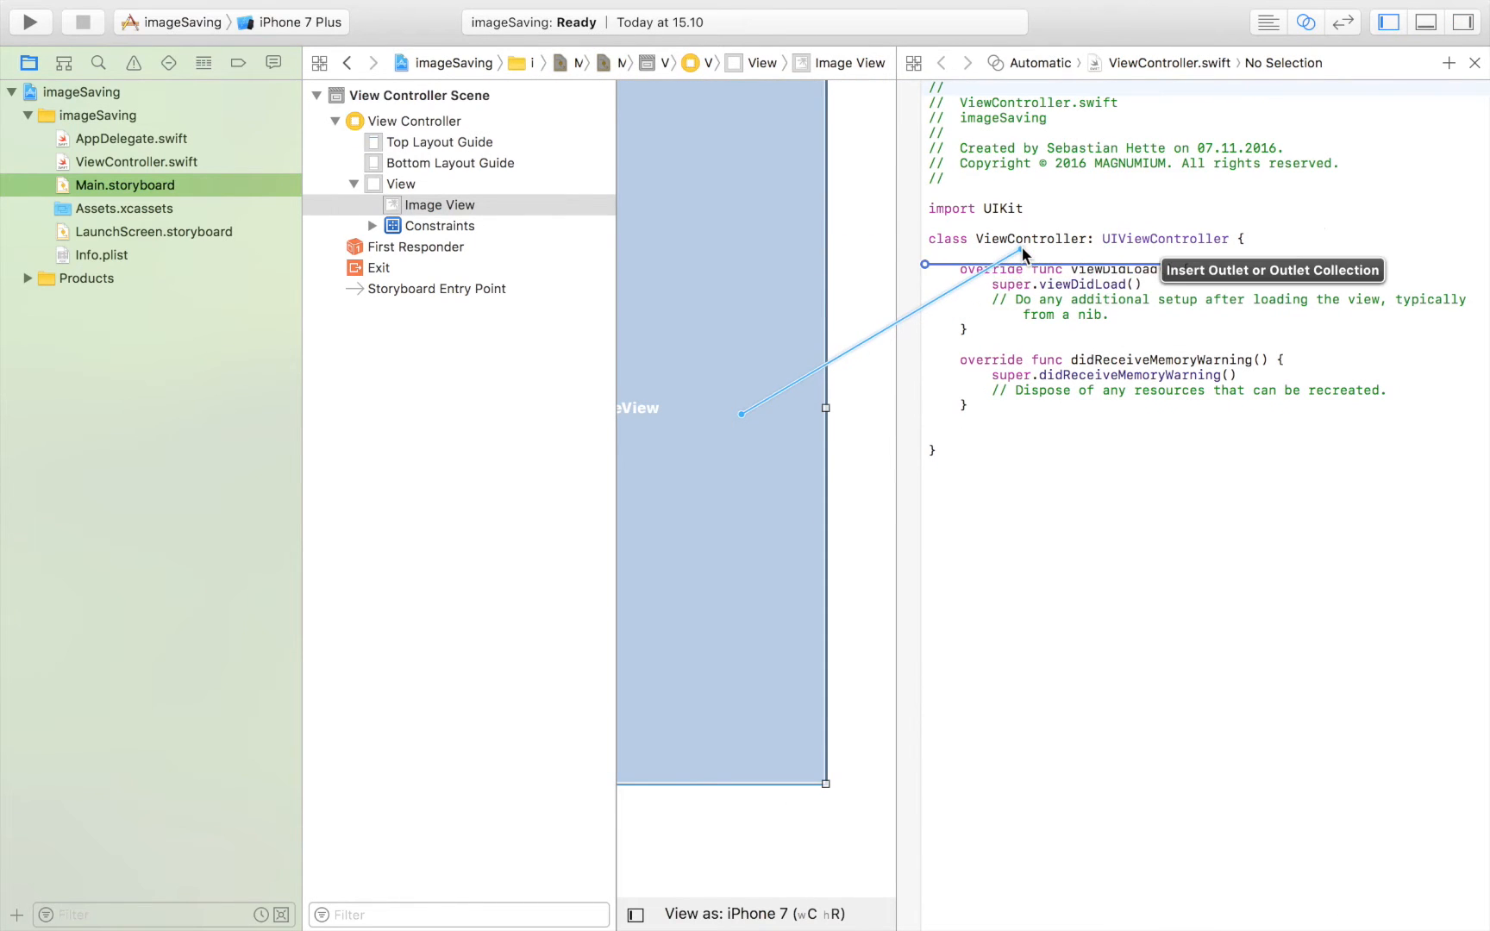
Connect the image view as outlet myImageView, then place the cursor in ViewController.swift
type("myImag")
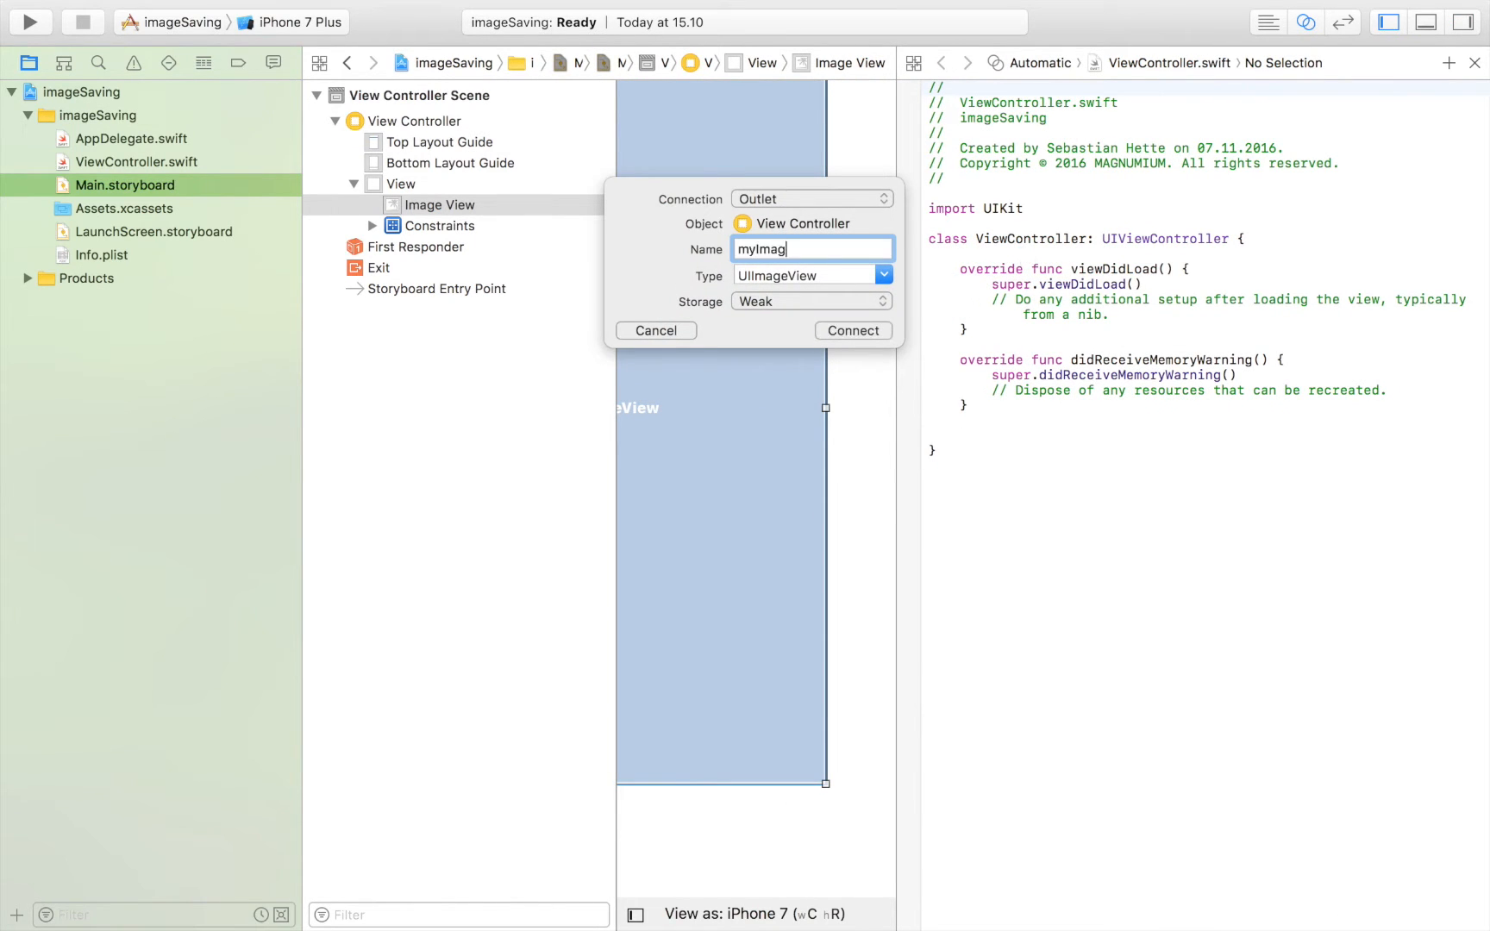
left_click(852, 331)
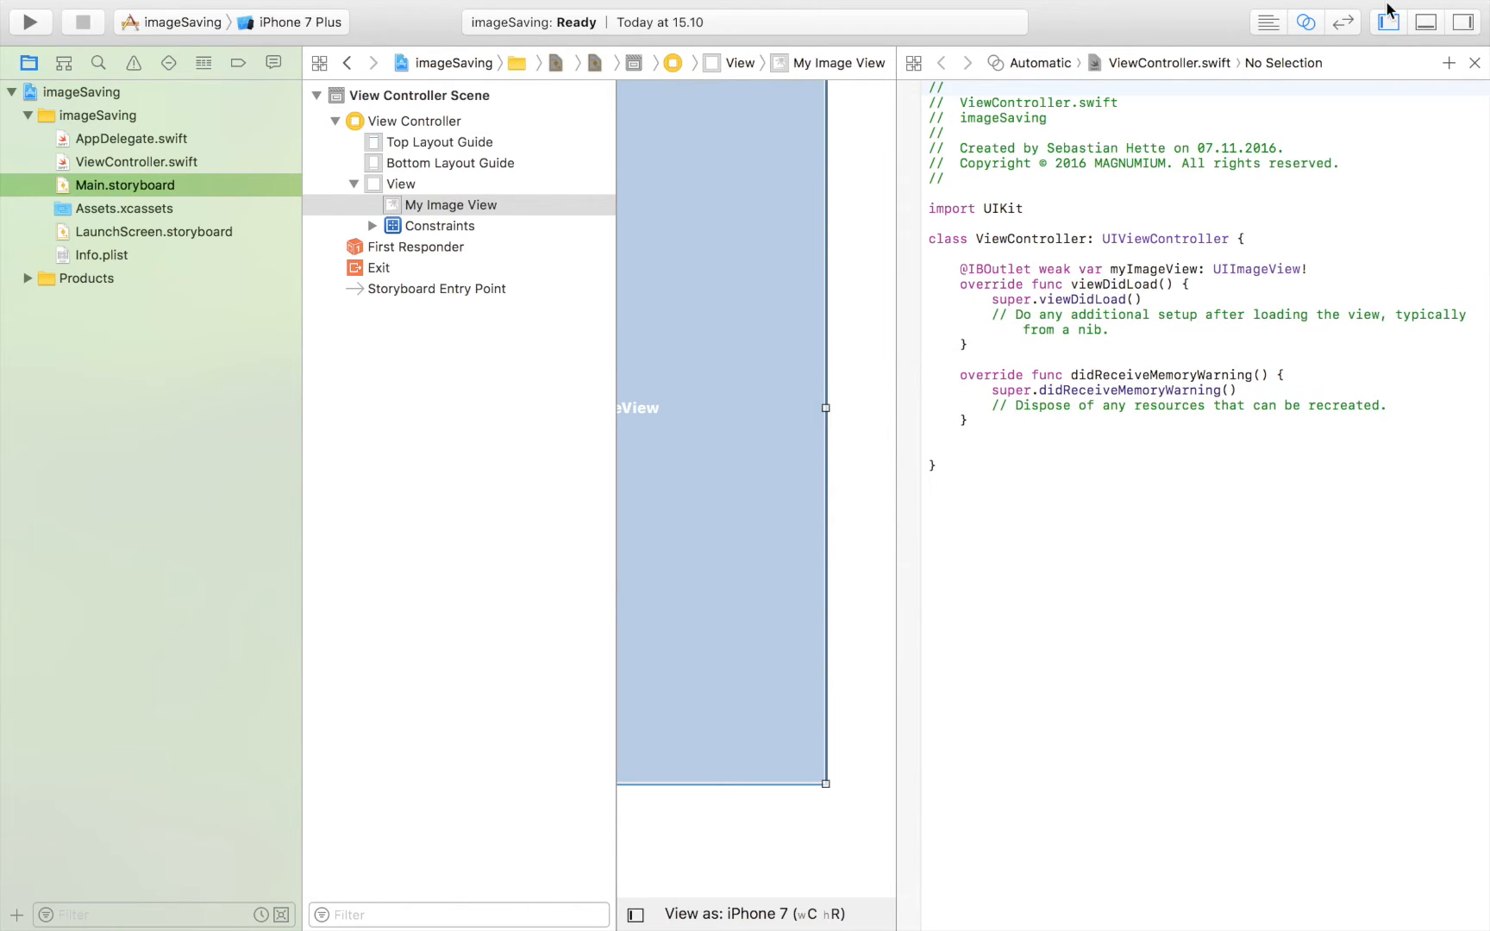
left_click(1386, 21)
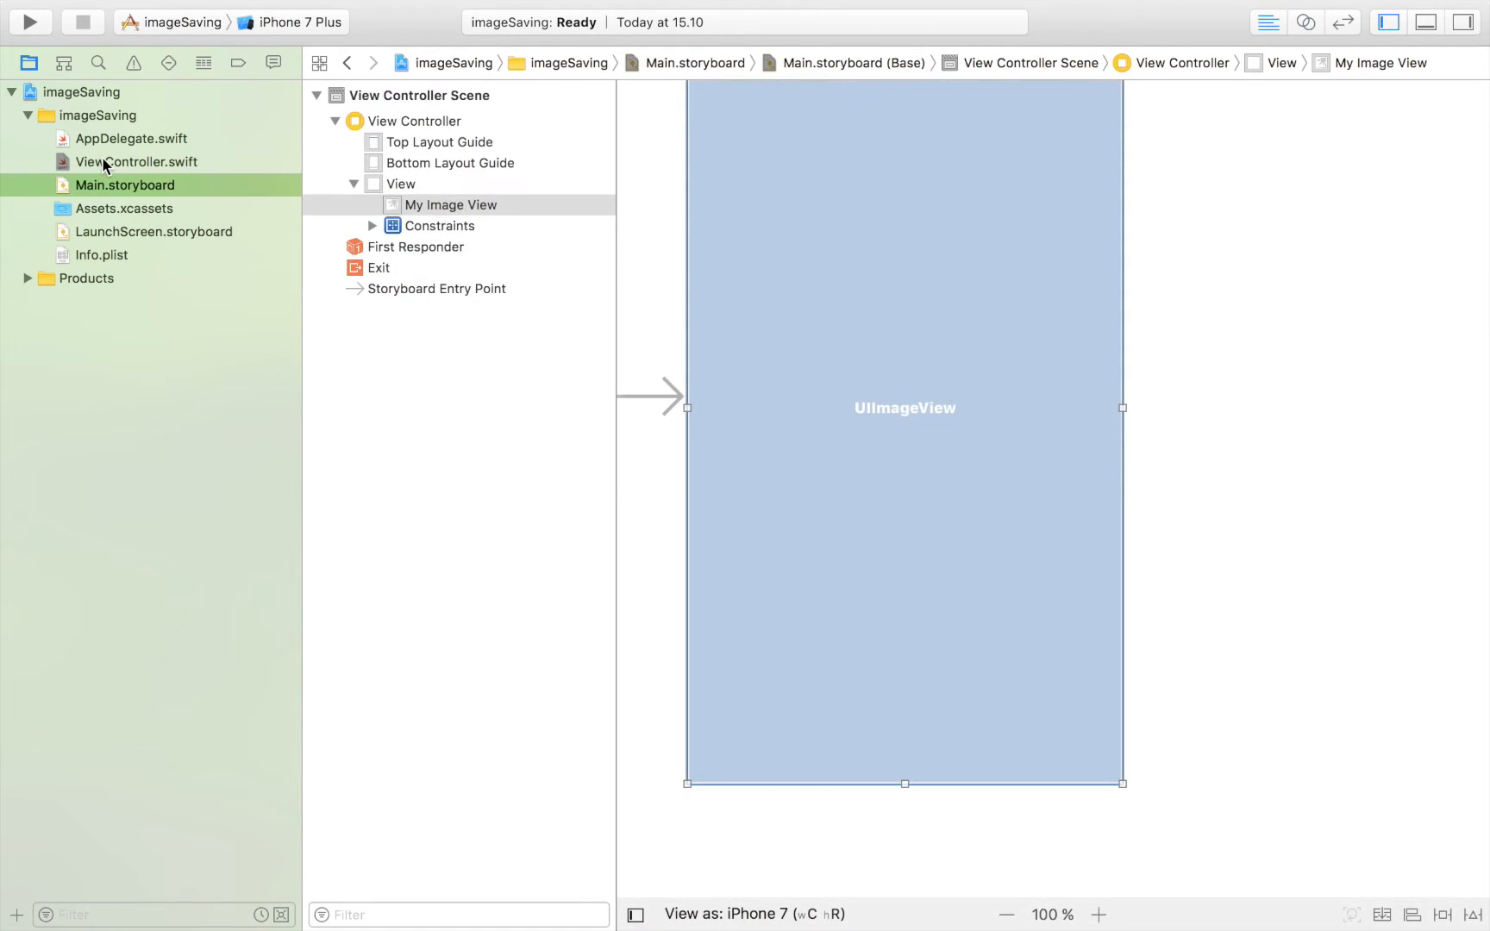
left_click(136, 161)
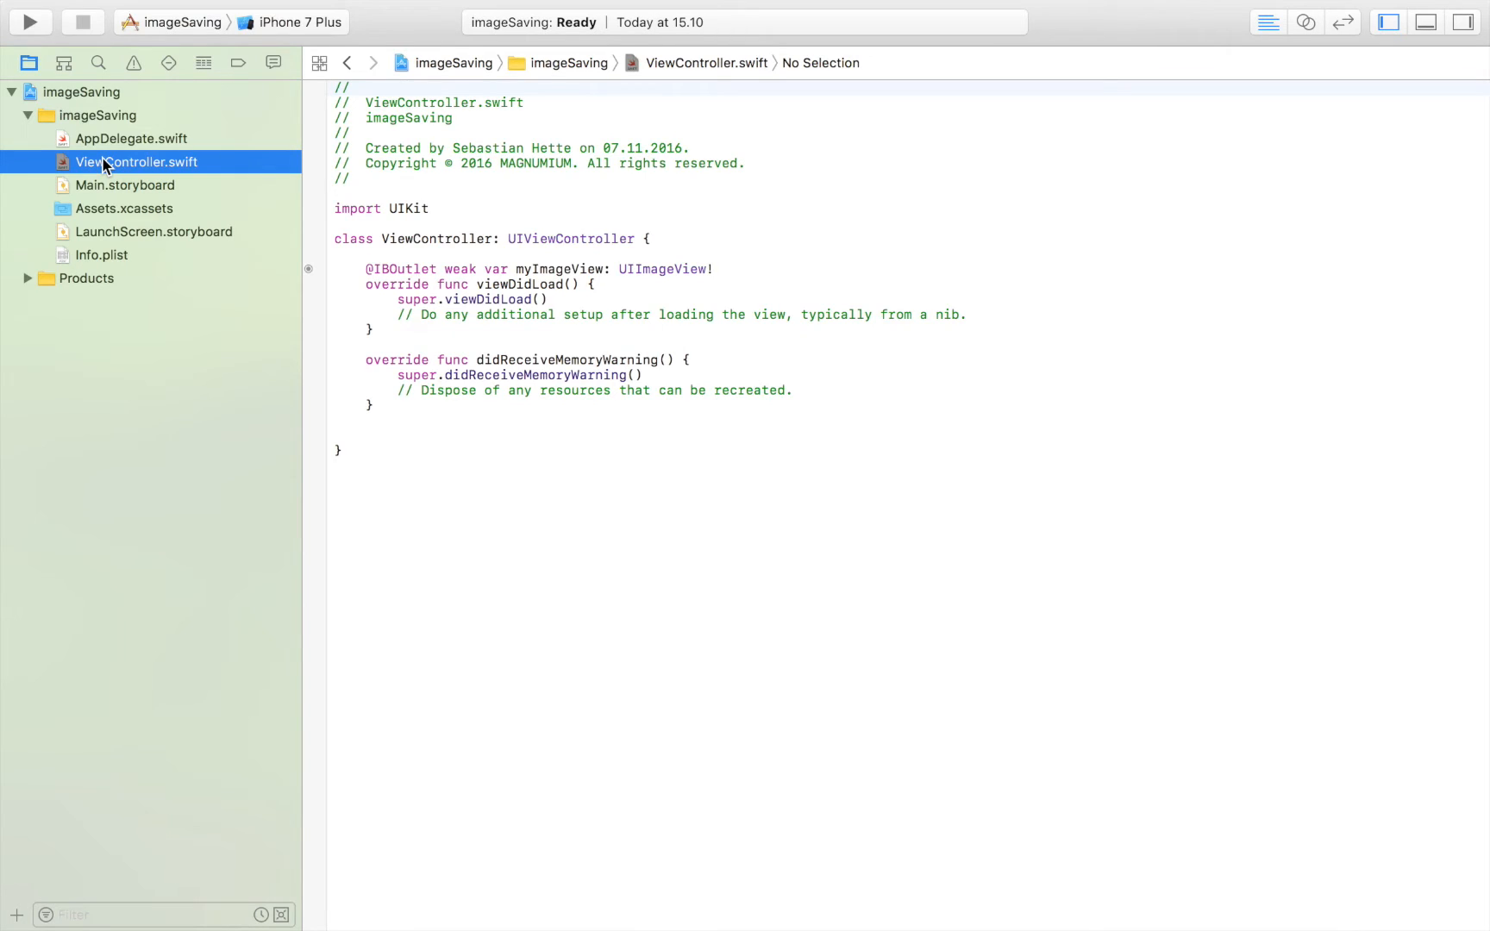
left_click(365, 285)
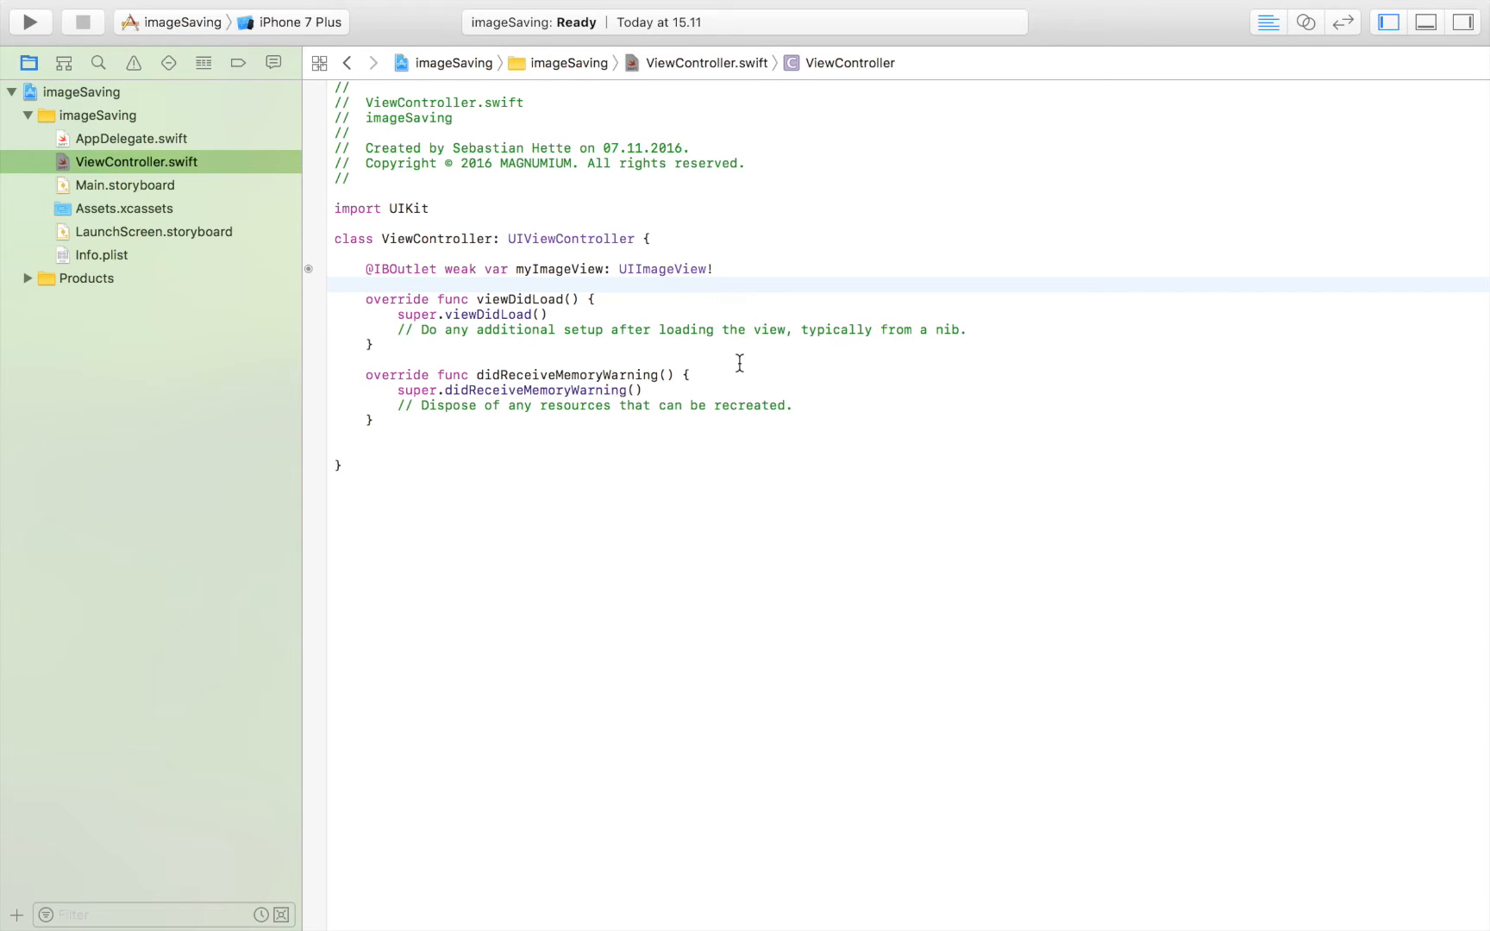
left_click(367, 283)
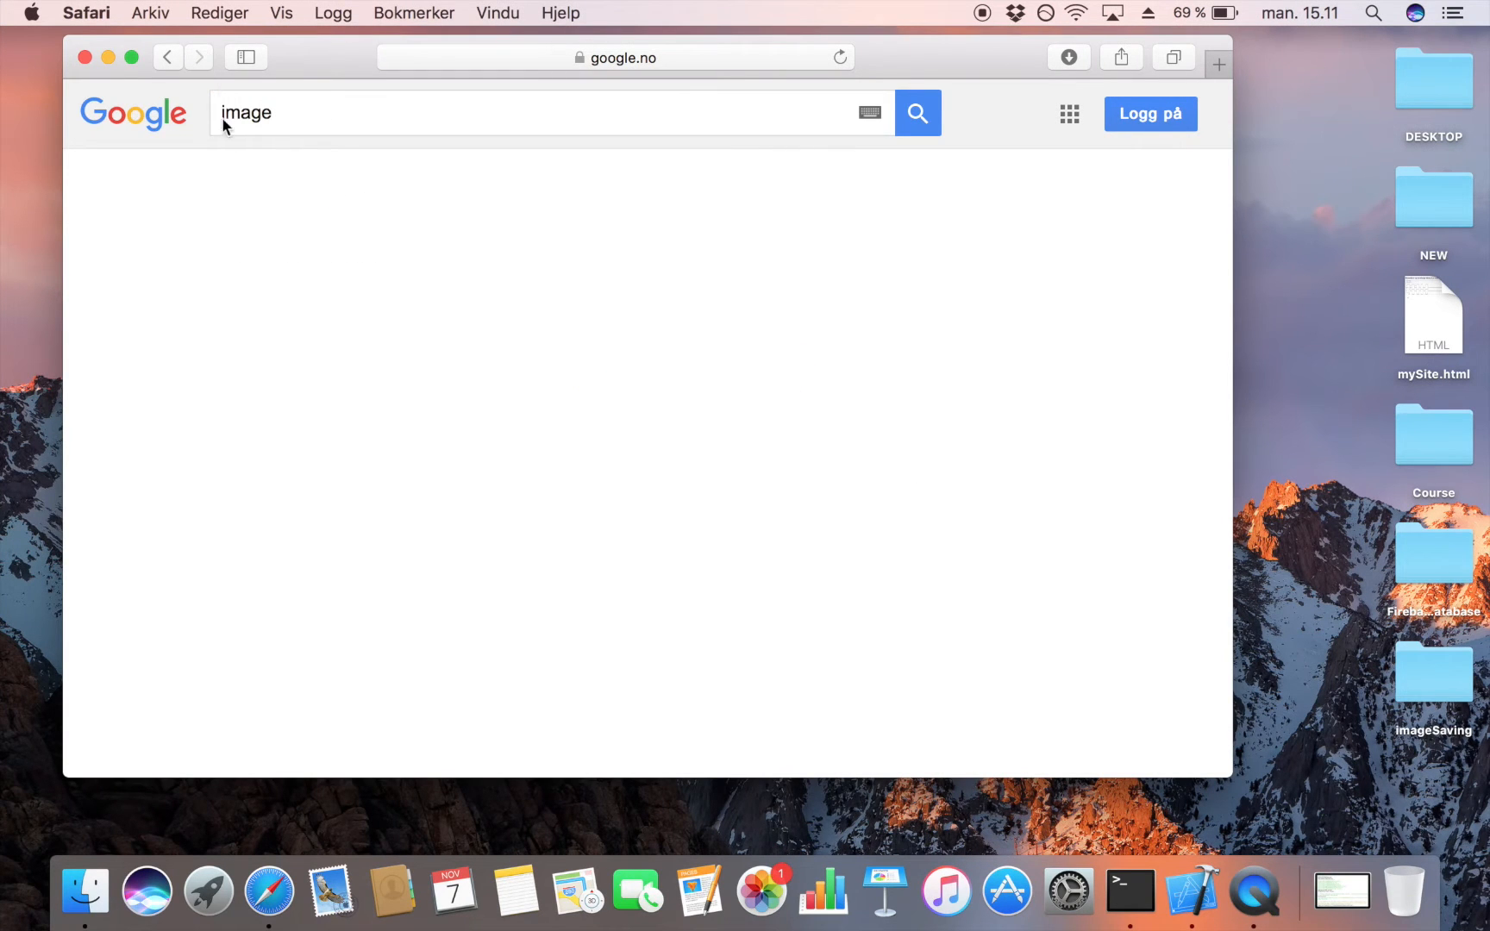
Switch the Google 'image' search to image results and open the white puppy picture
left_click(915, 112)
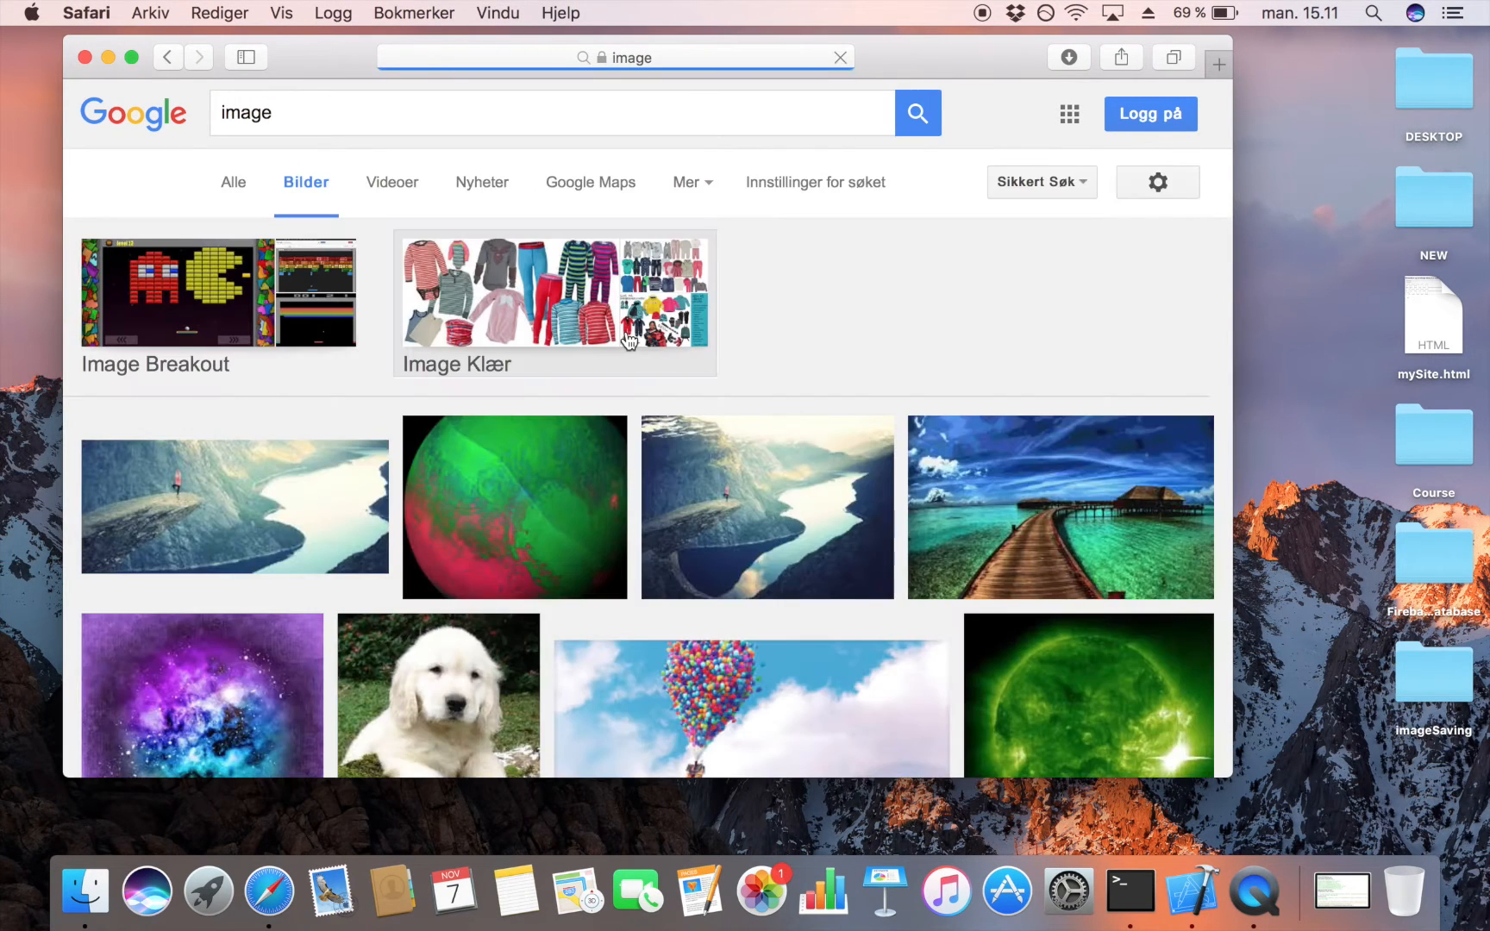
scroll("down", 3)
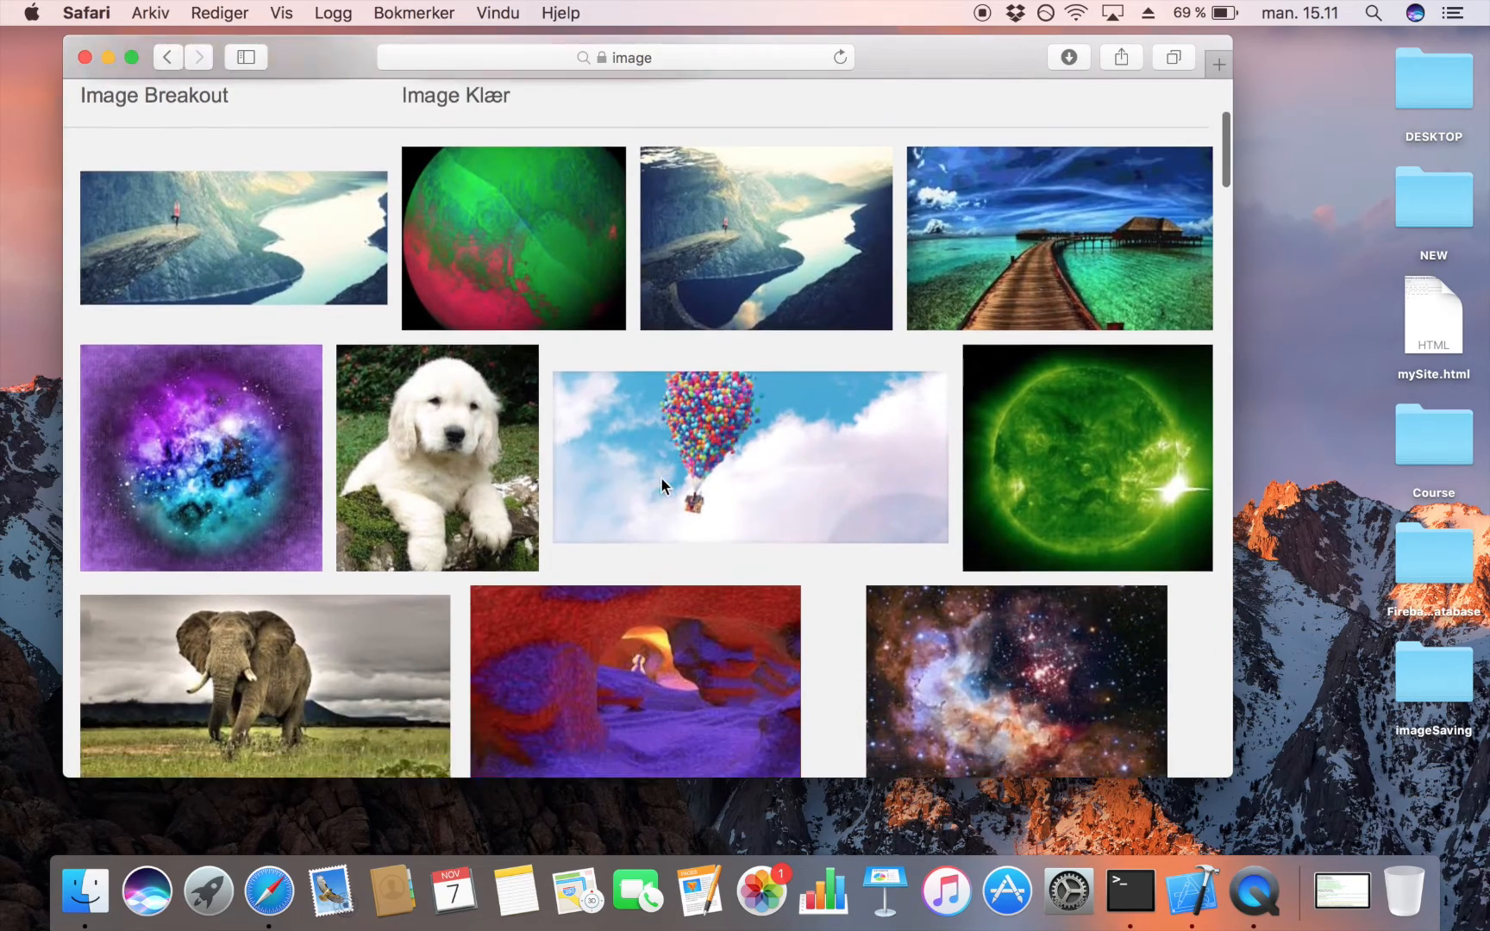
left_click(436, 458)
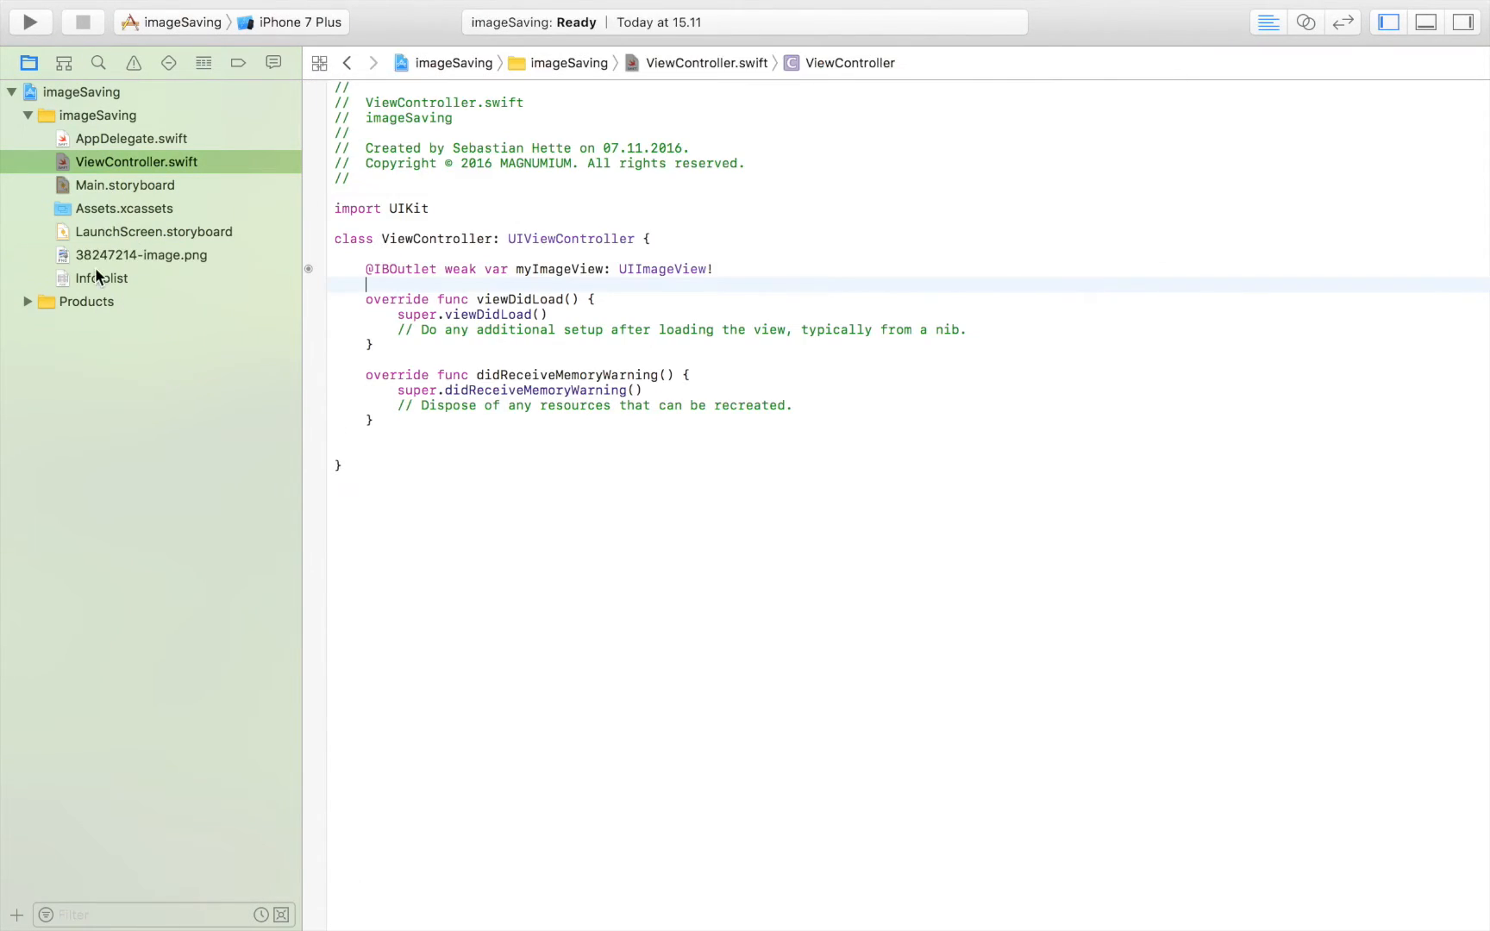
Rename the downloaded puppy image to dog.png and reopen ViewController.swift
left_click(141, 255)
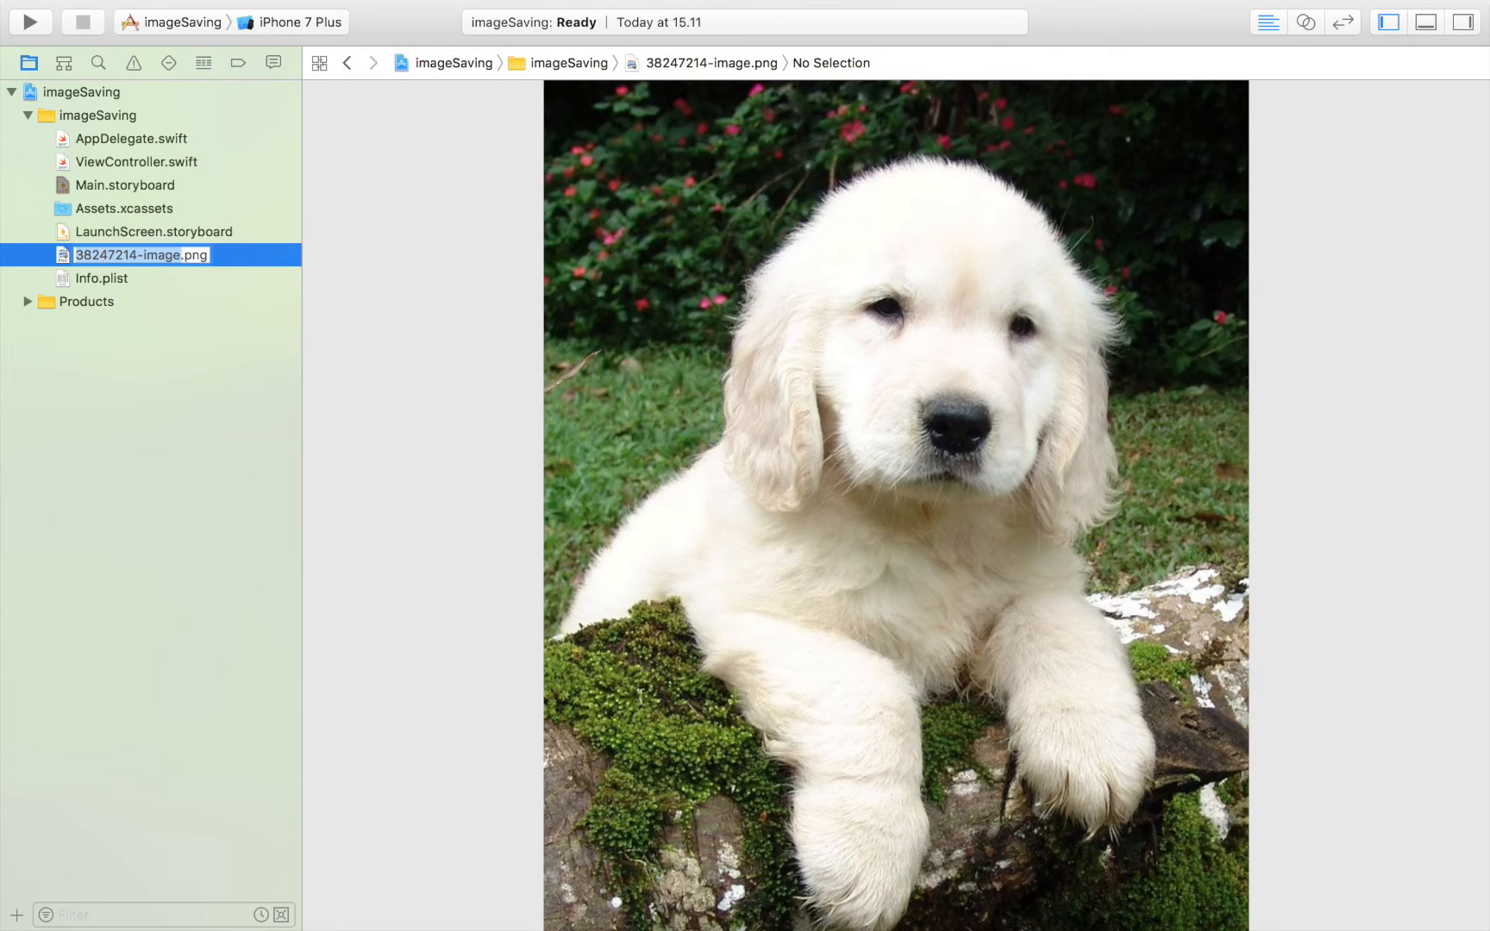
type("dog.png")
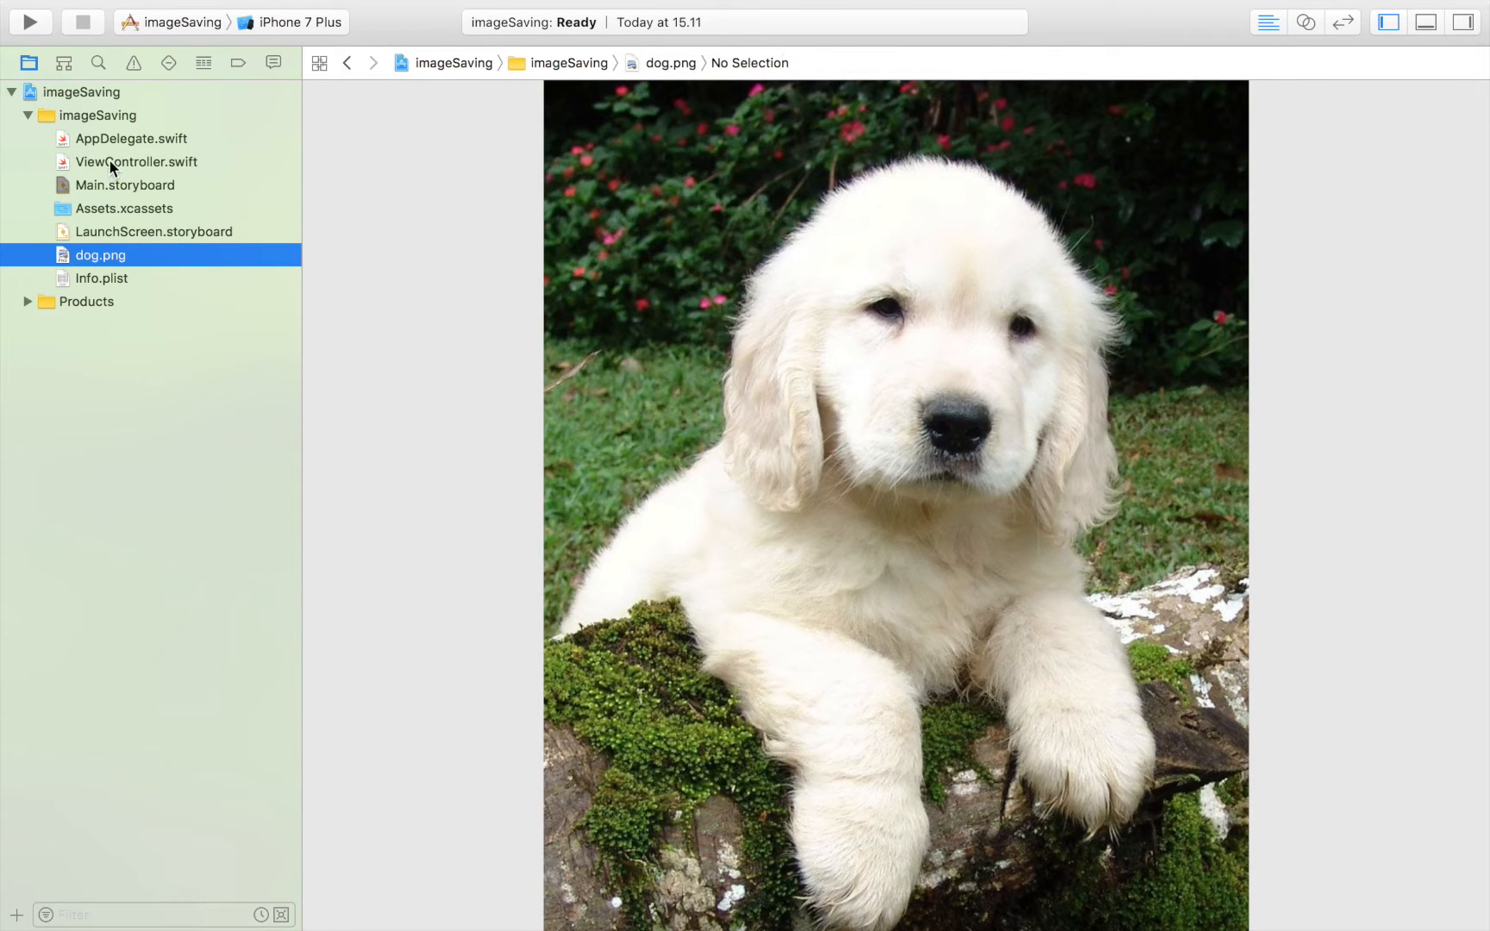
left_click(137, 161)
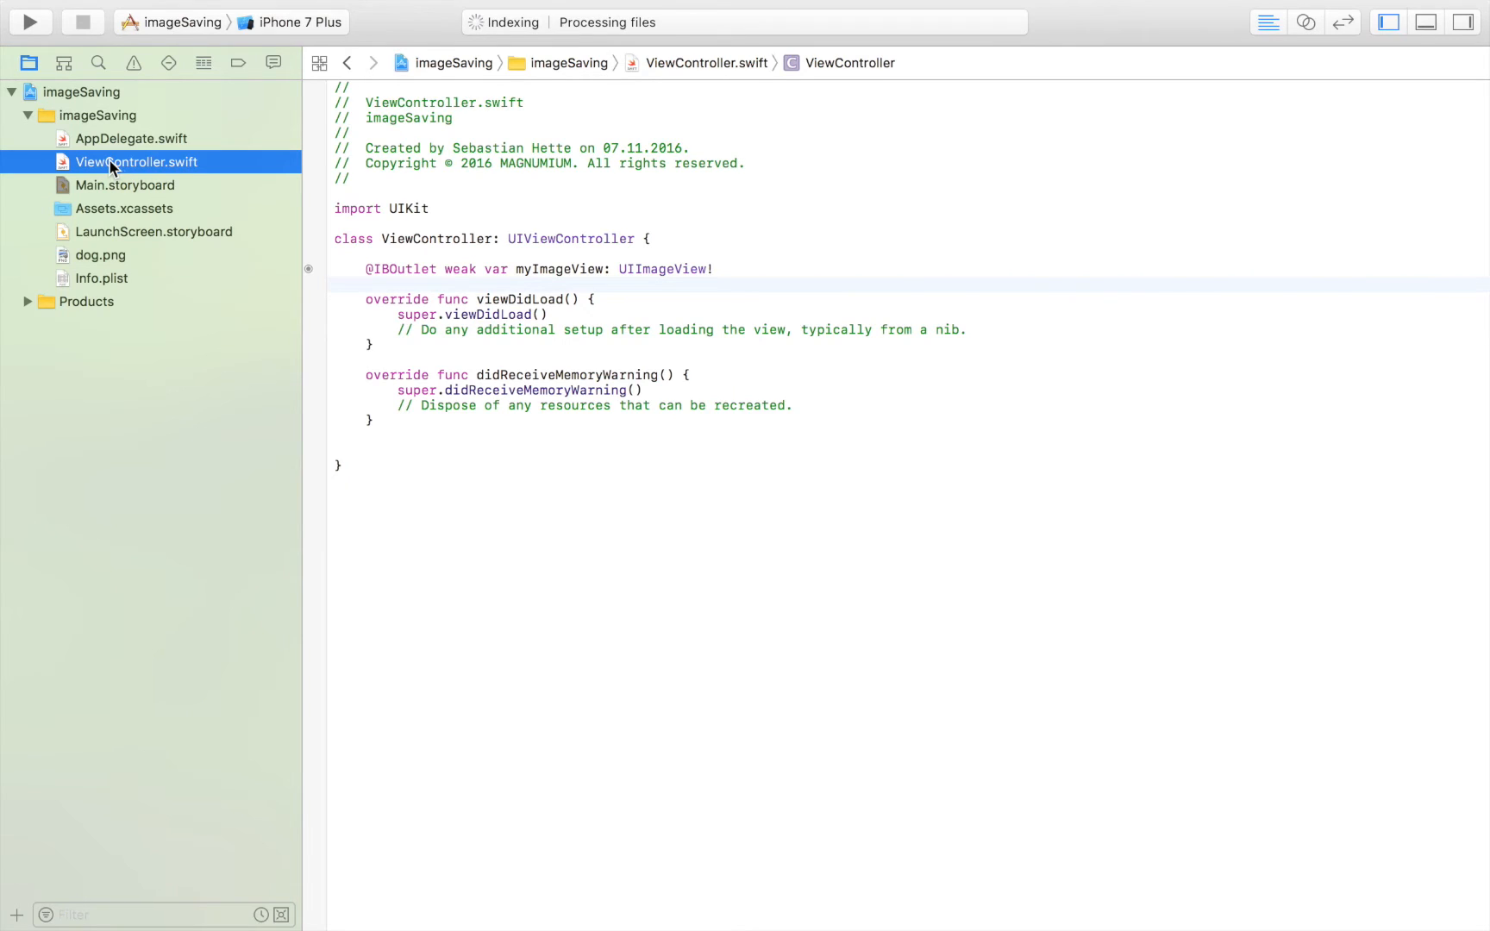
In viewDidLoad, write let image = UIImage(named: "dog.png")
left_click(399, 346)
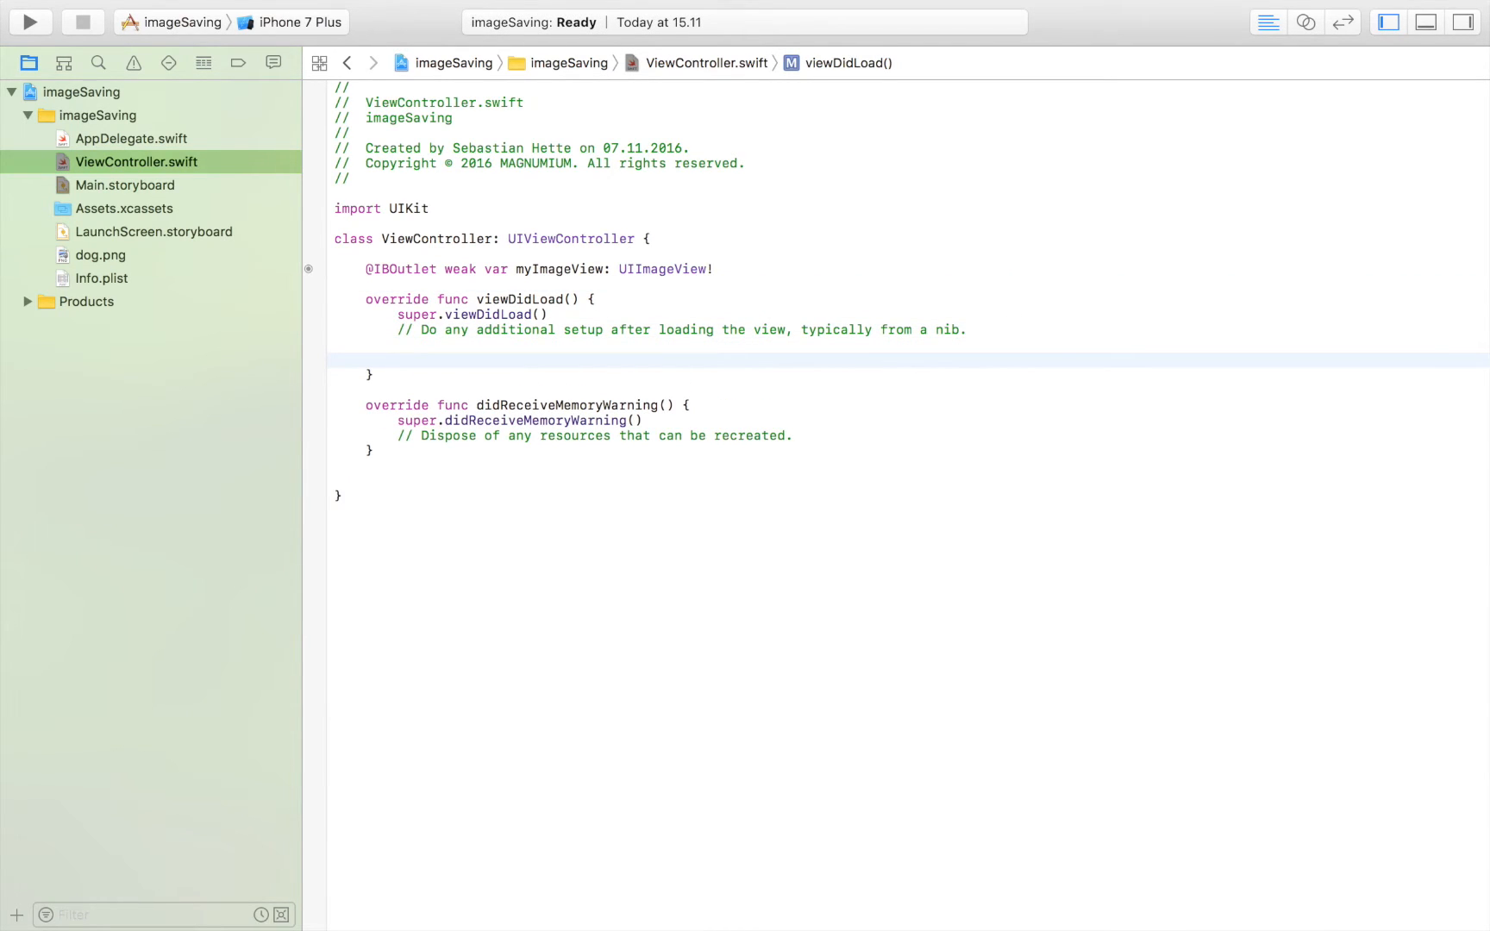
left_click(29, 22)
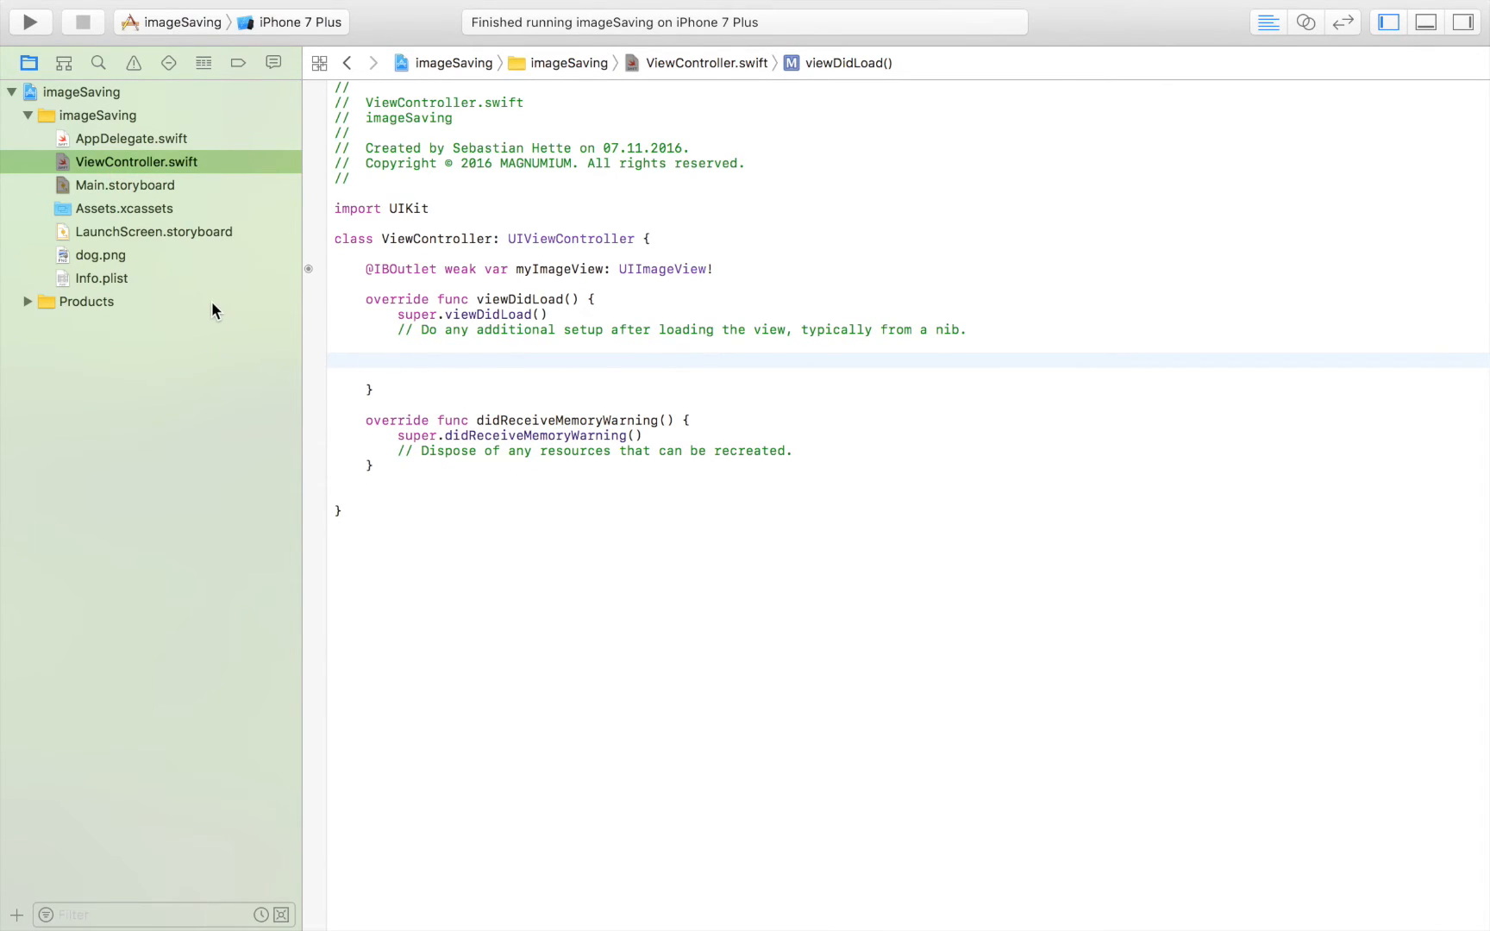
left_click(399, 360)
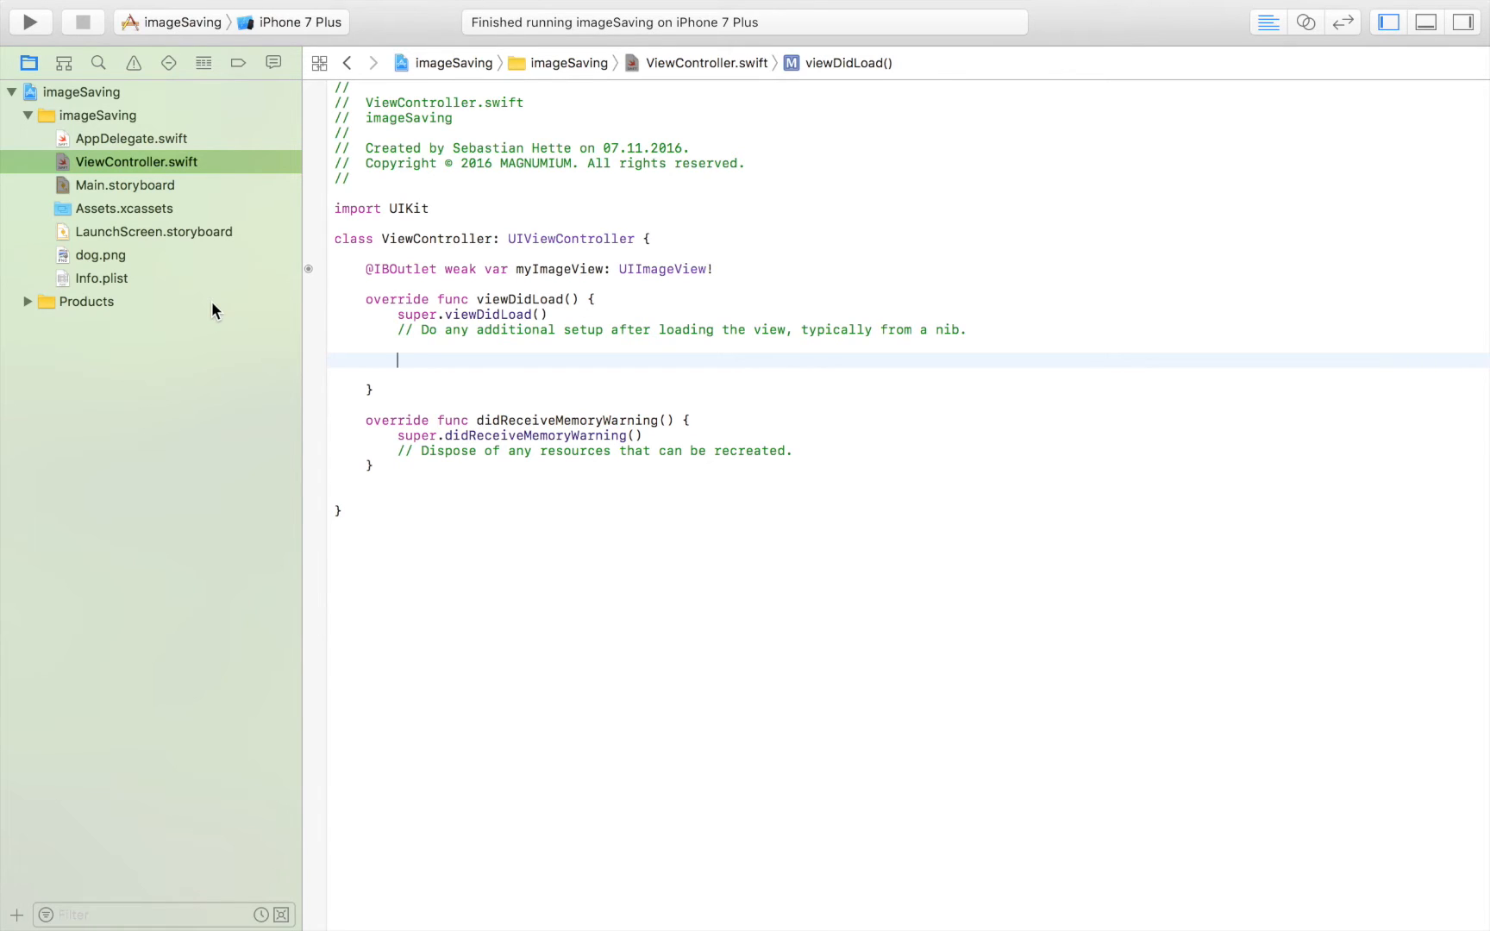
type("let image")
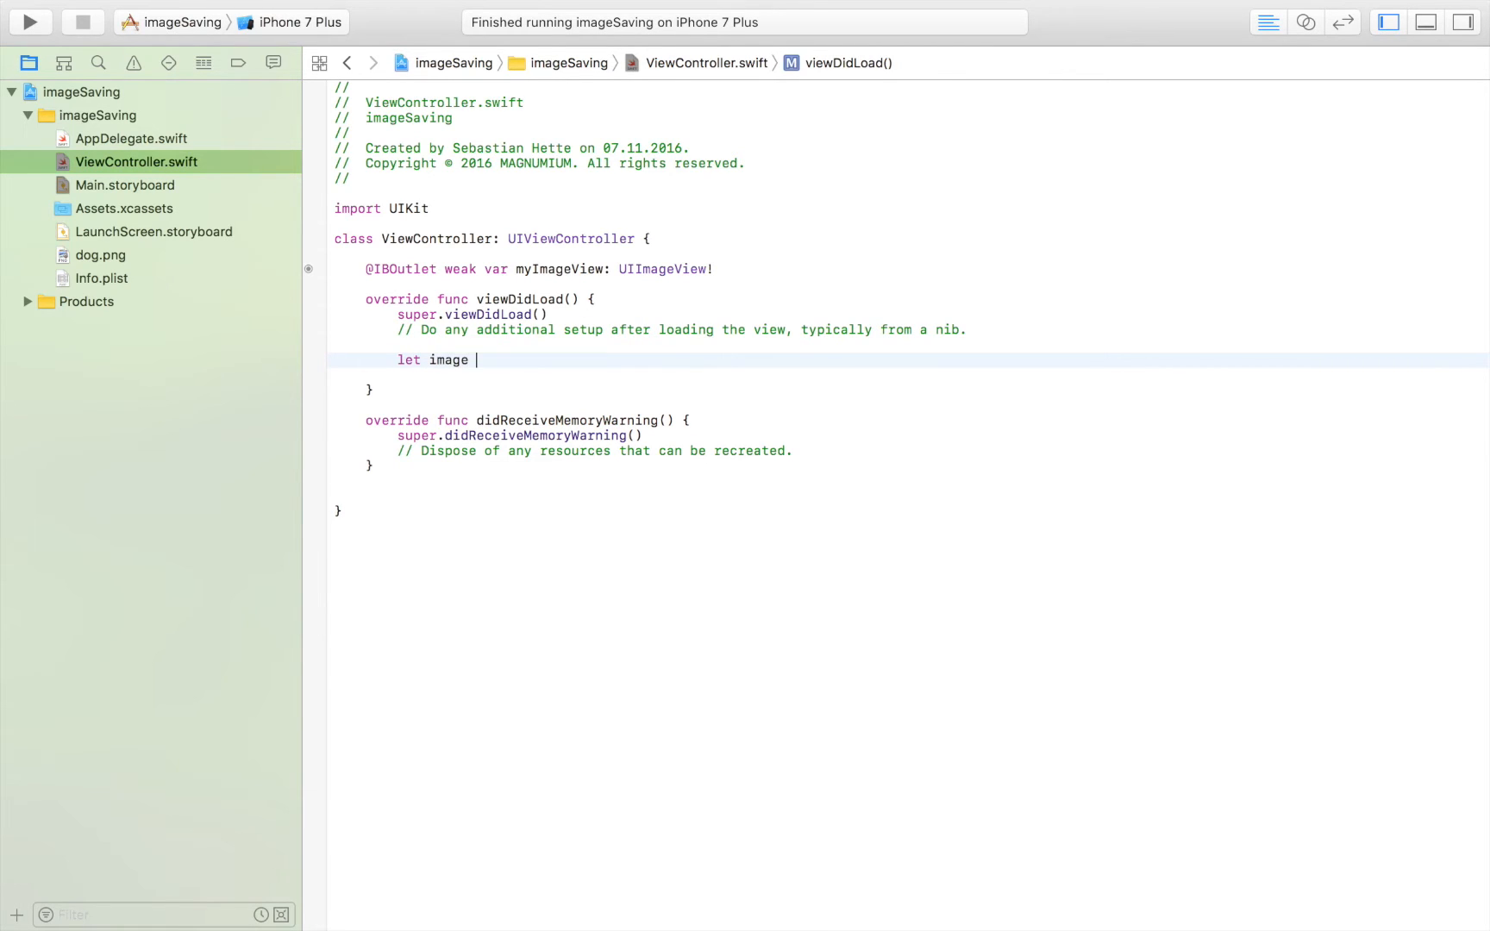
type("= UIImage(named: String")
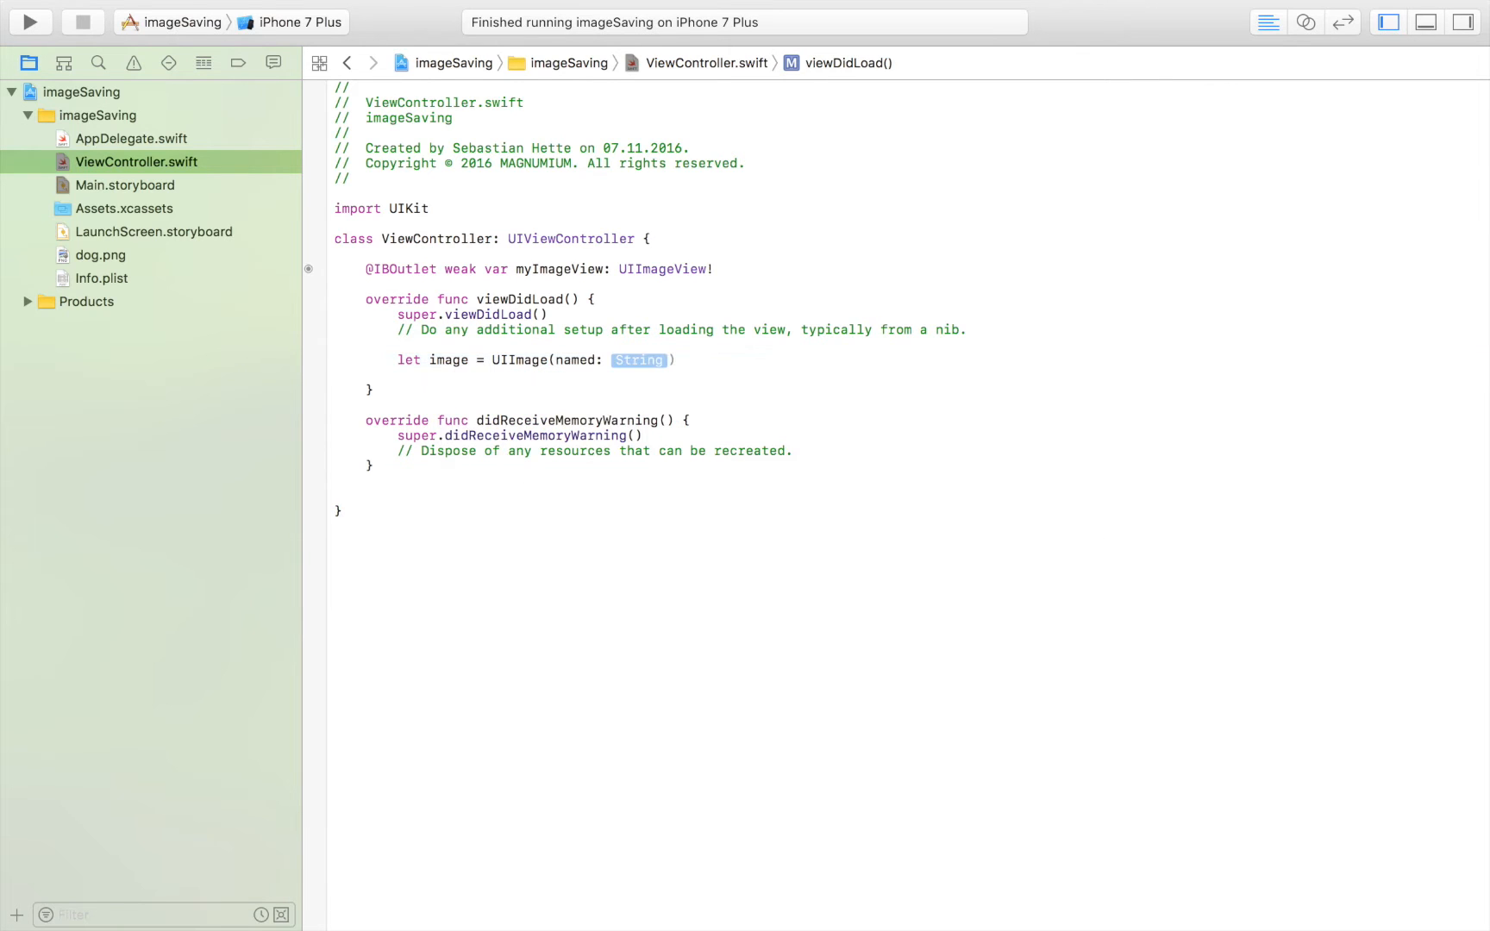
mouse_move(636, 369)
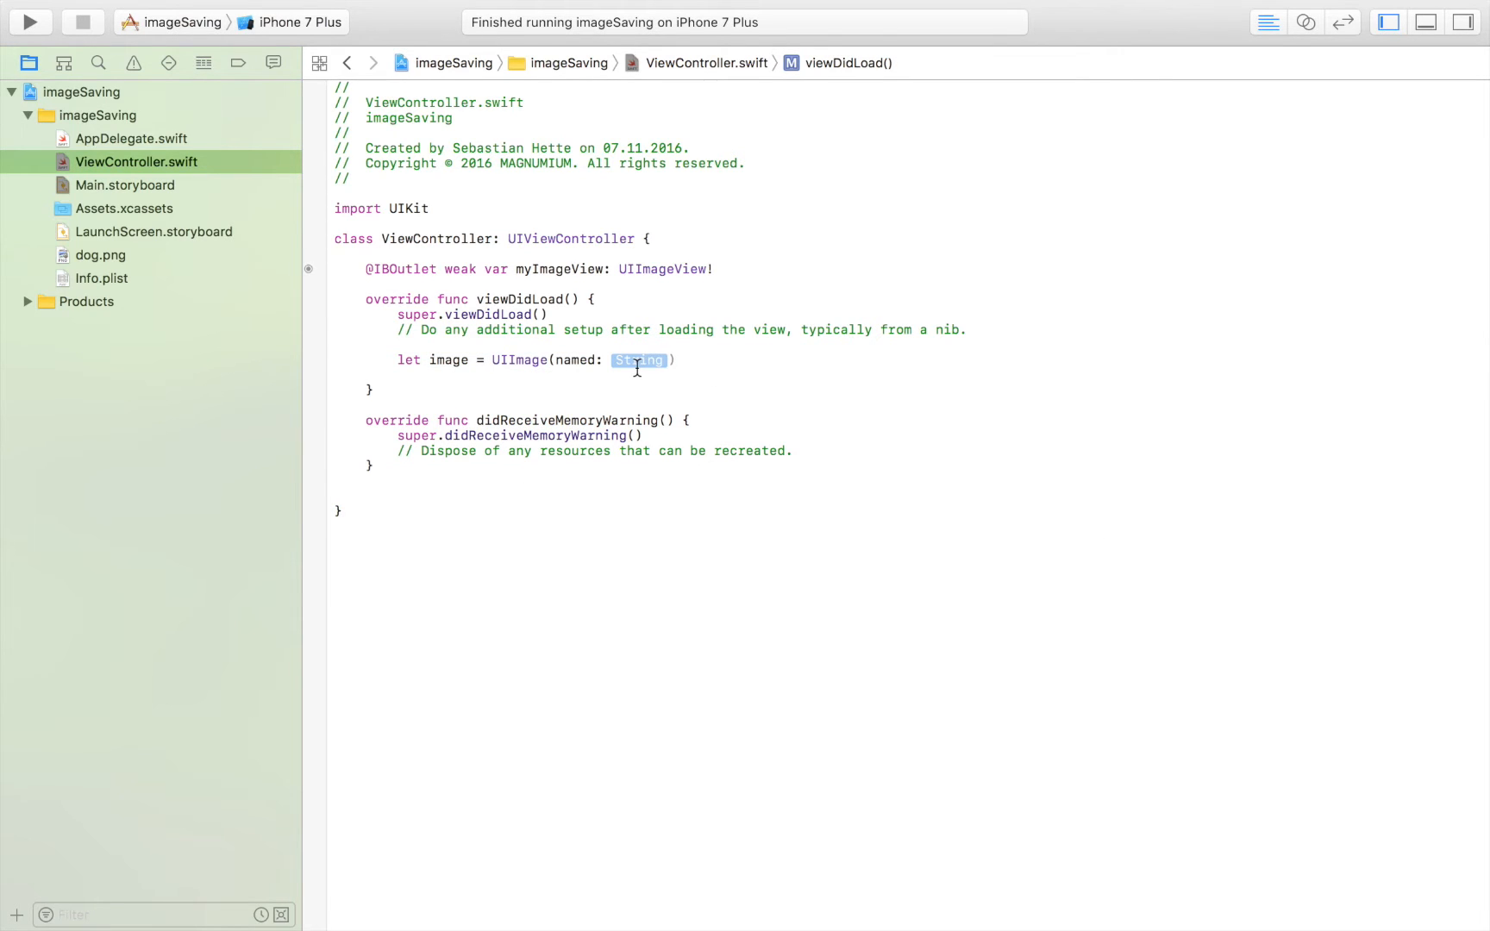
type("\"")
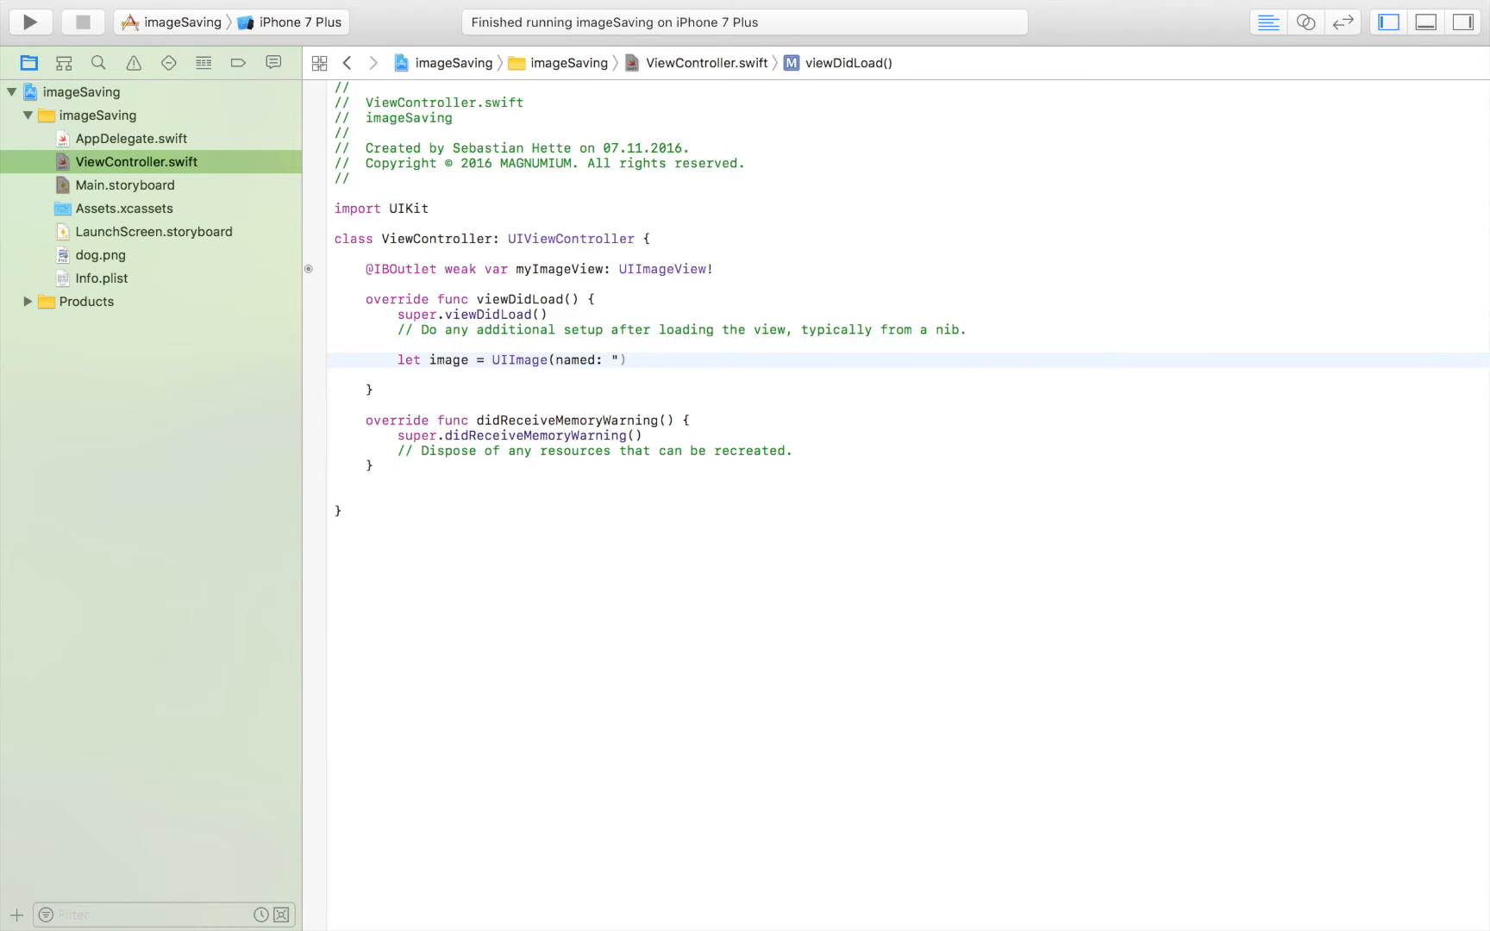
type("dog.png")
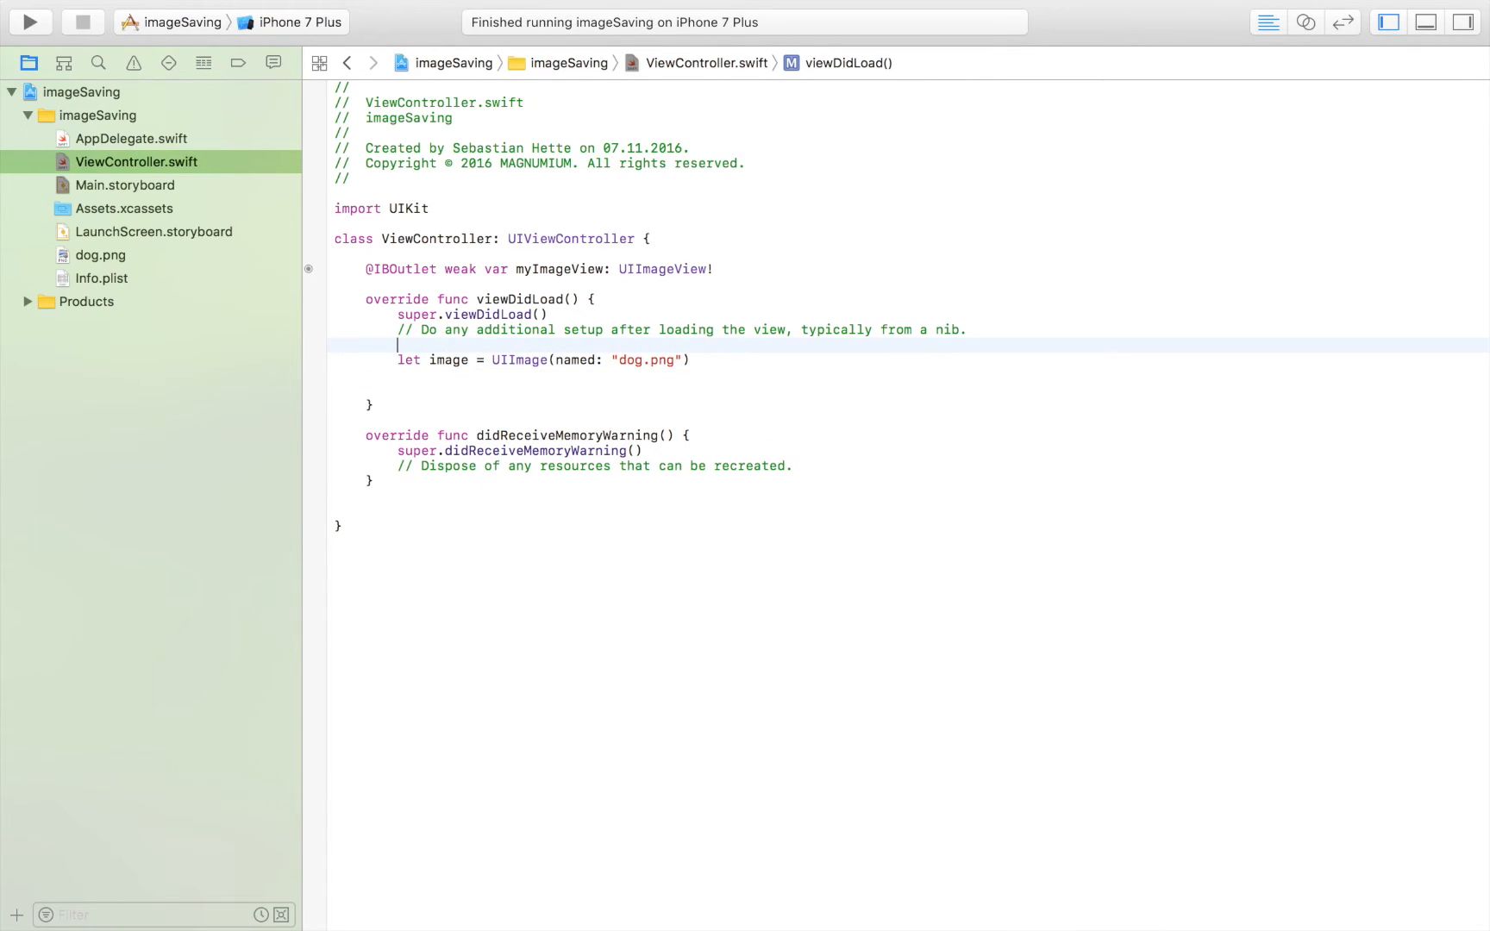
Add an //Encoding comment and open a new line below the image line
type("//")
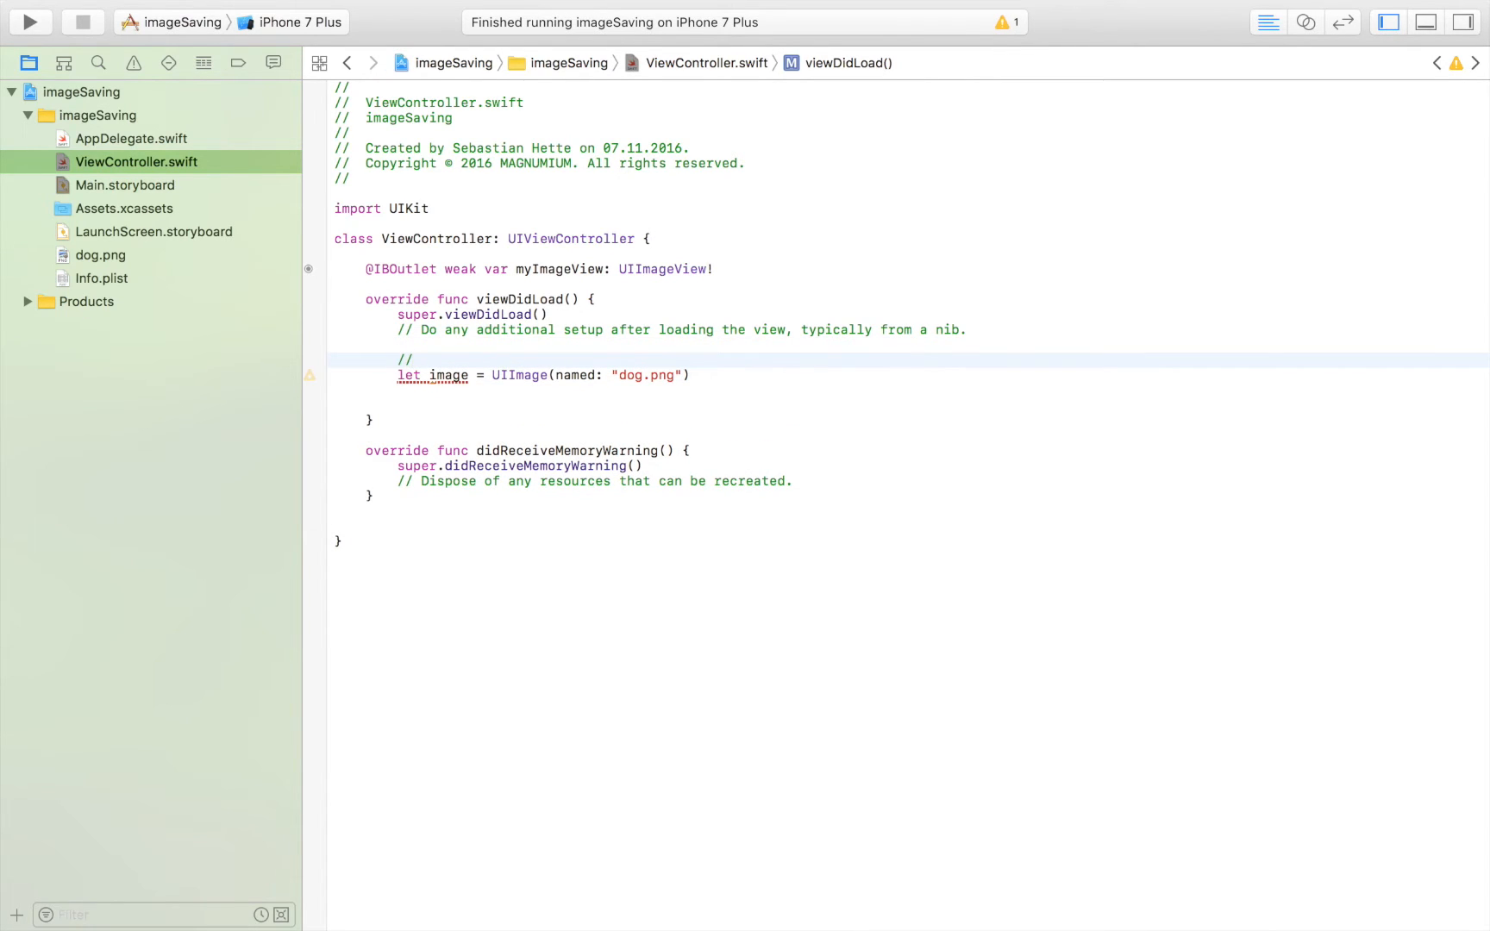
type("Encoding")
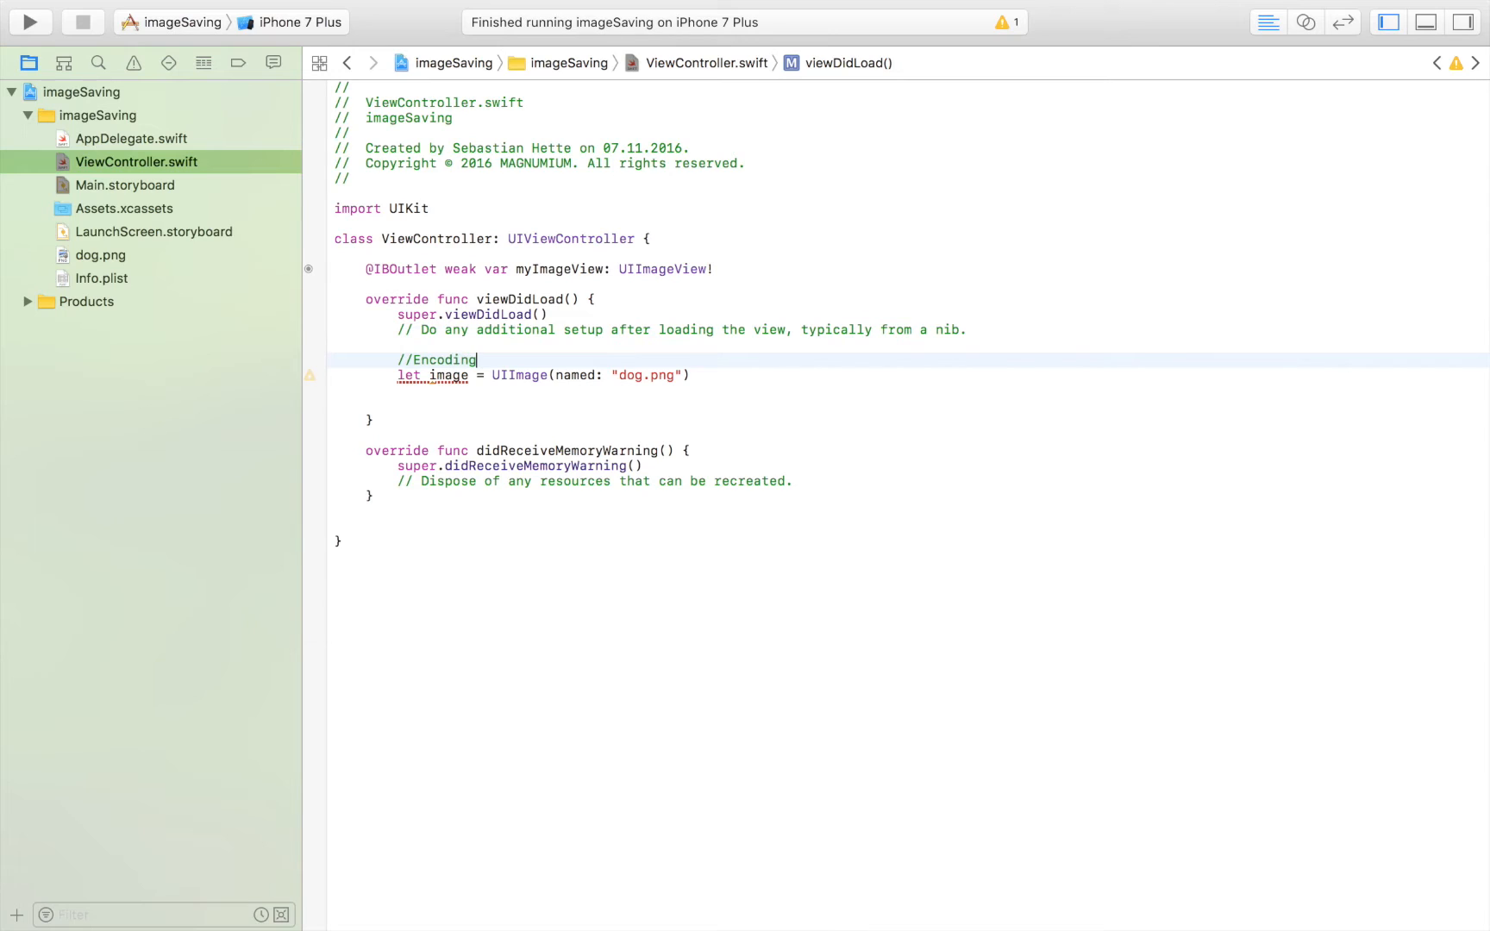
mouse_move(620, 409)
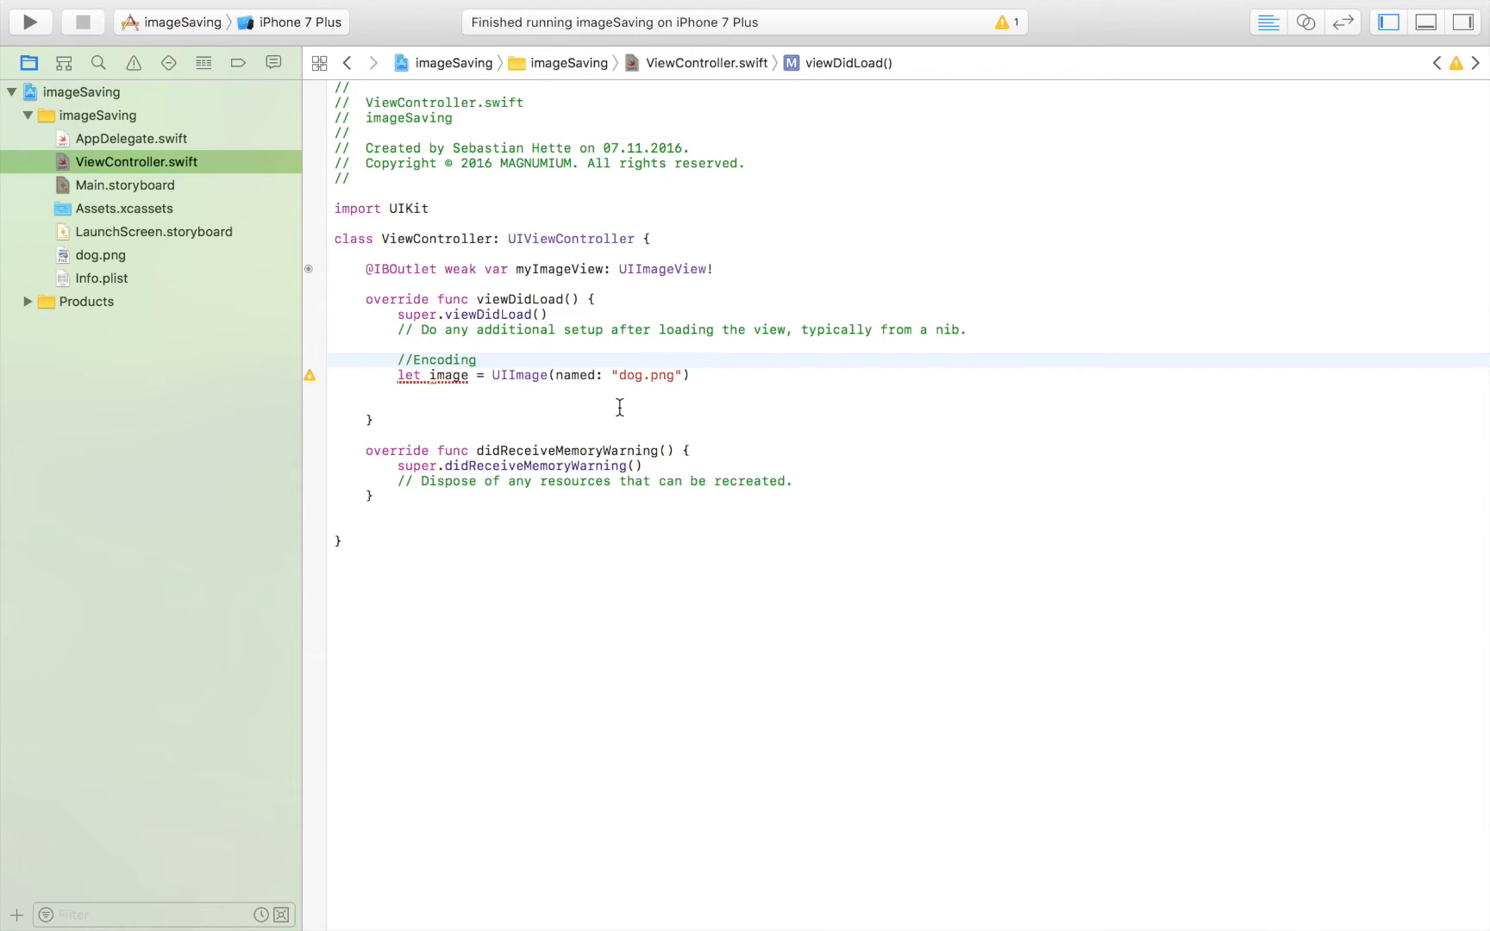
left_click(478, 360)
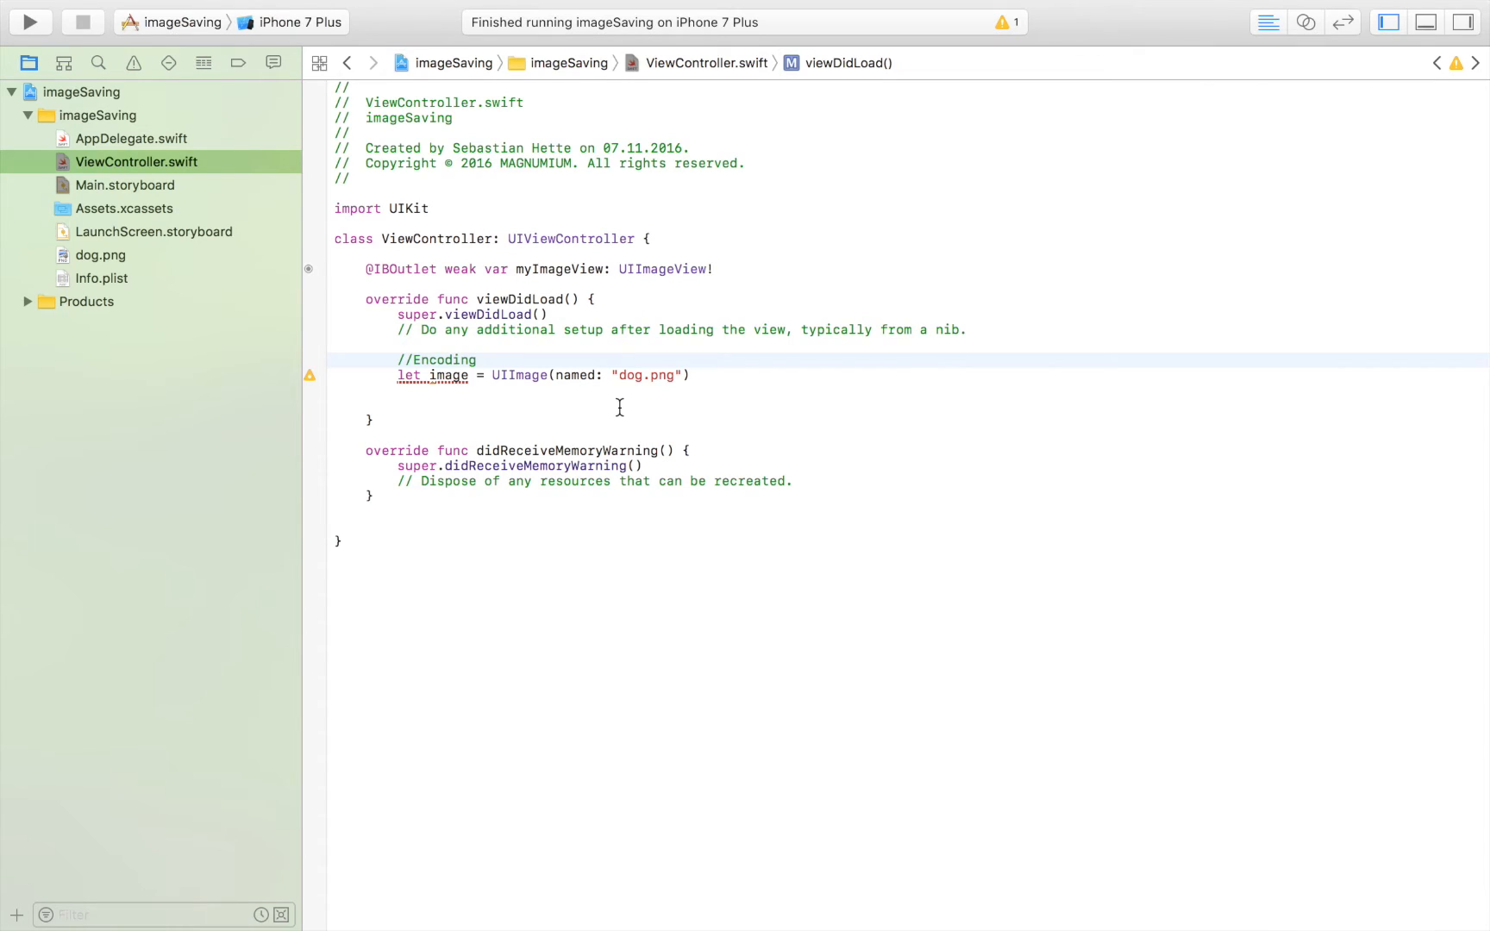
left_click(478, 360)
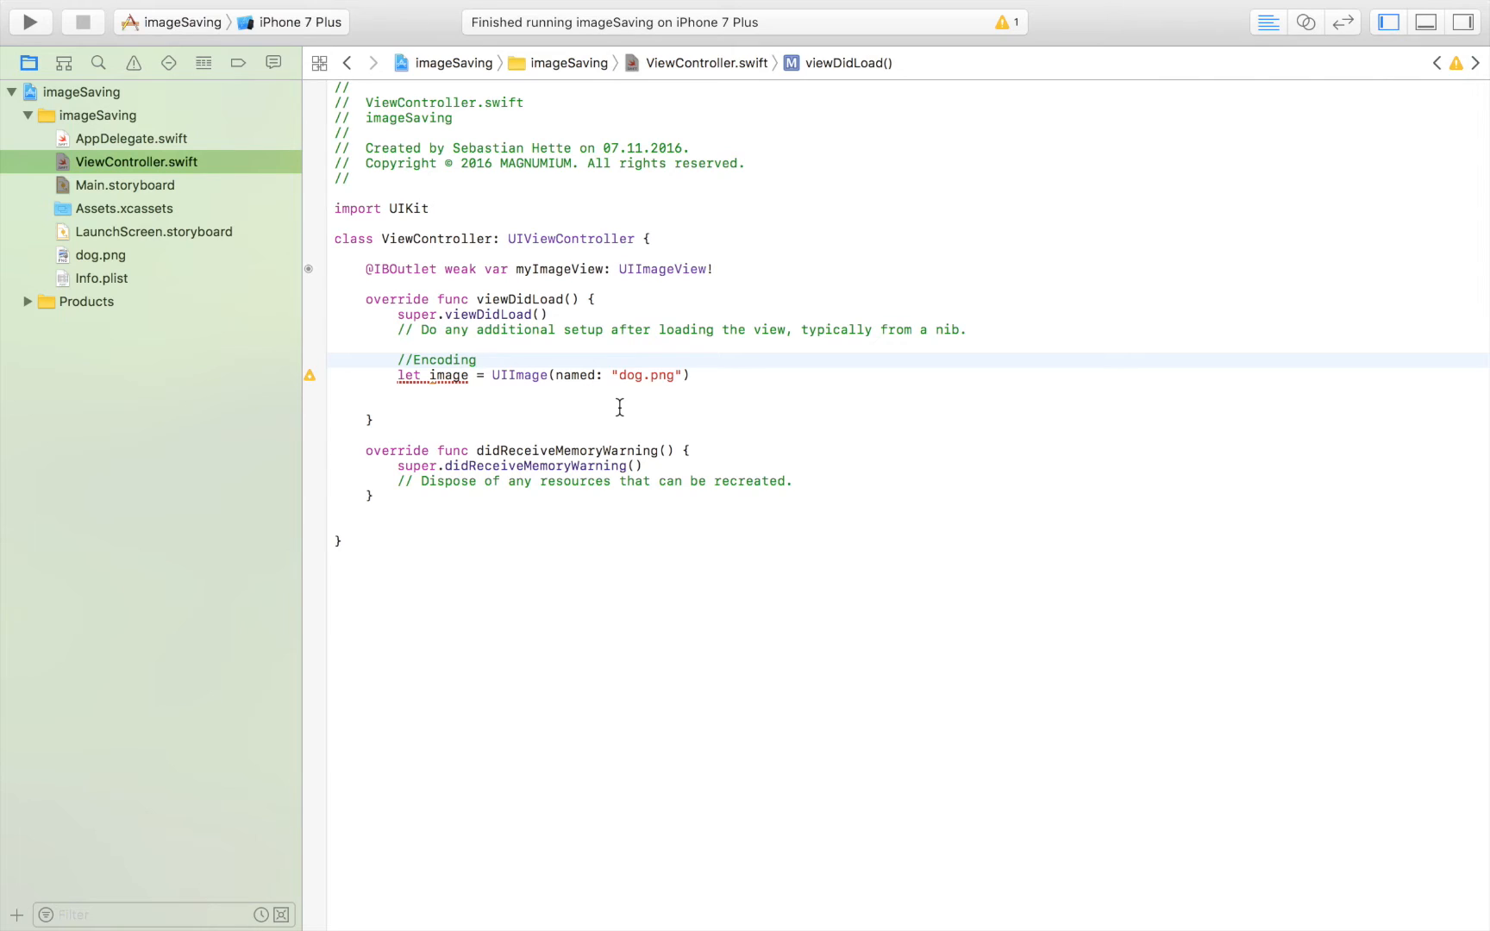
left_click(718, 375)
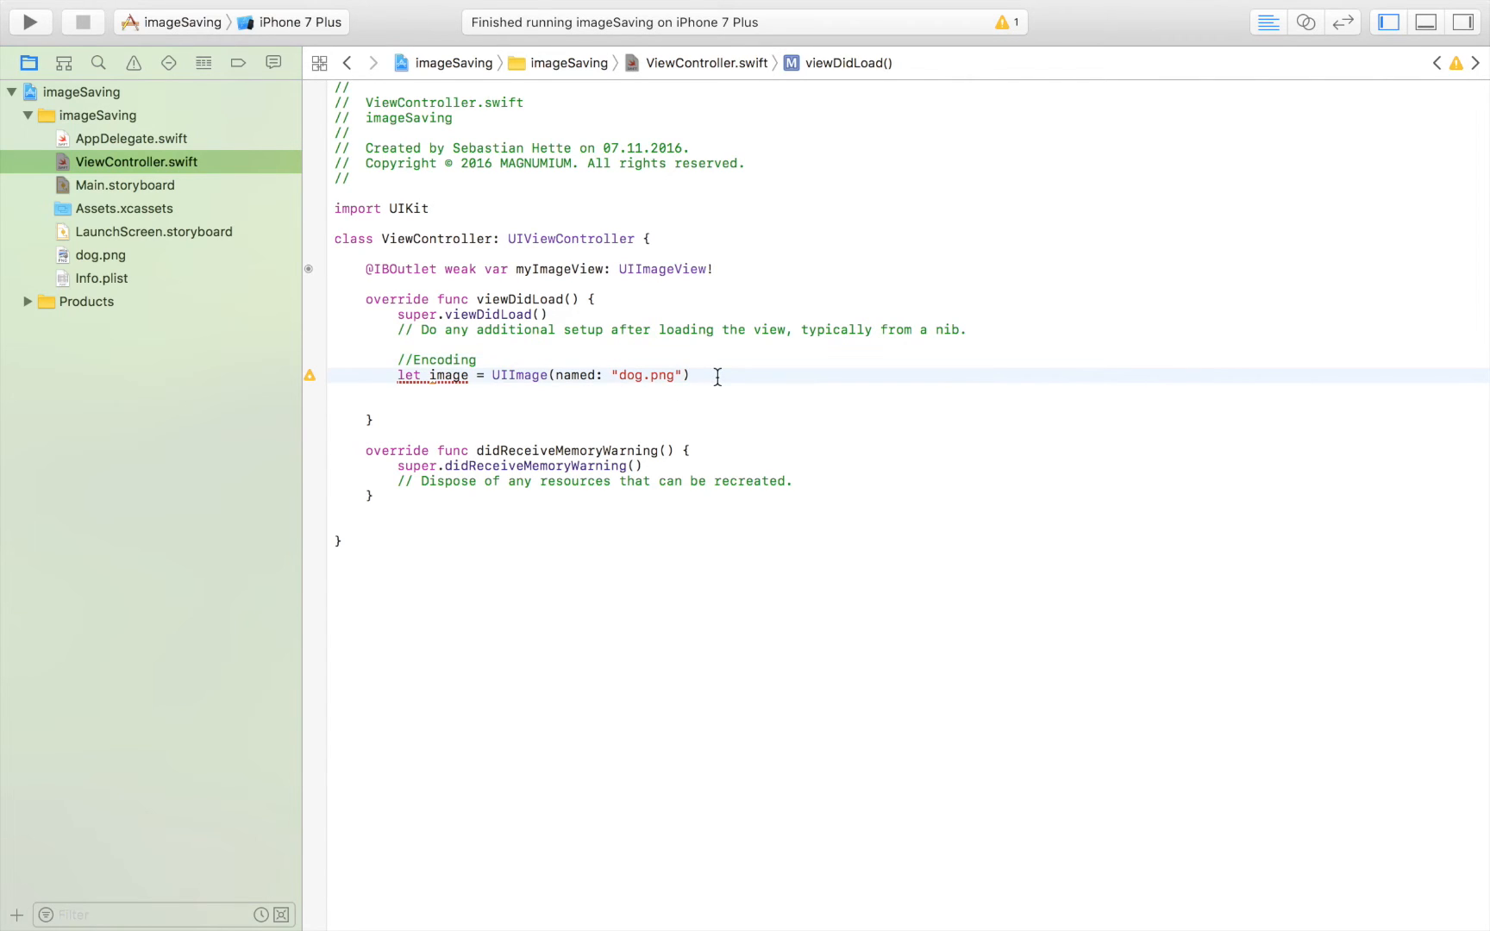
key("Return")
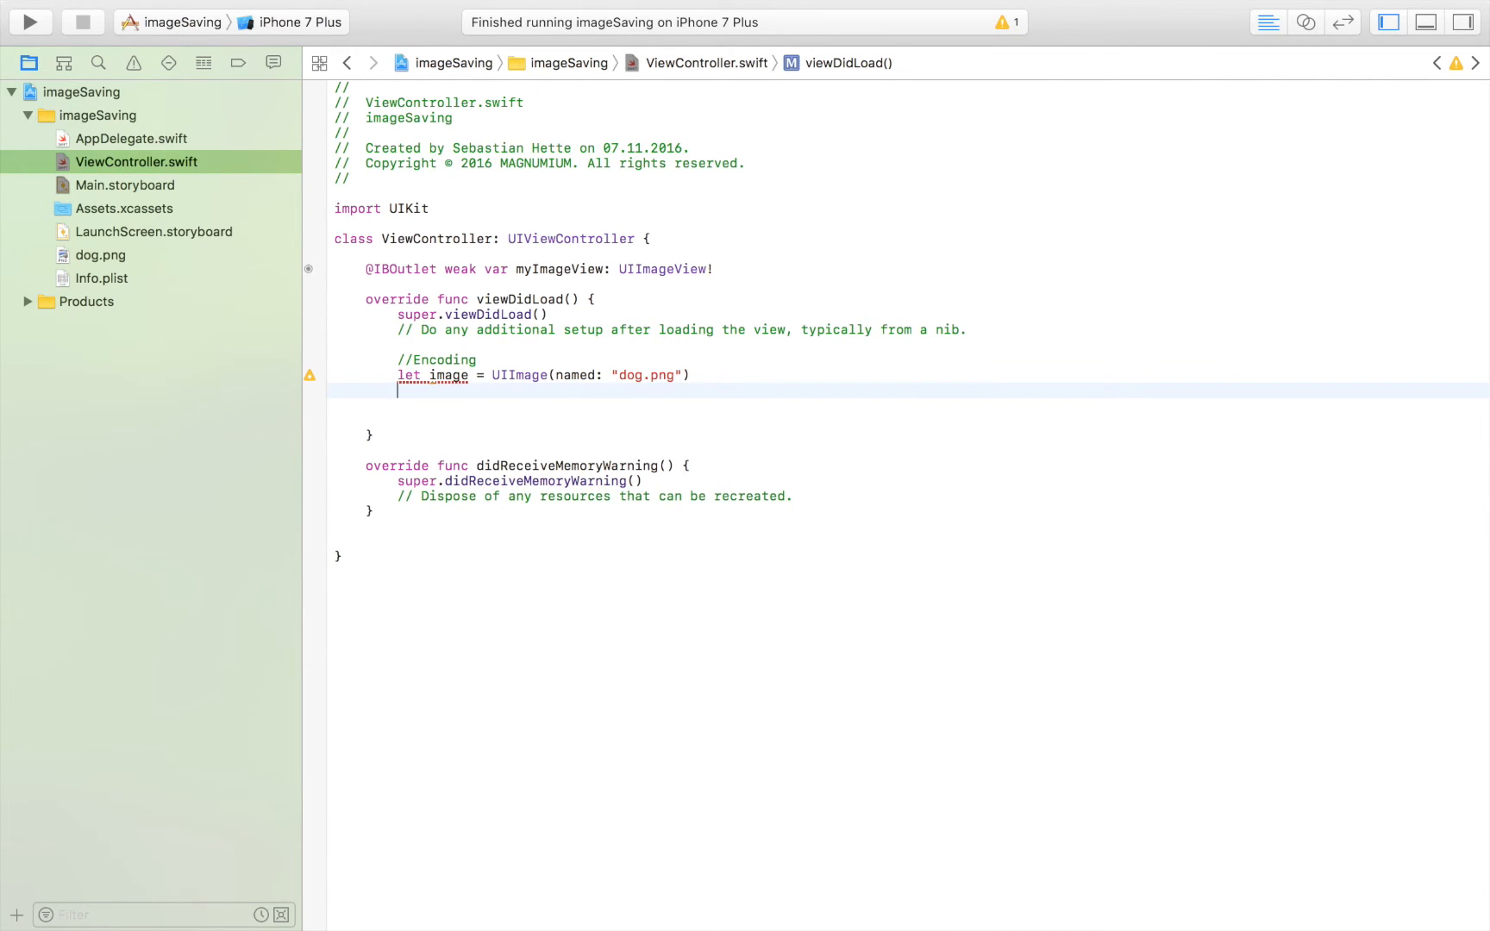
Write let imageData: NSData = UIImagePNGRepresentation(image!)! as NSData
type("let")
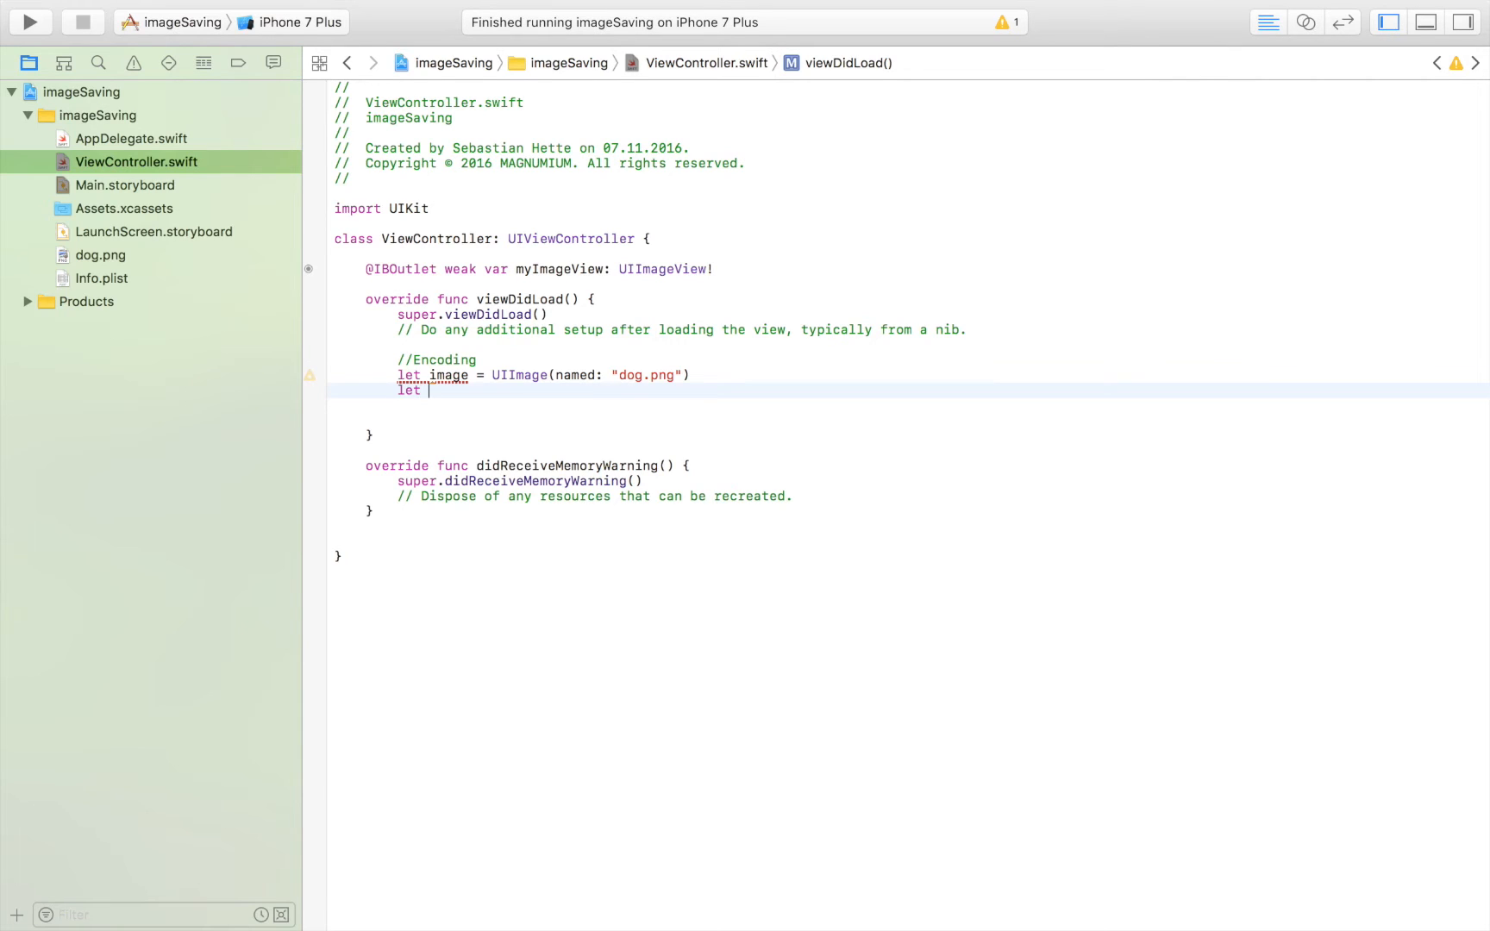
type("imageData")
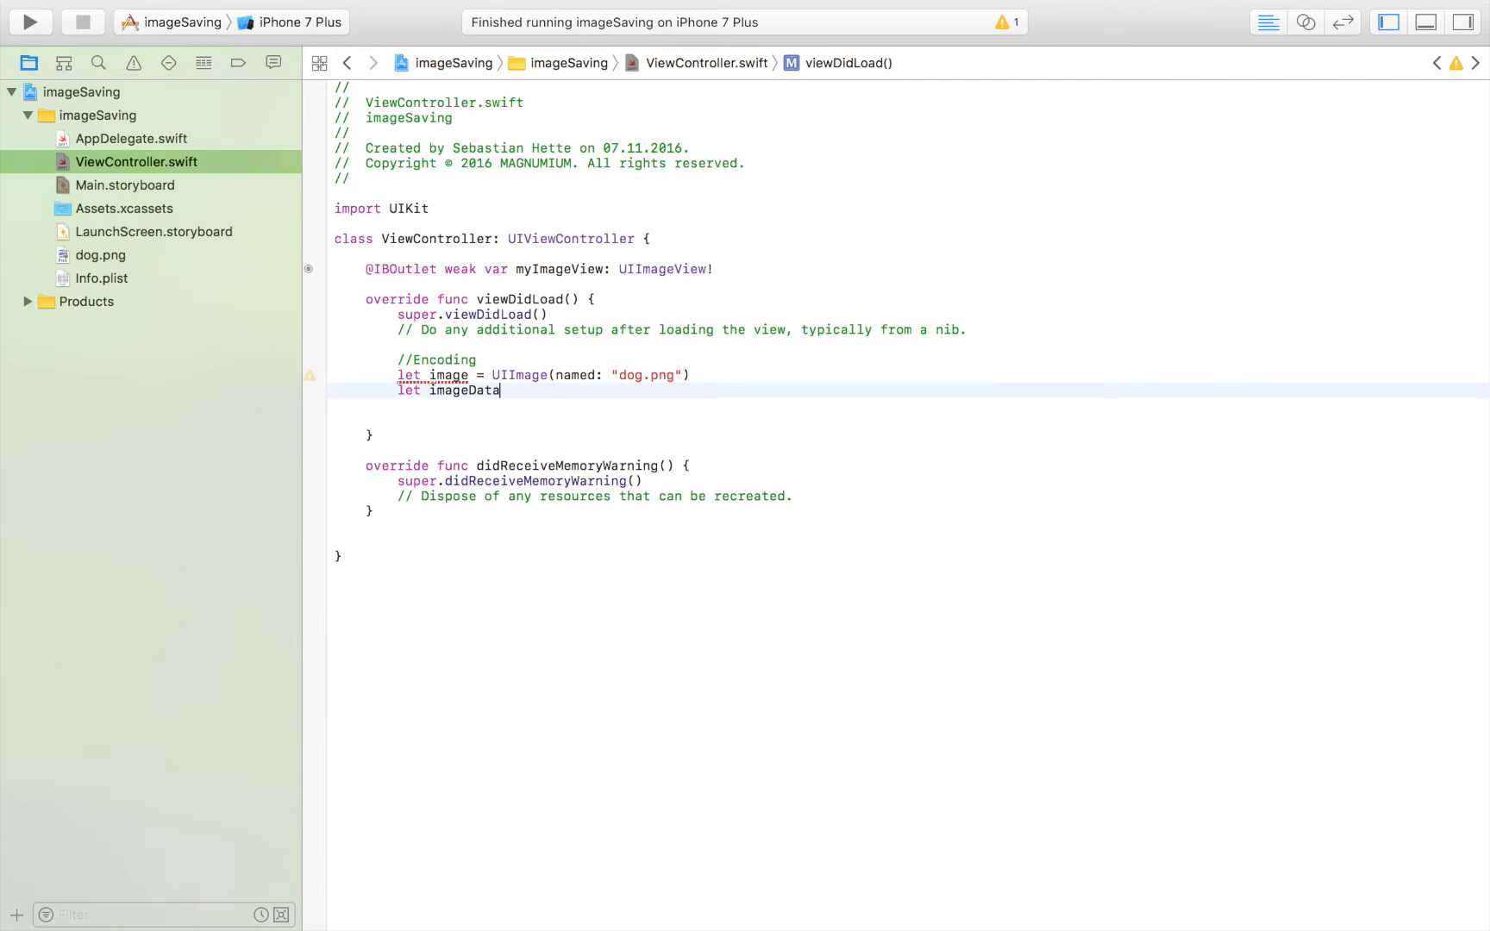
type(":N")
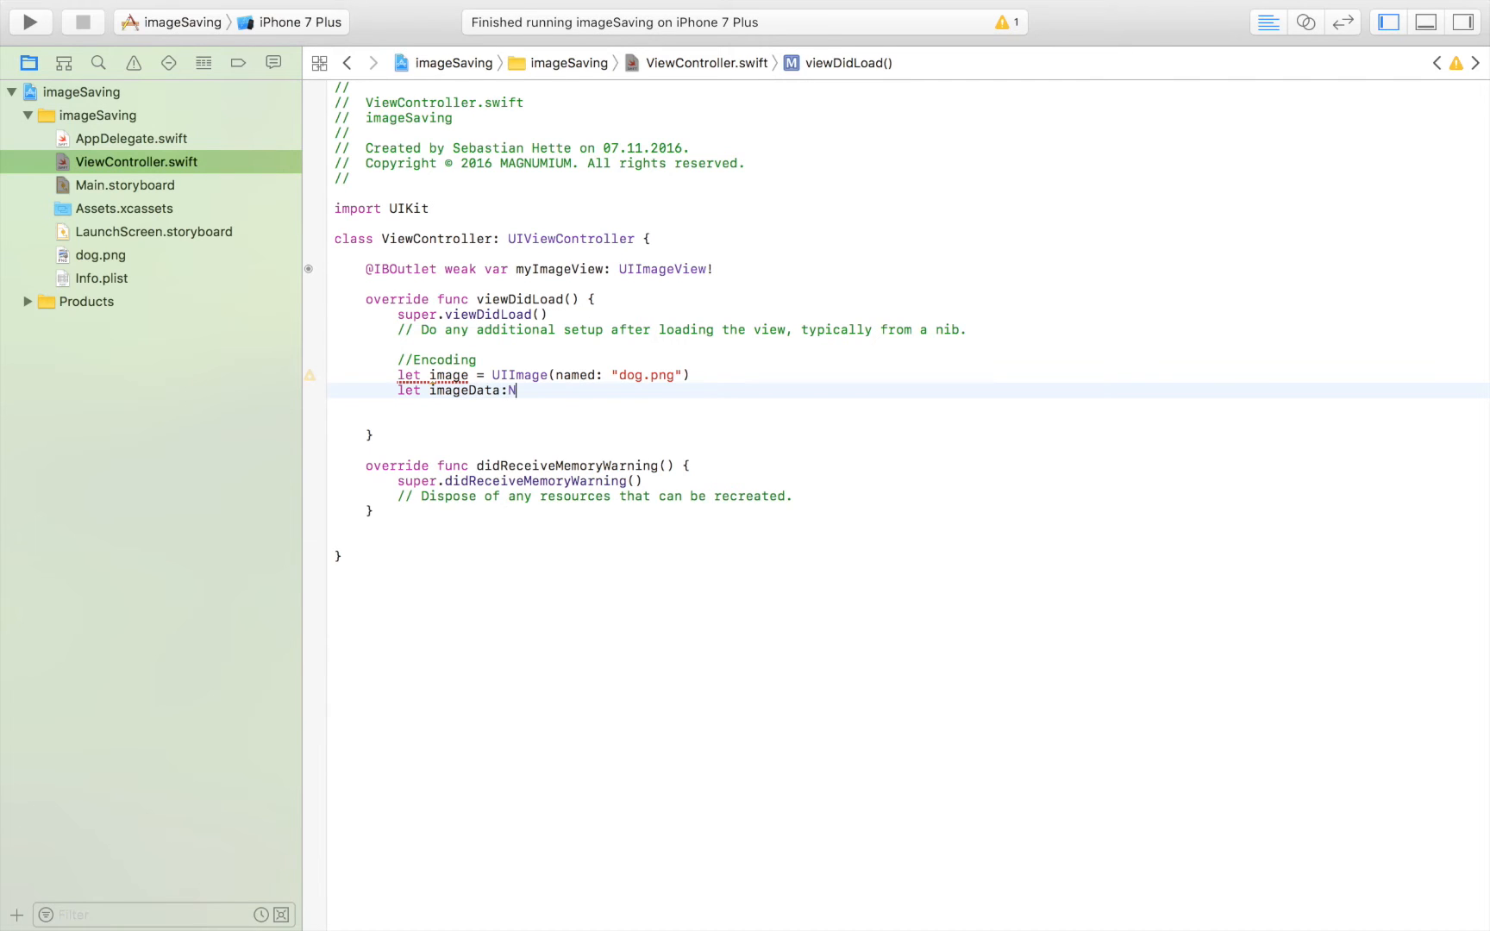
type("SData =")
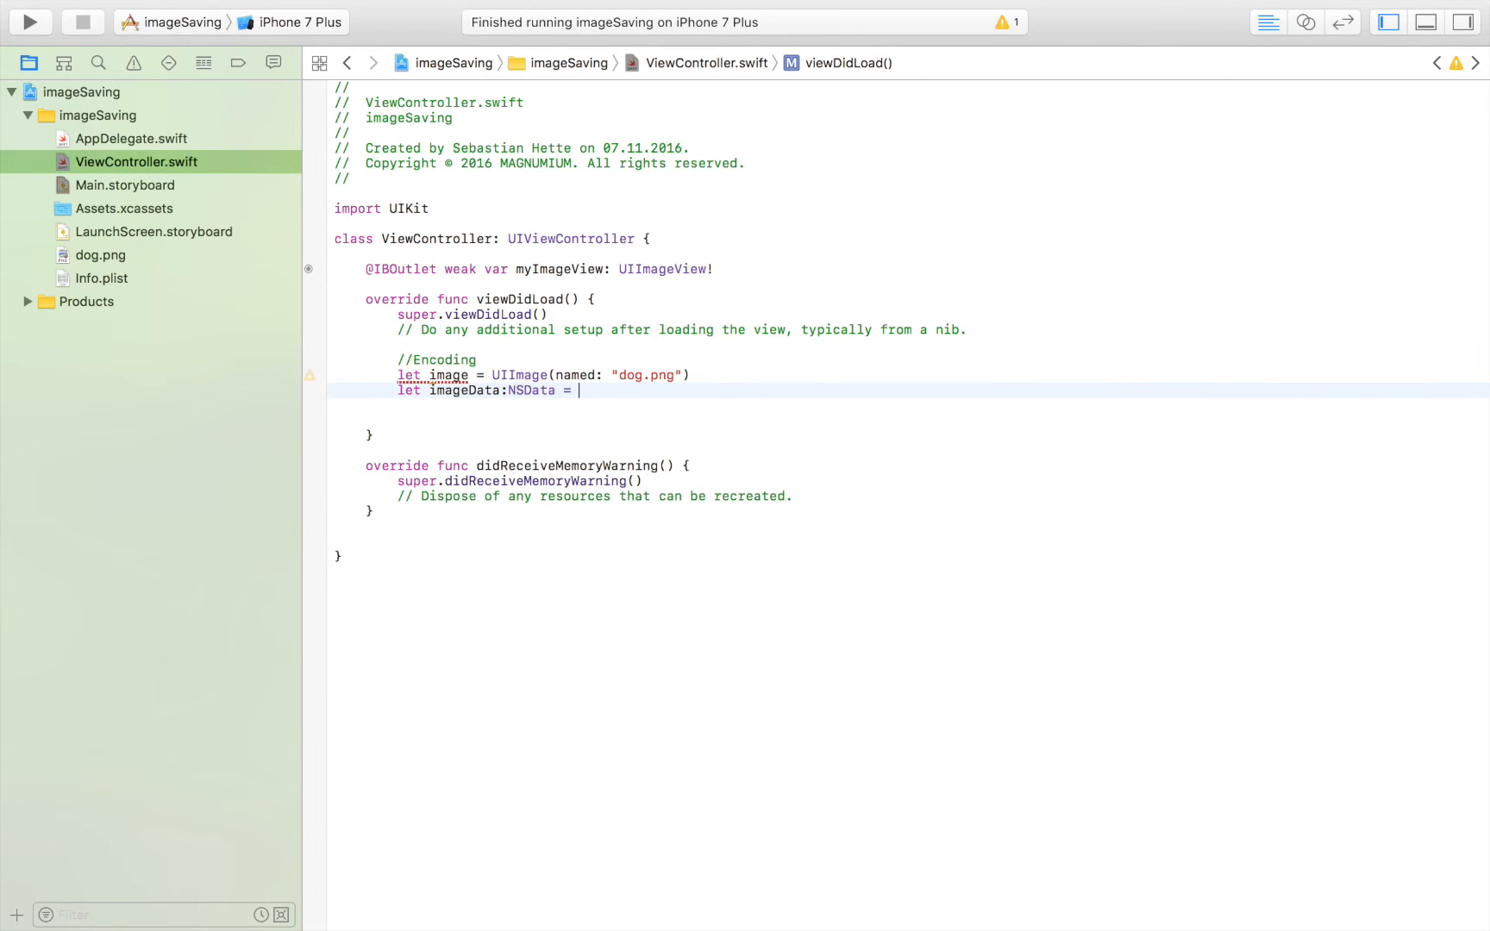
type("UIImagePNGRepresentation(image: UIImage")
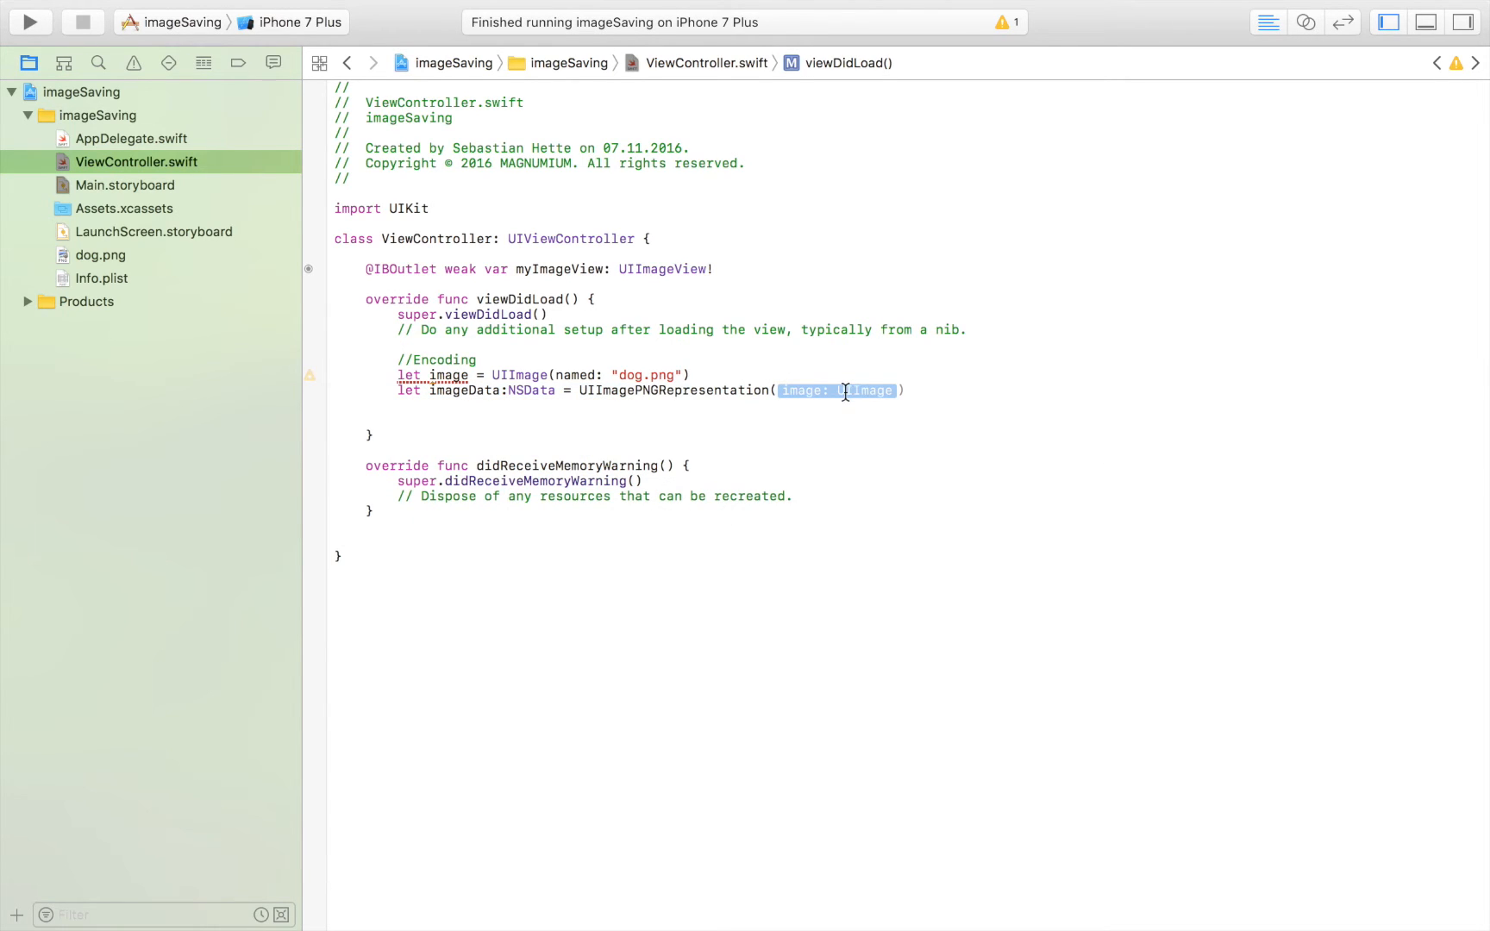
type("UIImage")
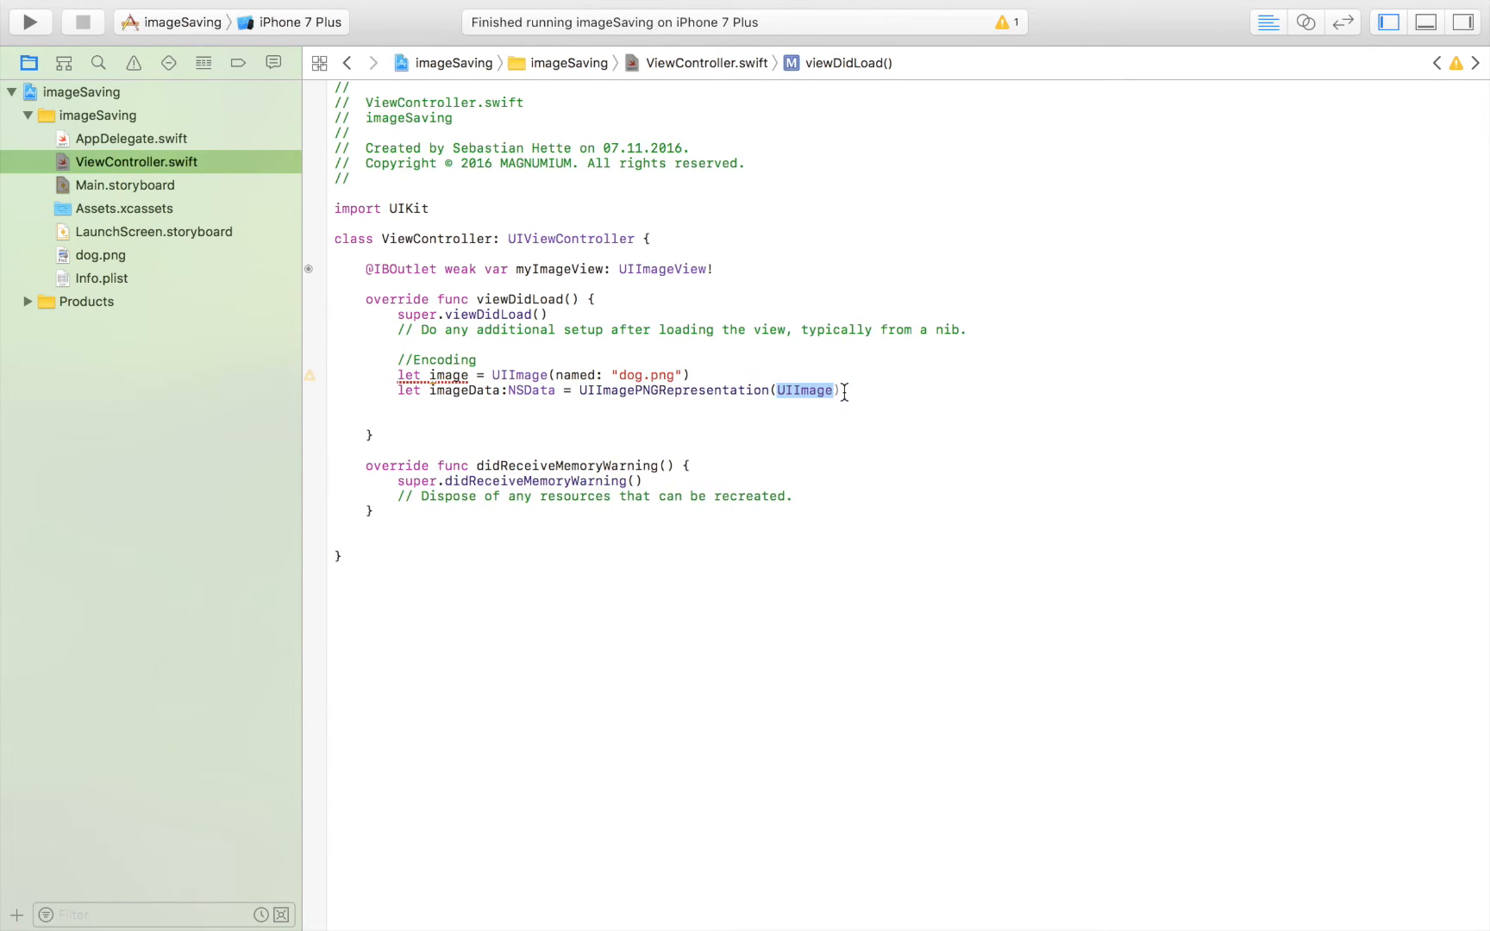
type("image")
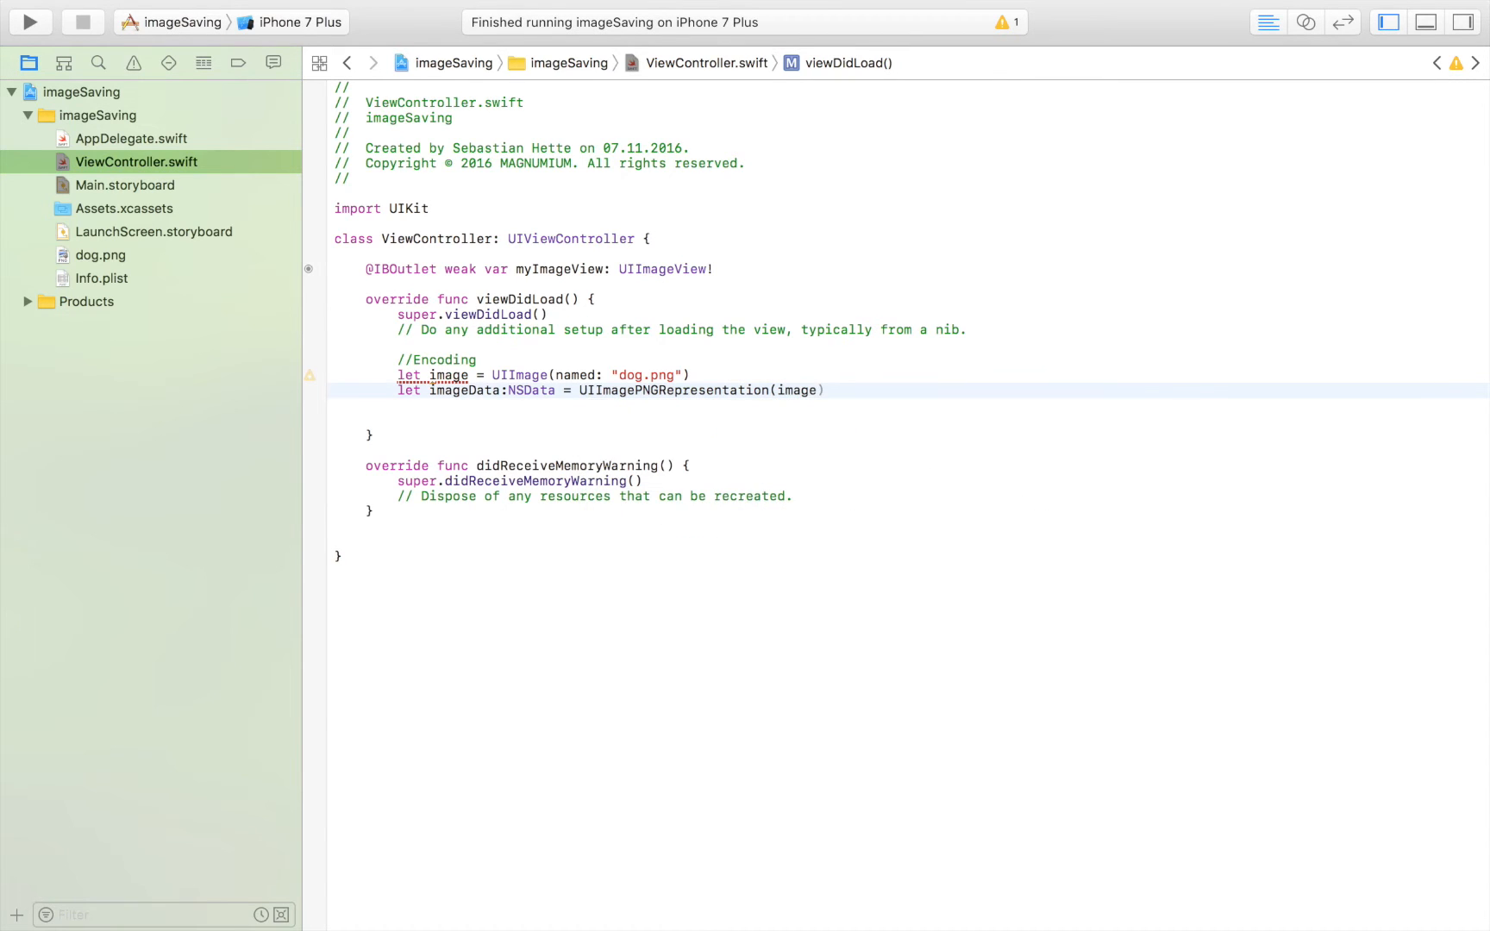
type("!")
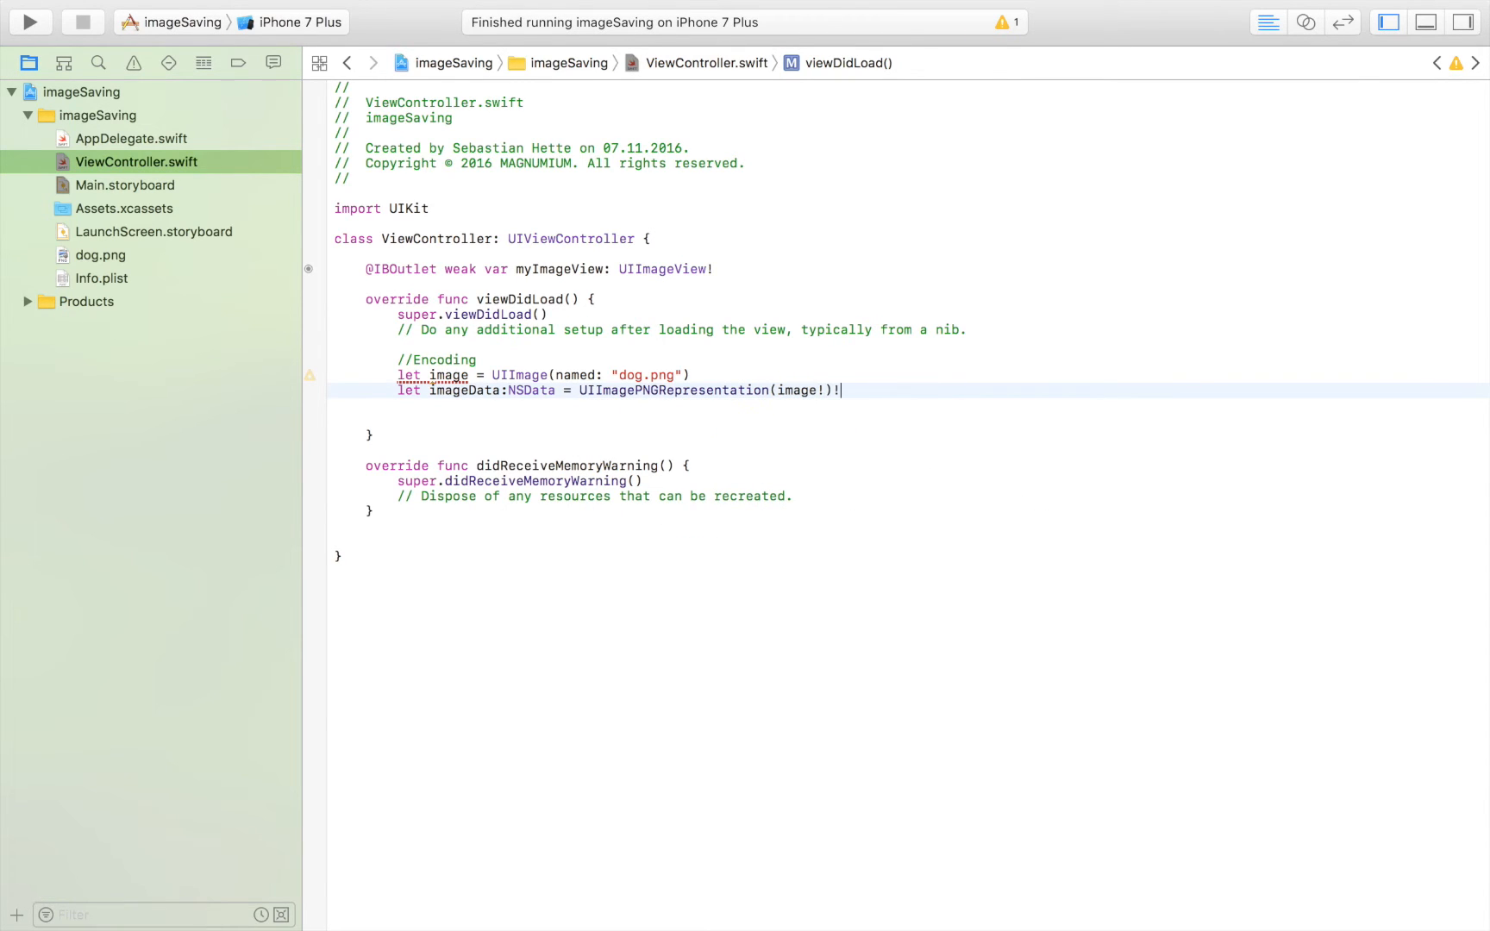
type("as N")
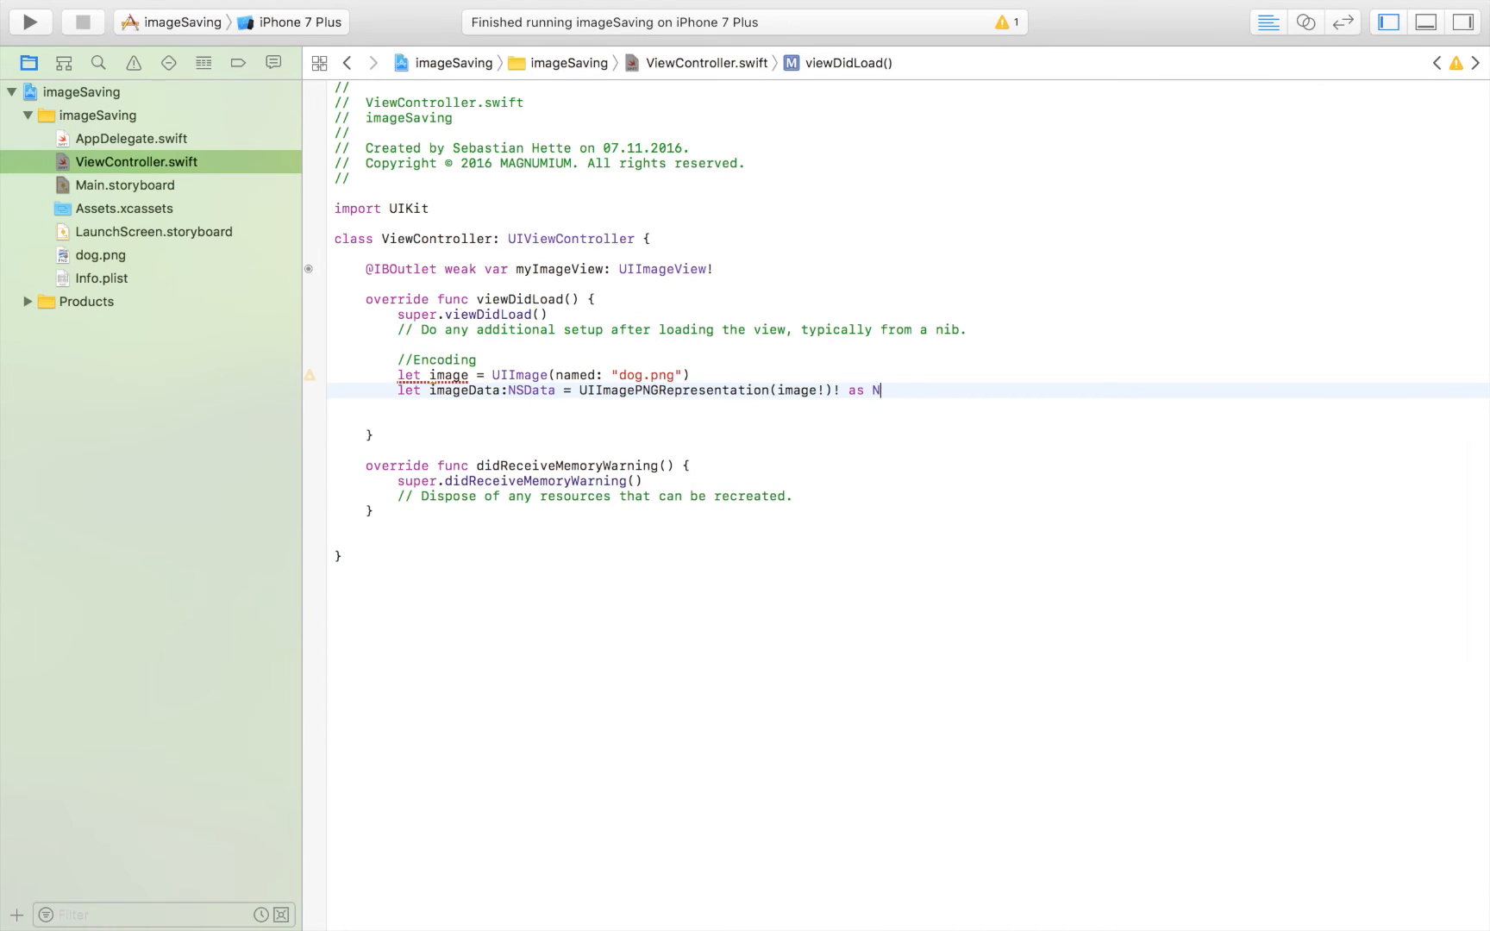
type("SData")
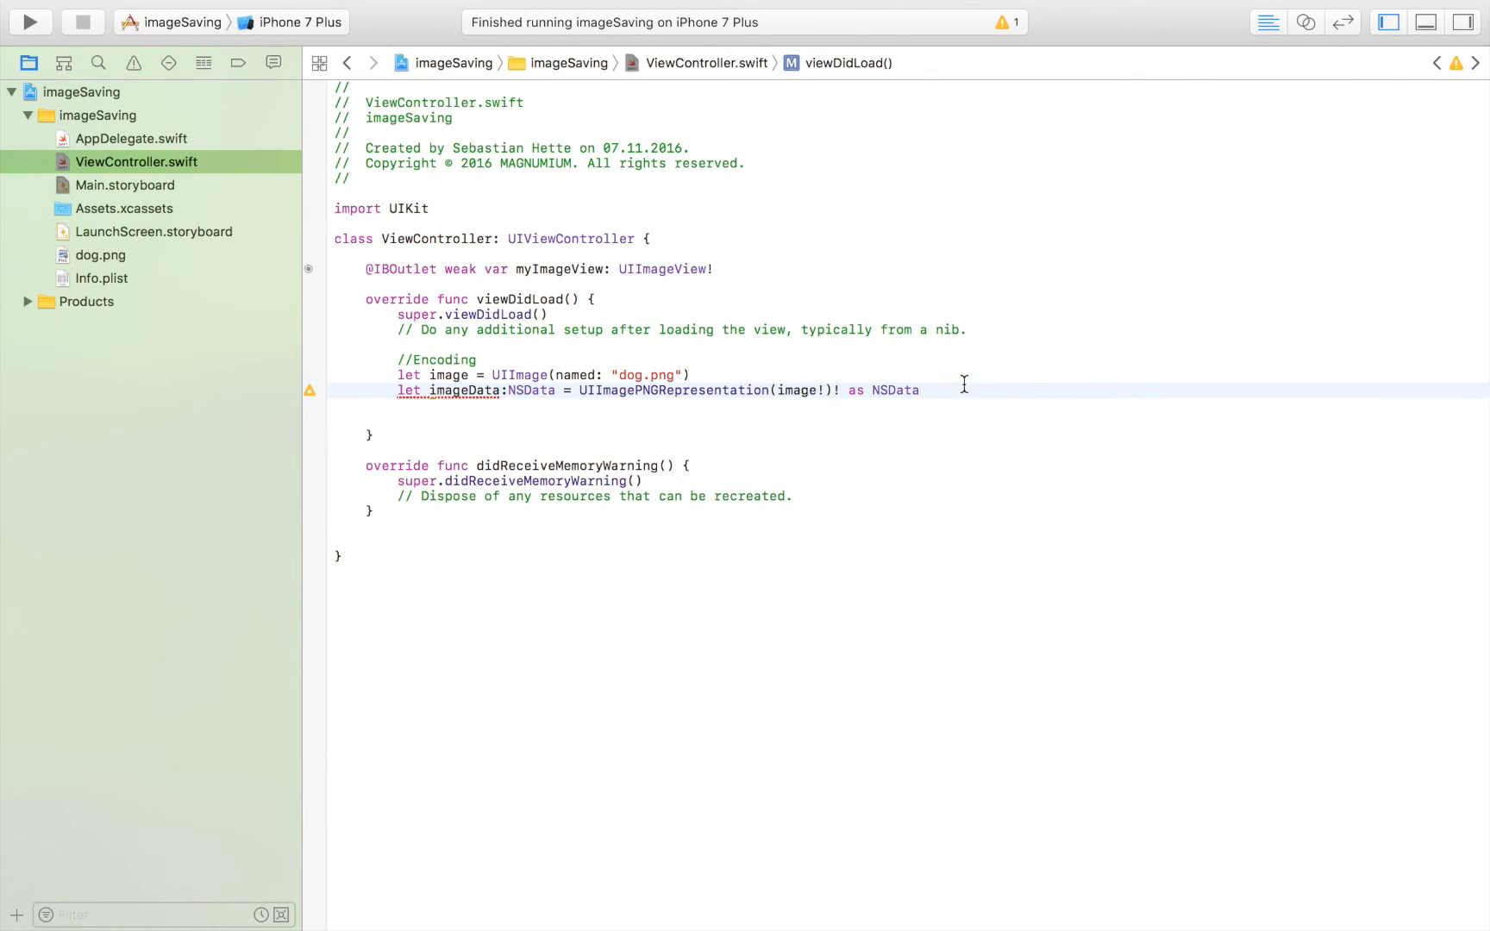
Add print(imageData) below the imageData line and start building the app
type("pri")
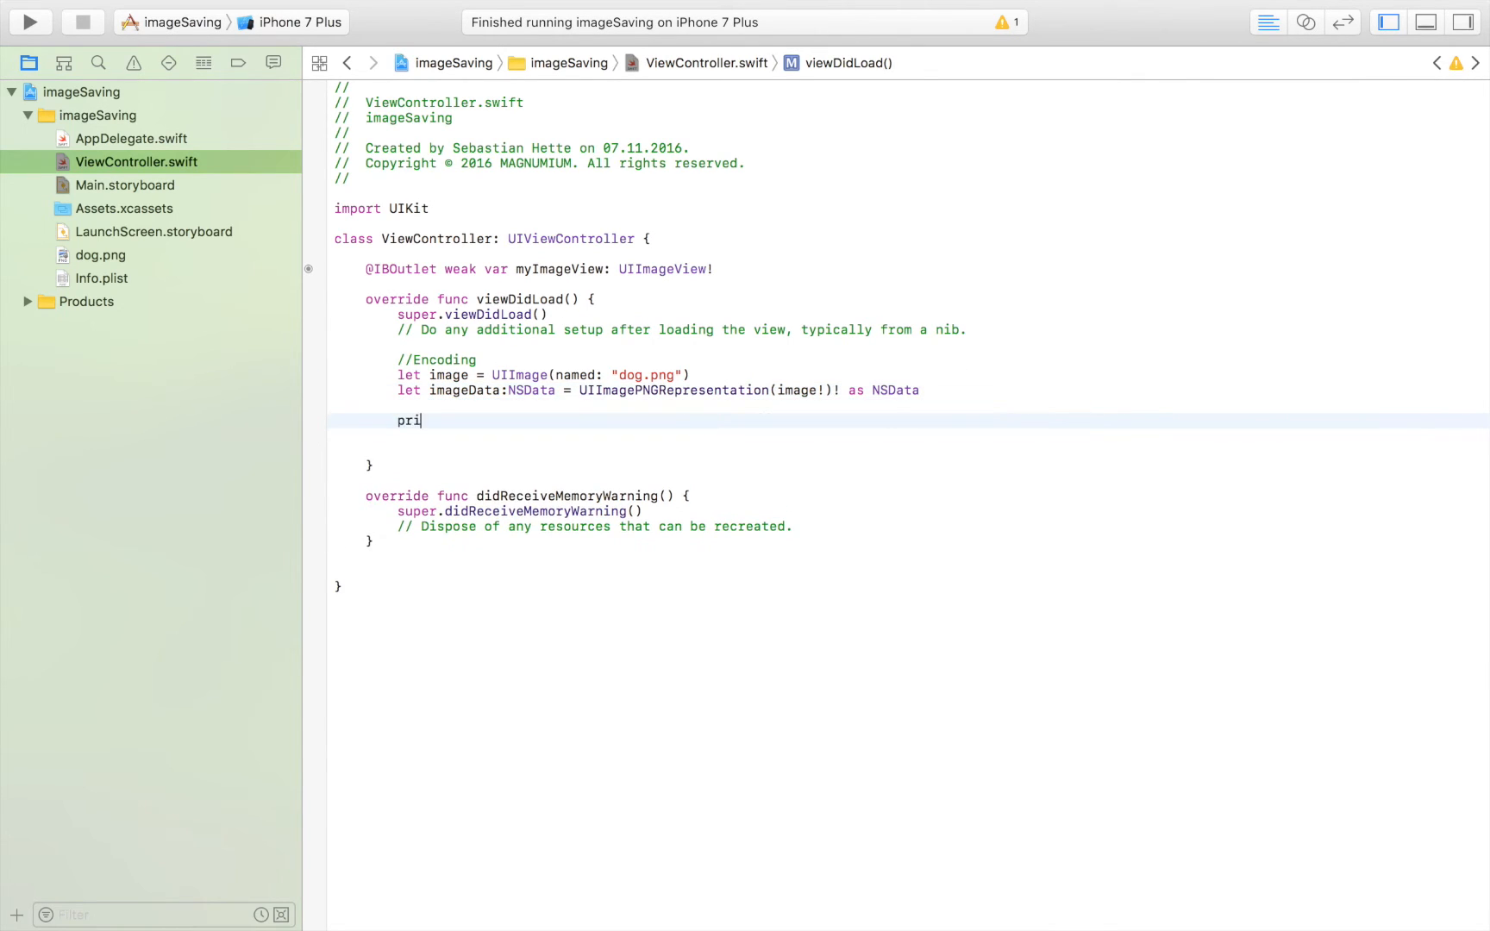
type("nt (")
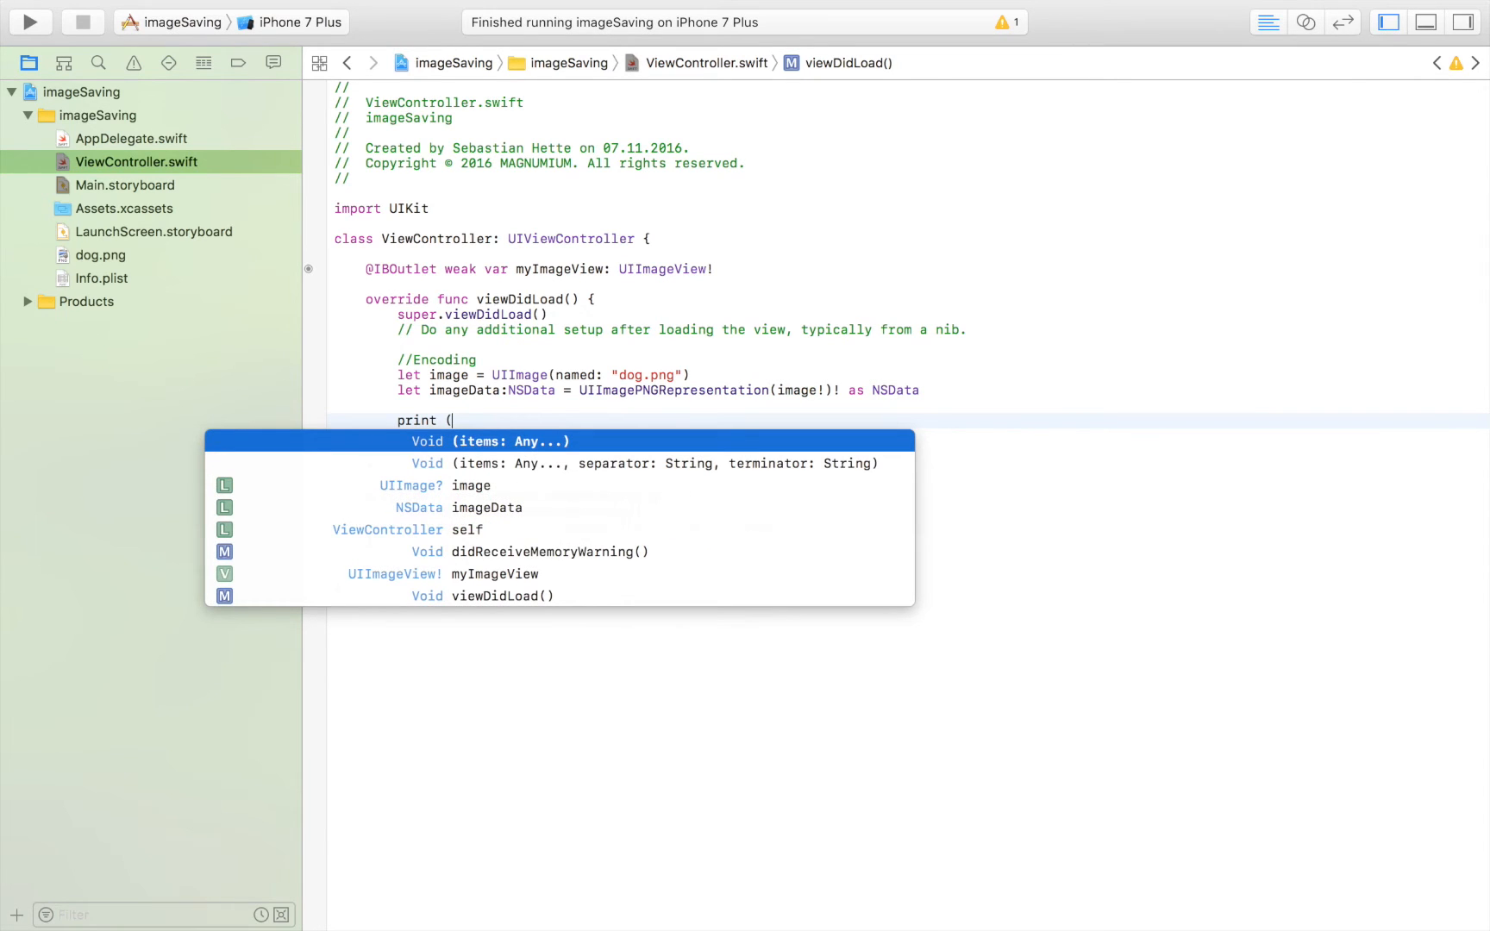
type("imageData")
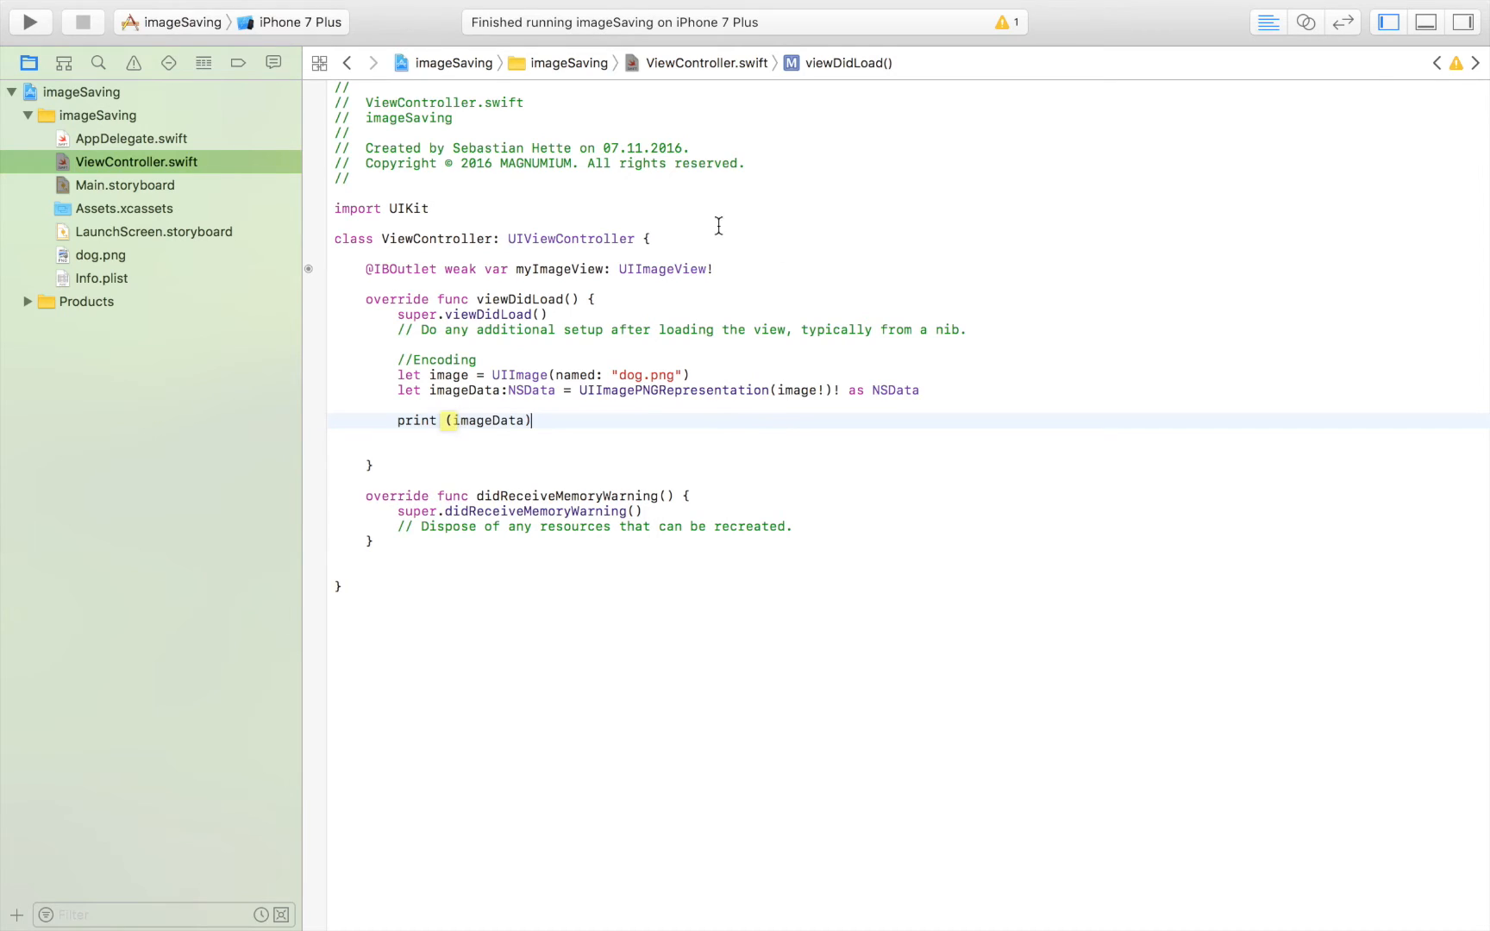
left_click(29, 21)
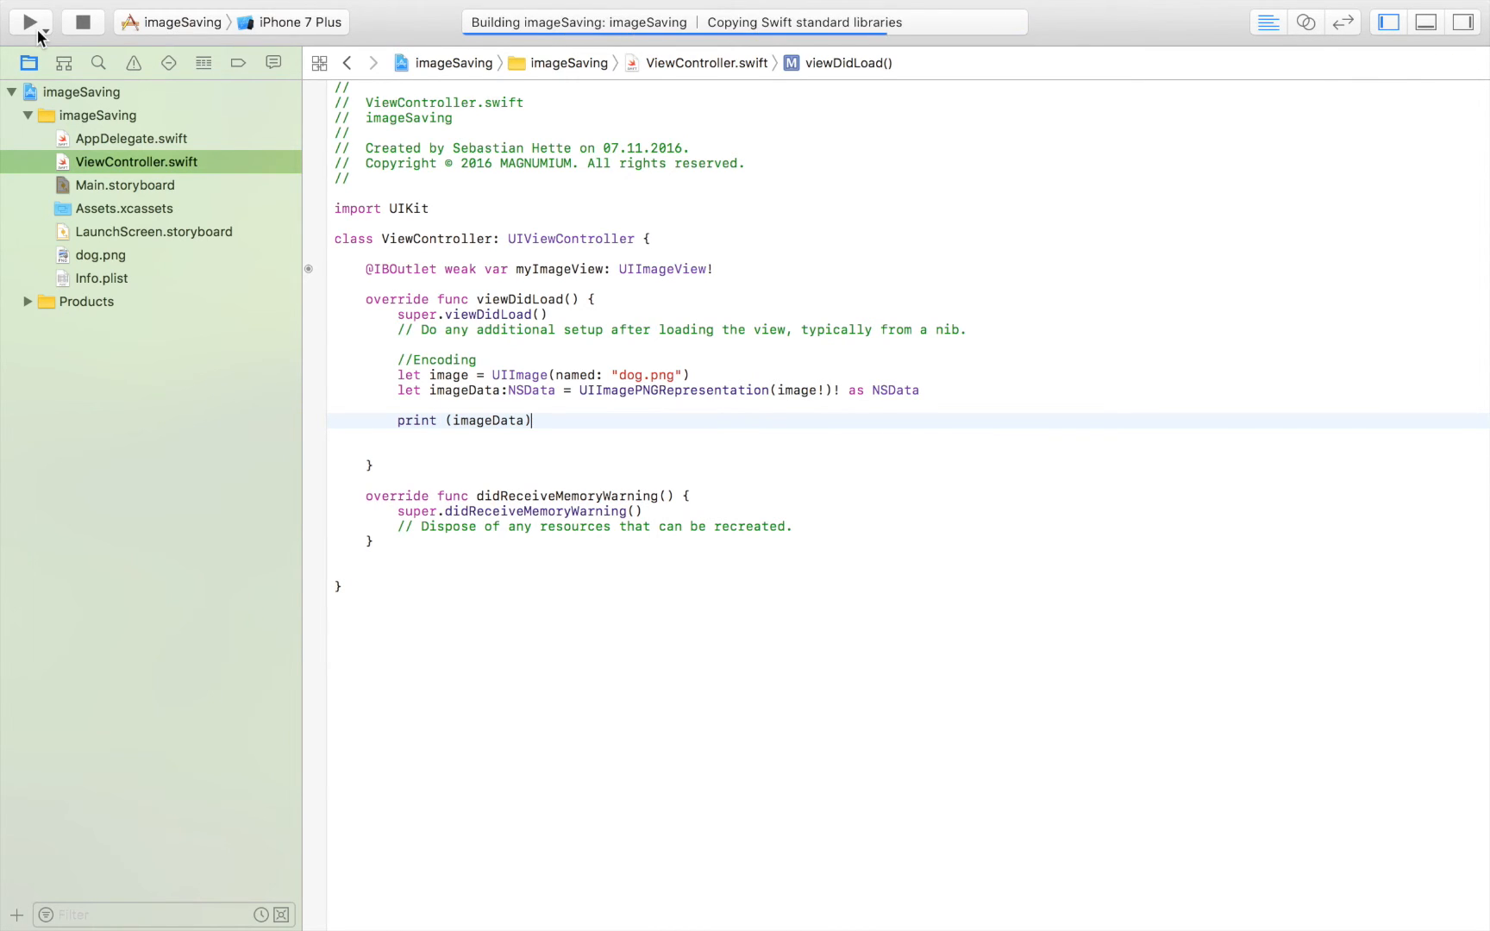
Run on iPhone 7 Plus, scroll the printed PNG bytes, and add a line after print
left_click(28, 22)
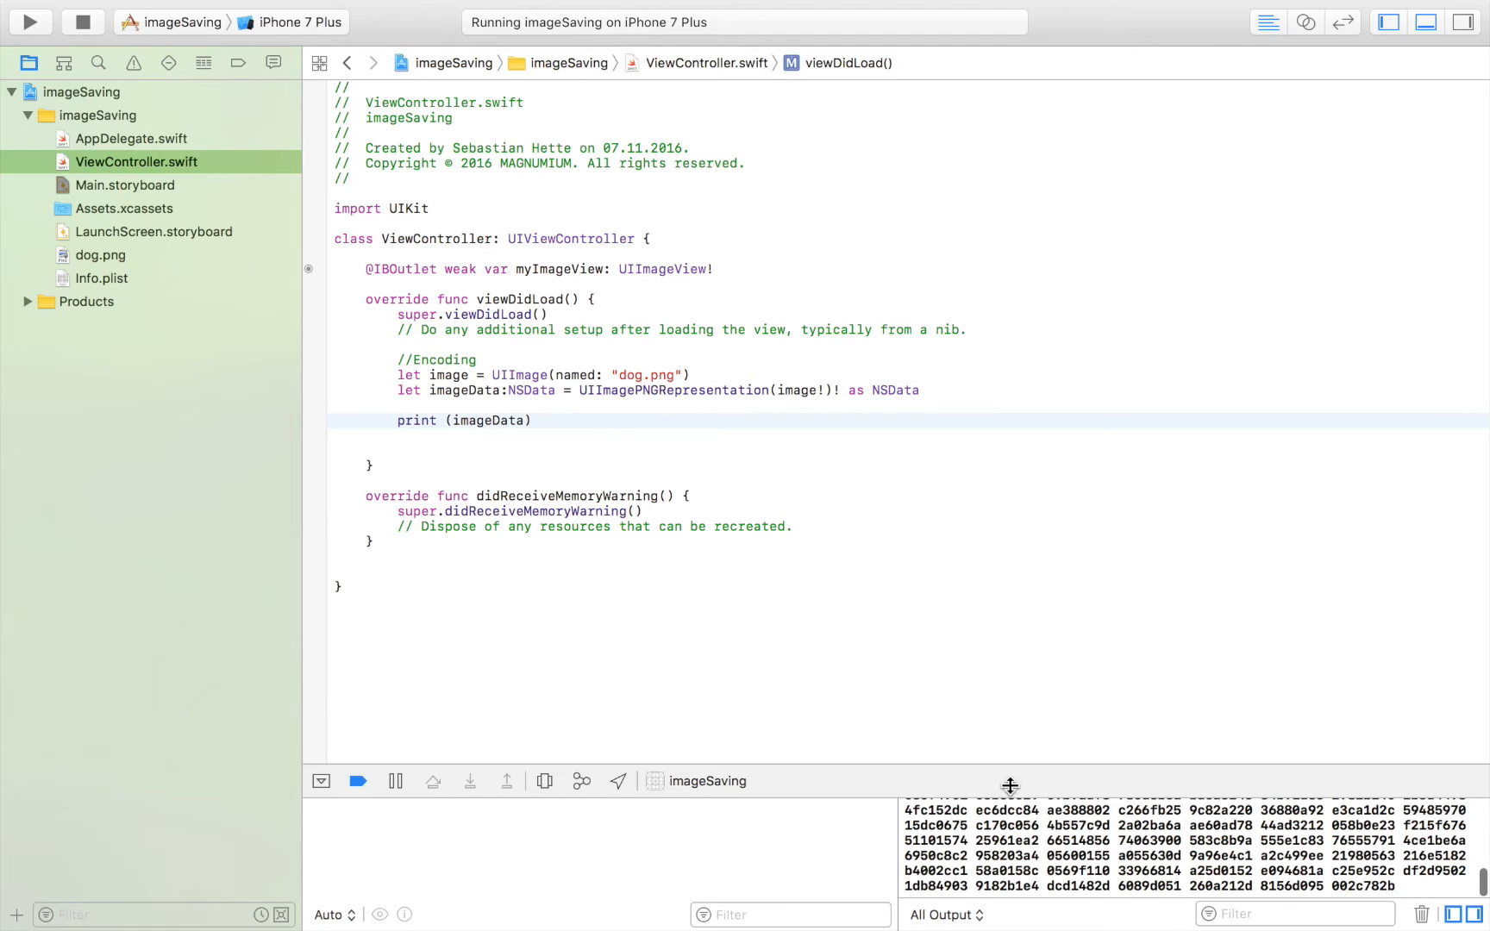
mouse_move(1008, 786)
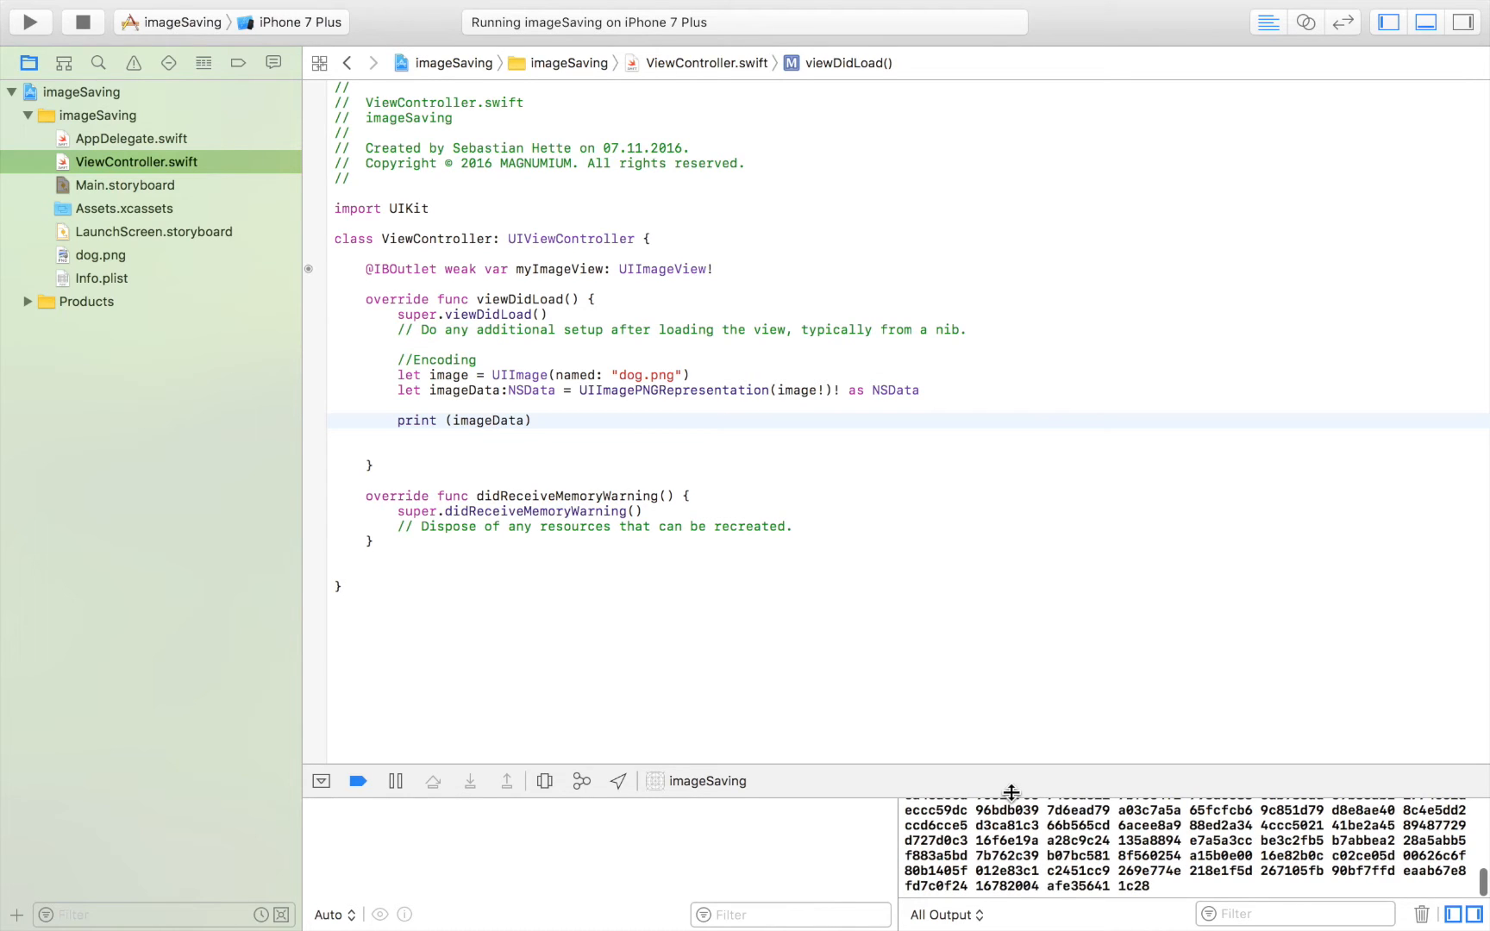
scroll("down", 3)
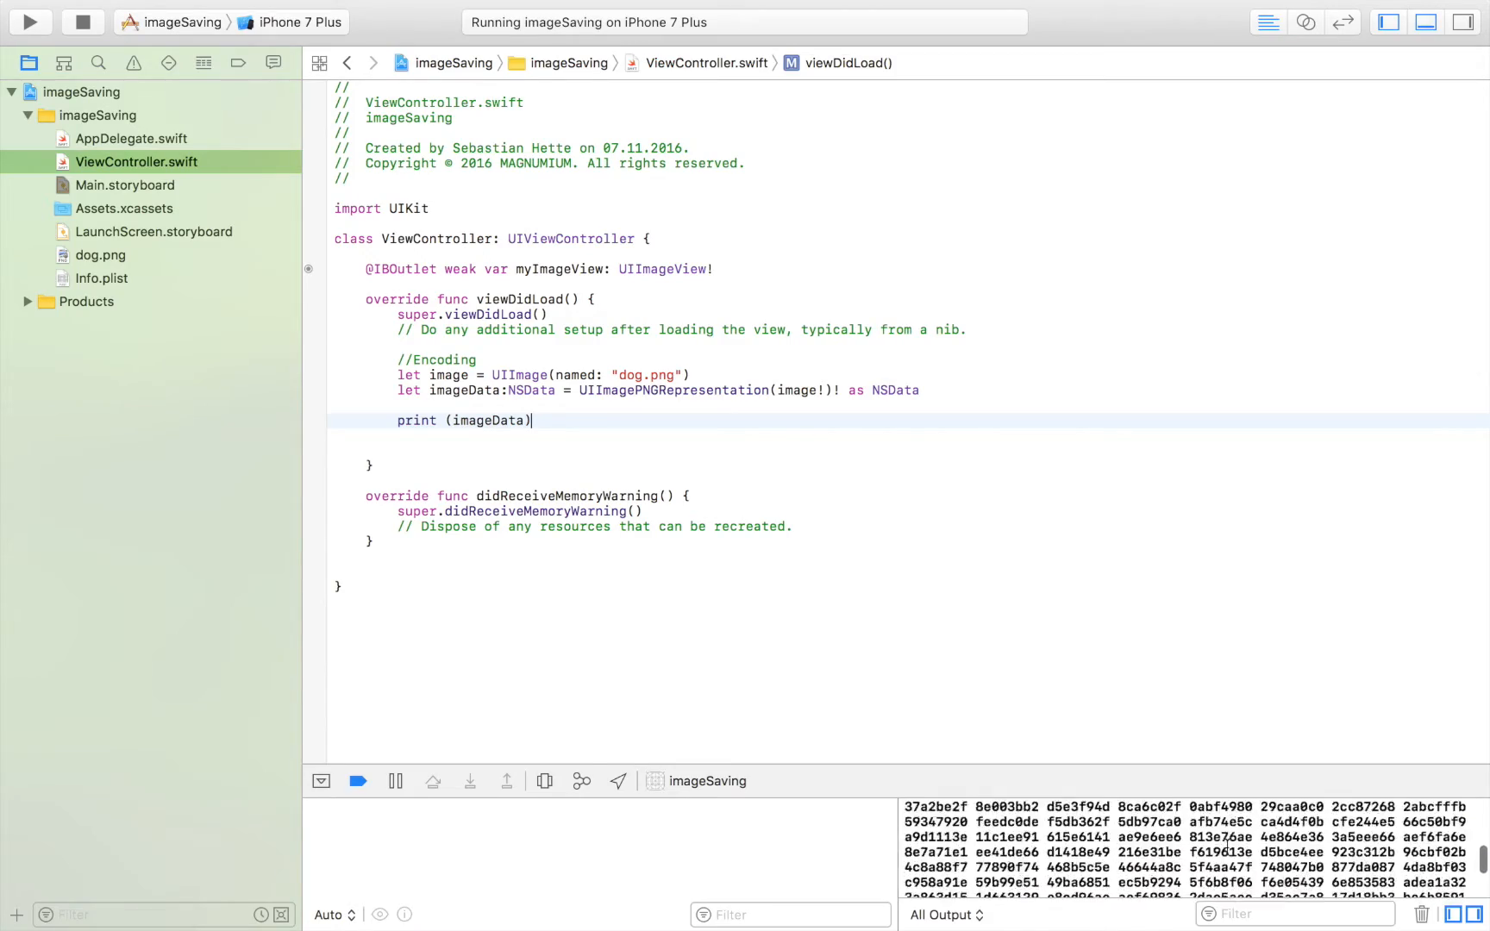
scroll("down", 3)
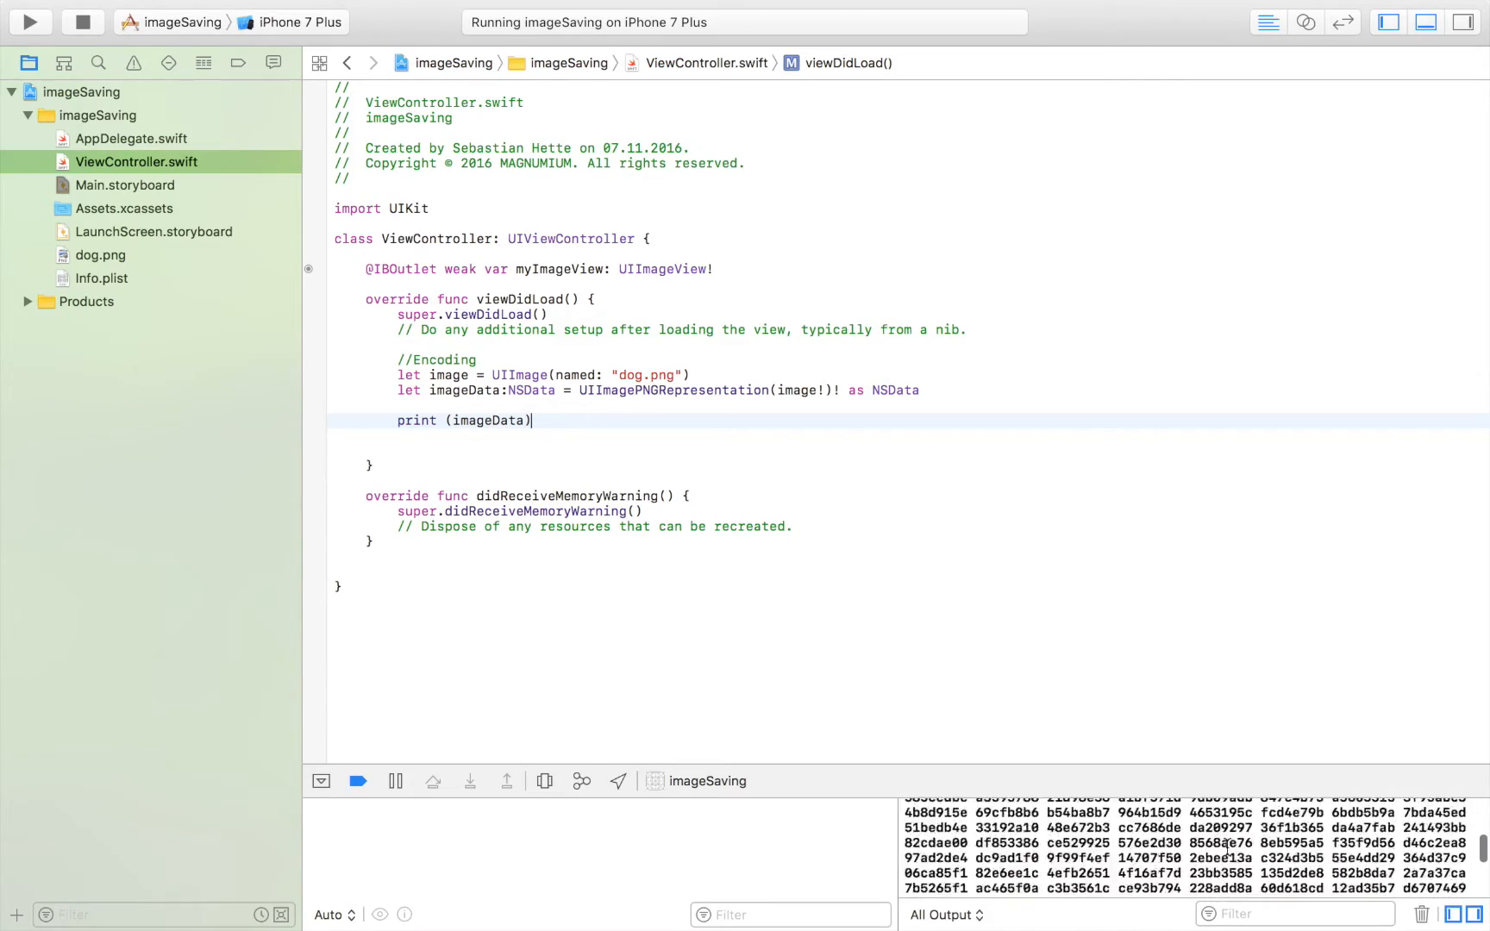
scroll("down", 3)
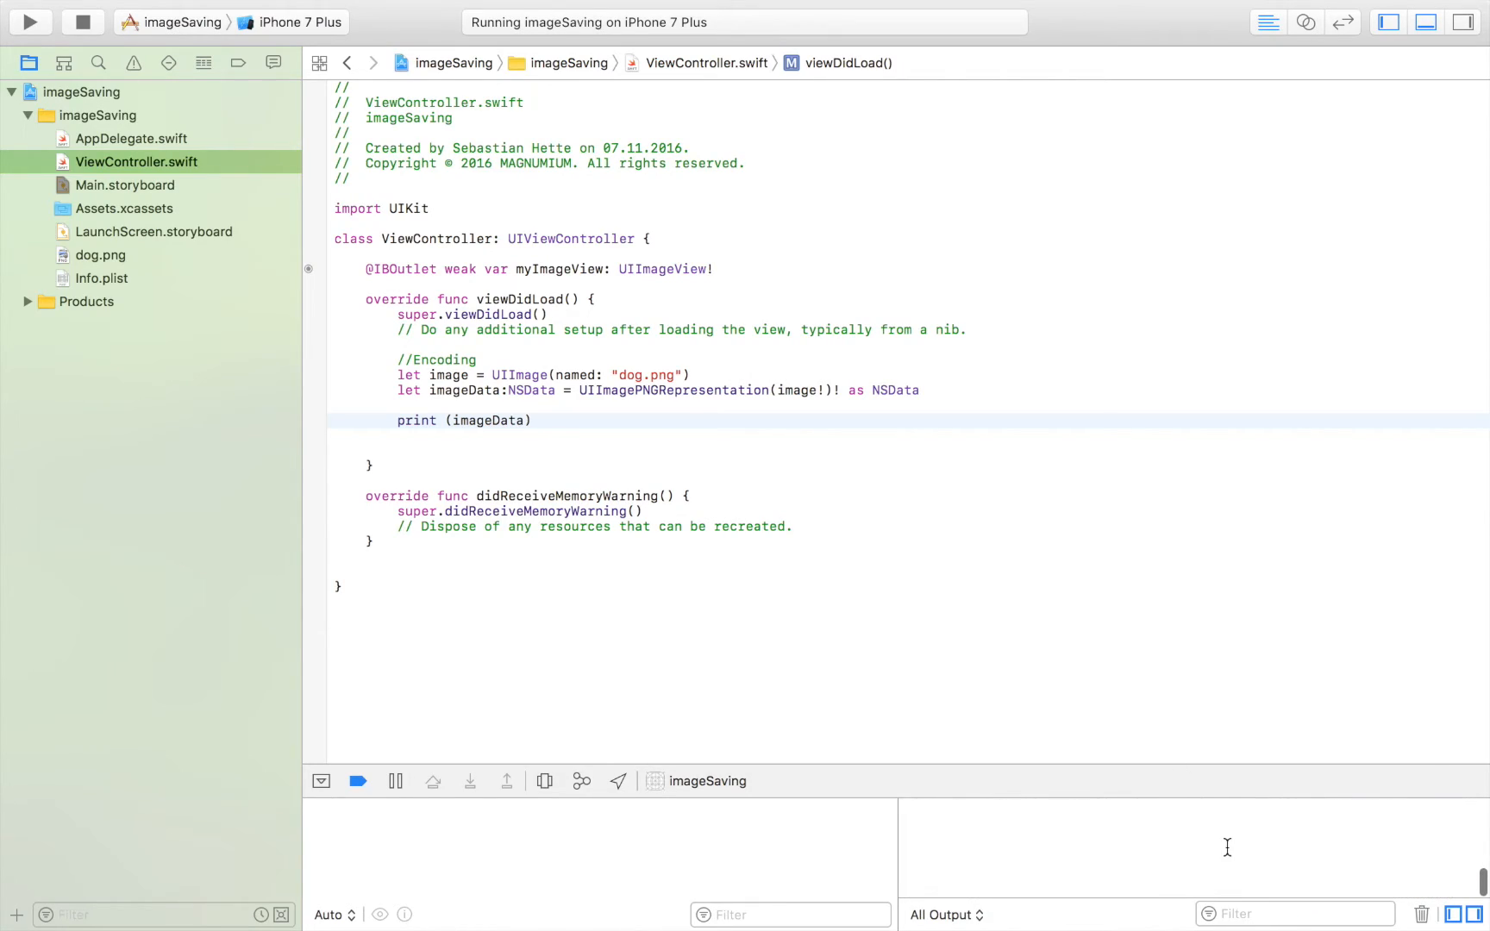
left_click(29, 22)
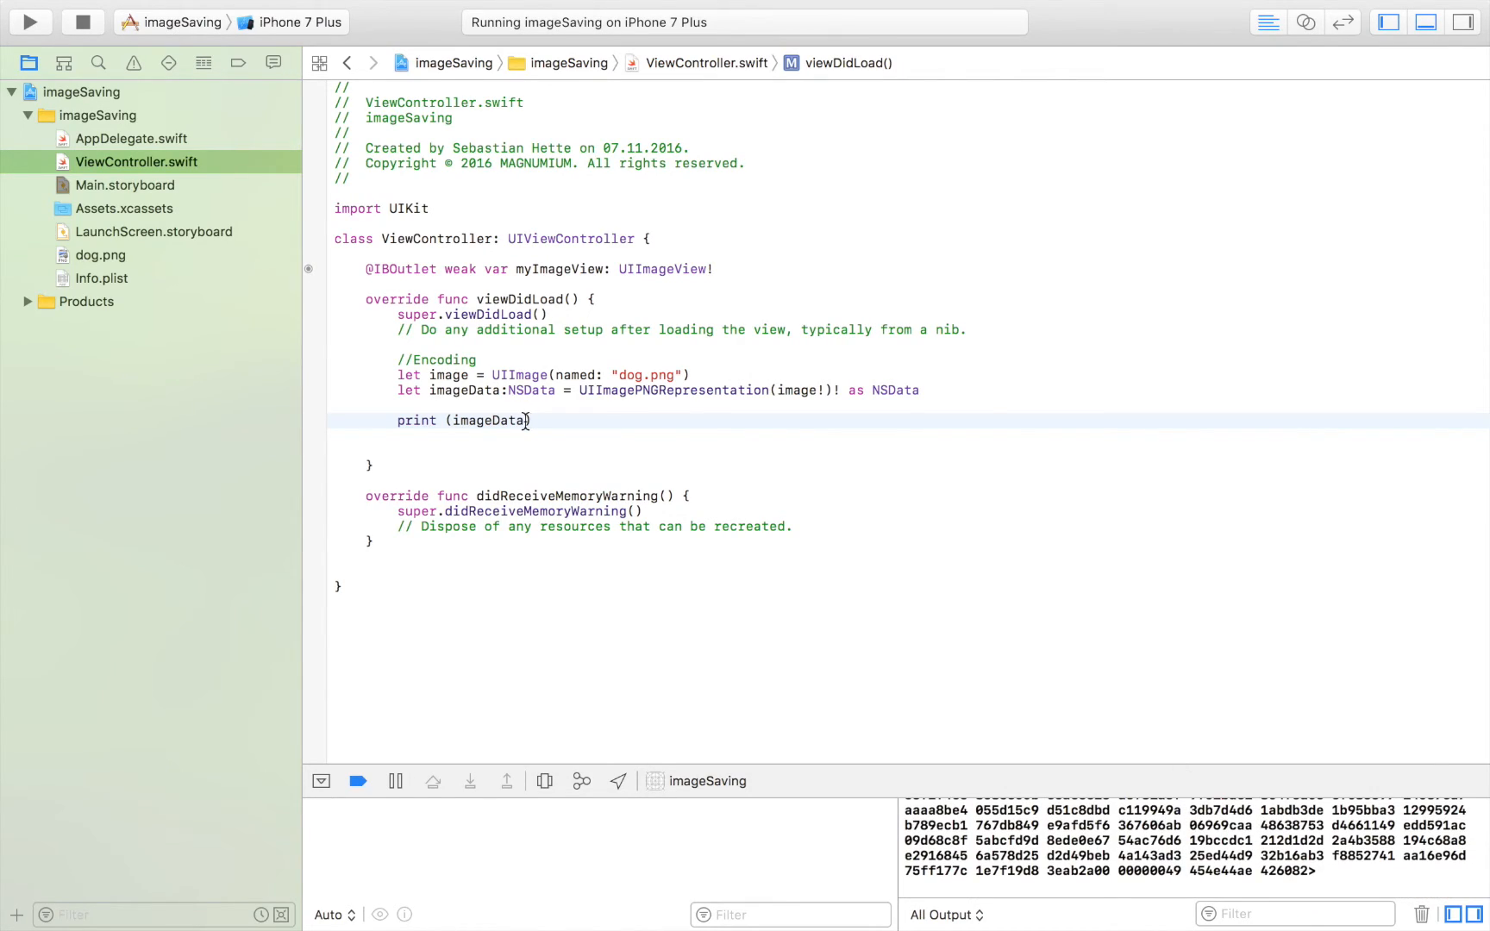
key("Return")
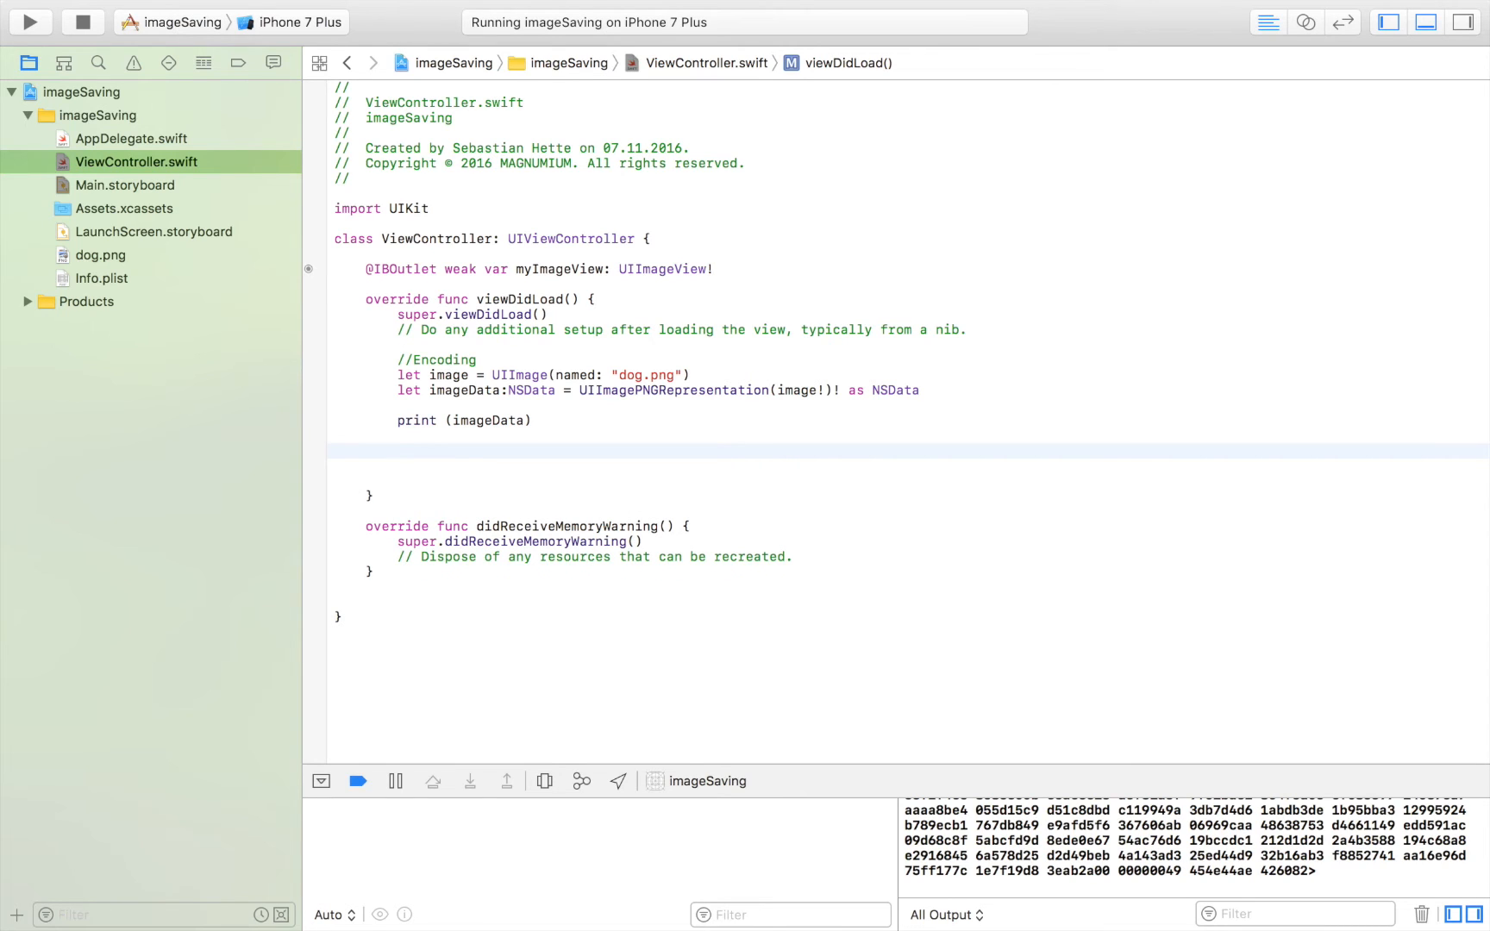
Add UserDefaults.standard.set(imageData, forKey: "savedImage") beneath a //Saved image comment
type("UsderDefaults.s")
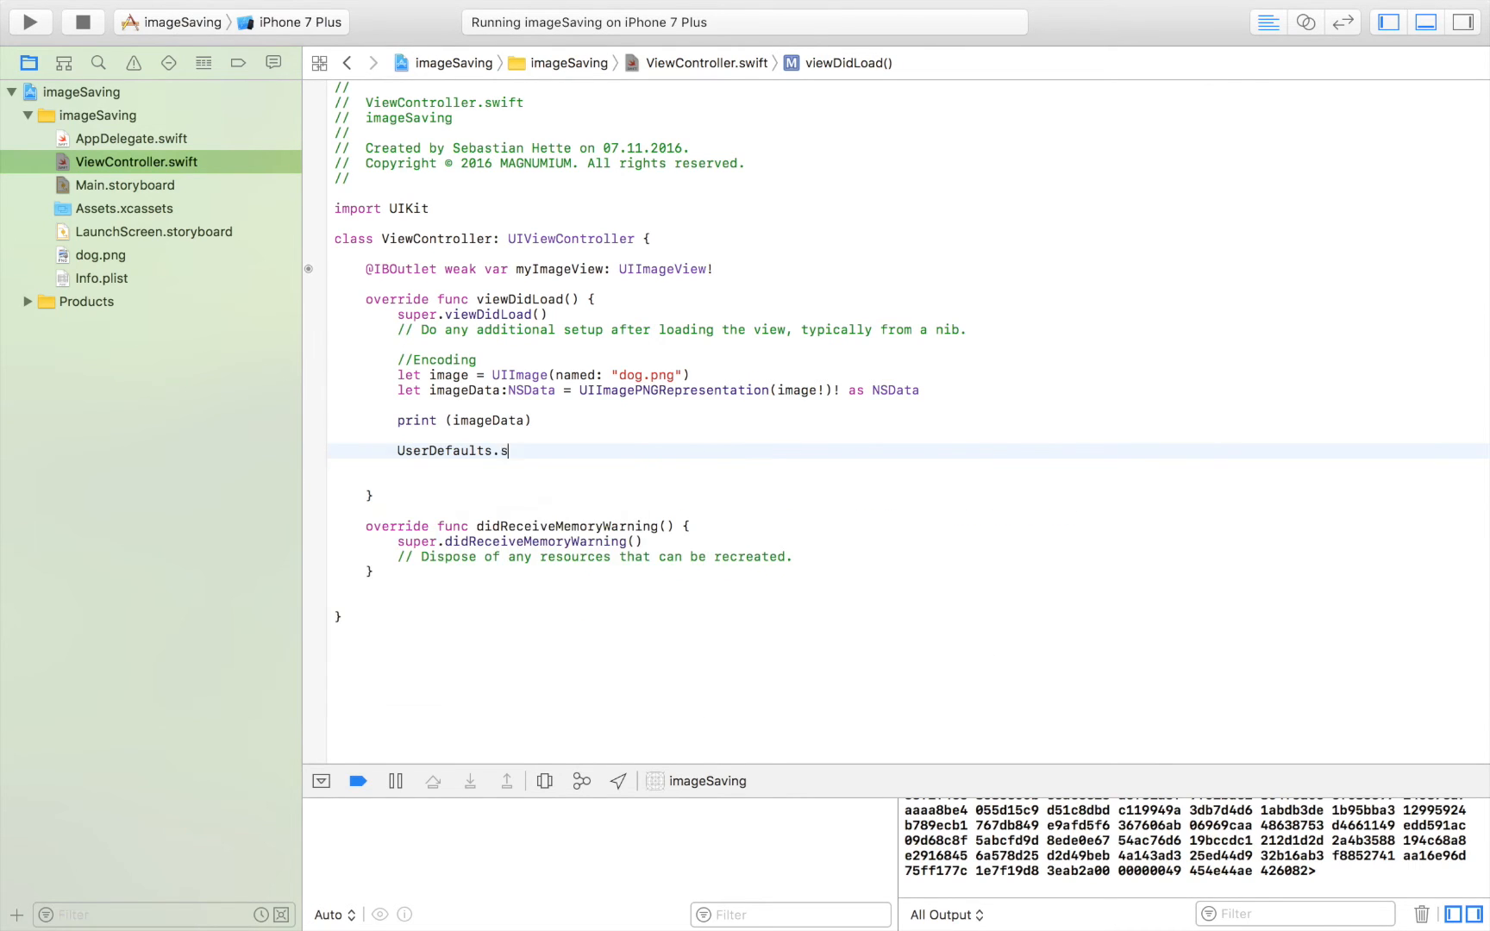
type("tandard.set(value: Any?, forKey: String")
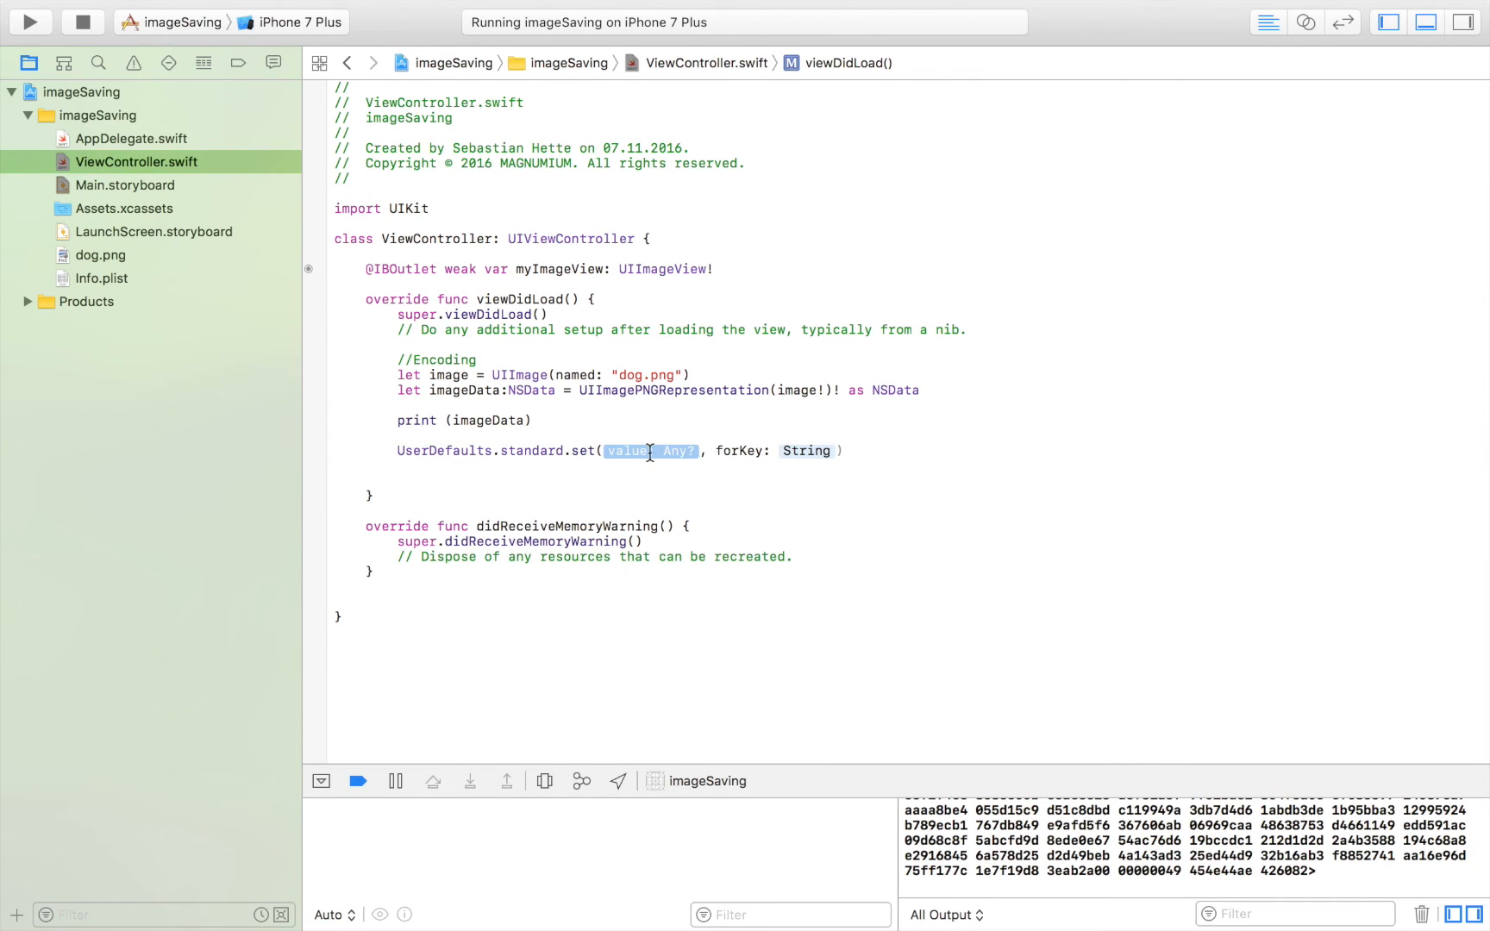
type("image")
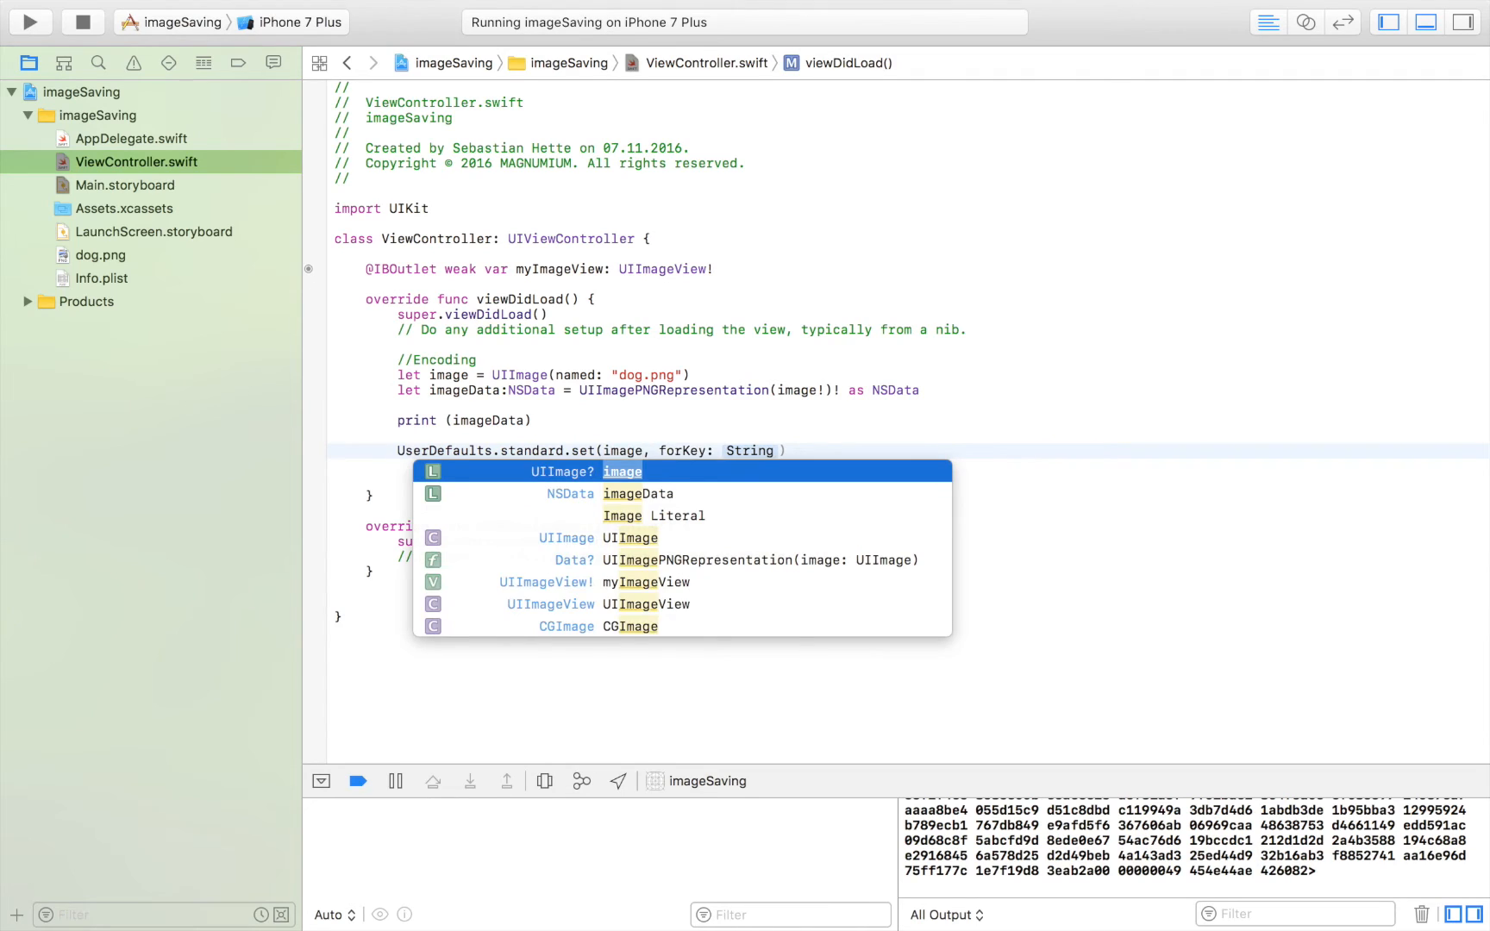
left_click(638, 493)
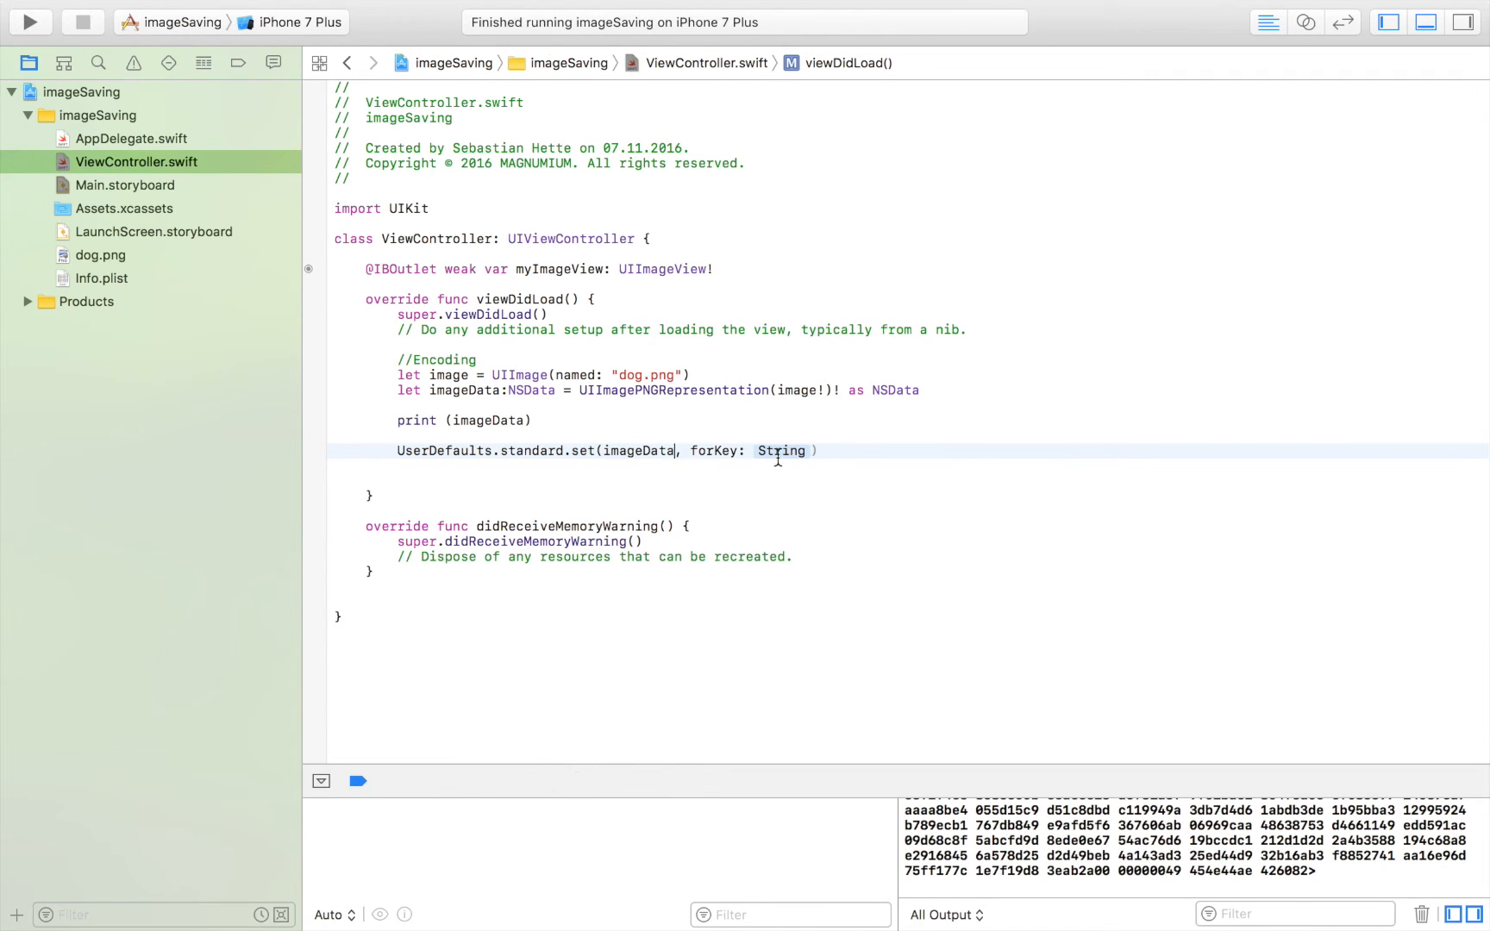
type("\"s")
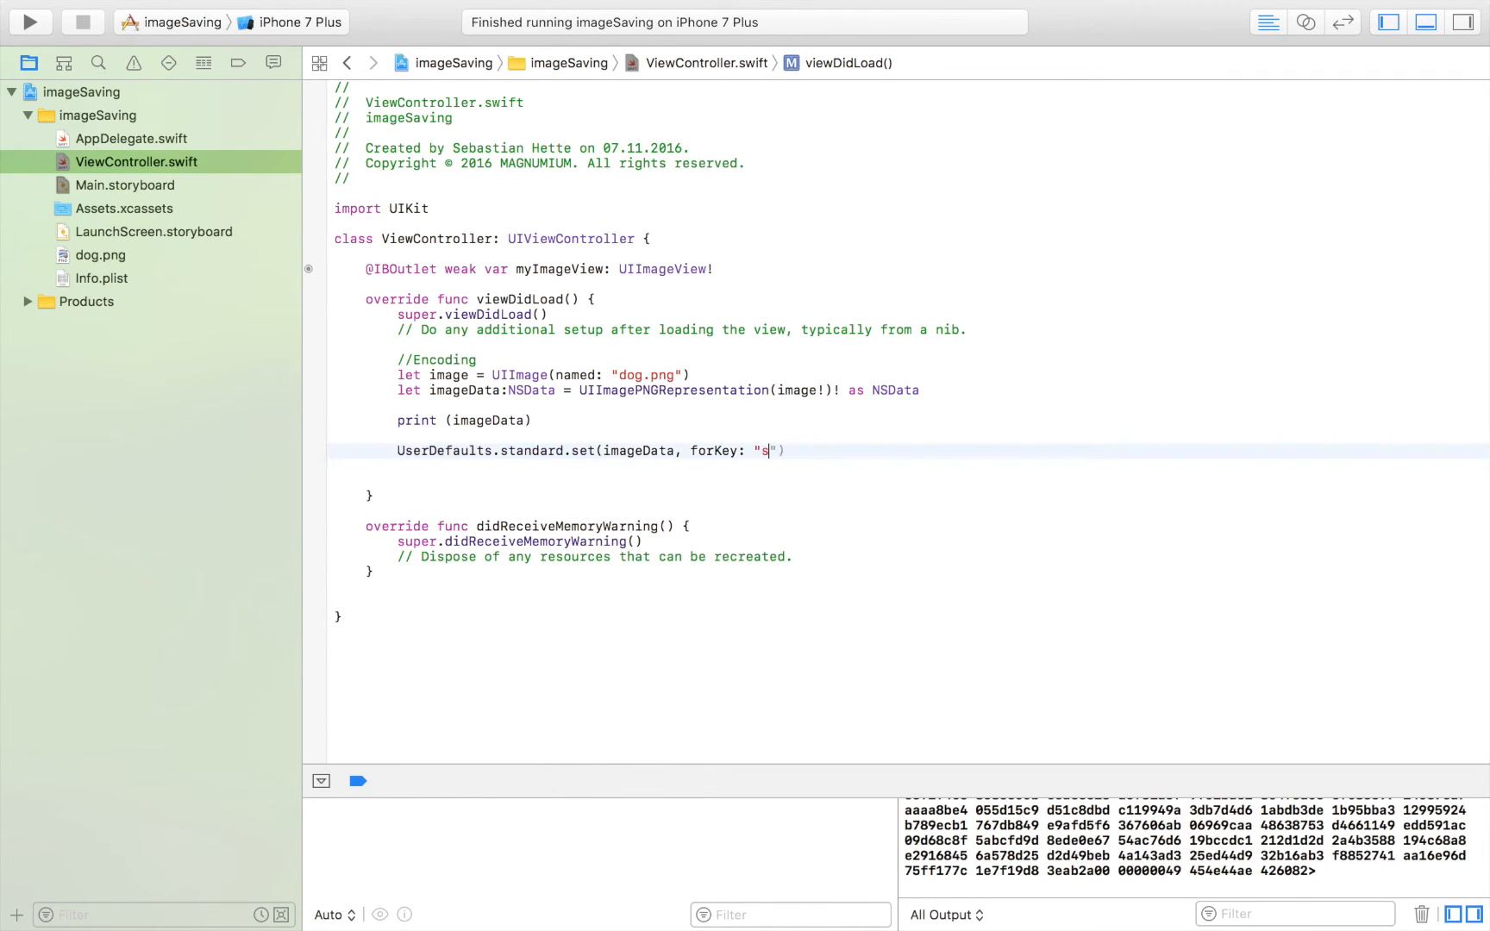
type("avedImage")
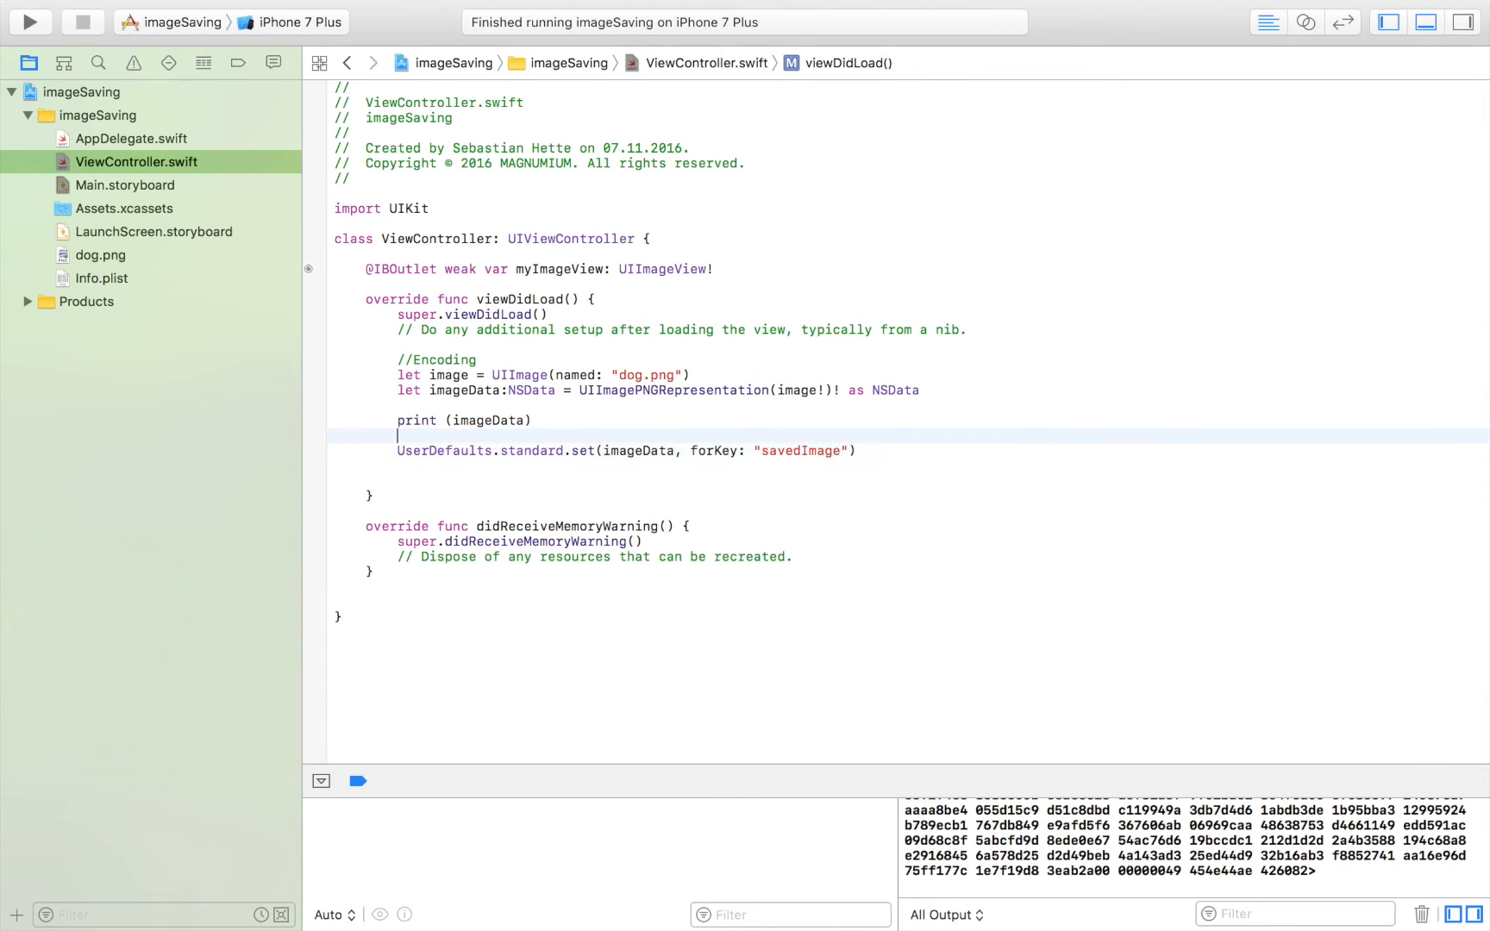
type("//Saved image")
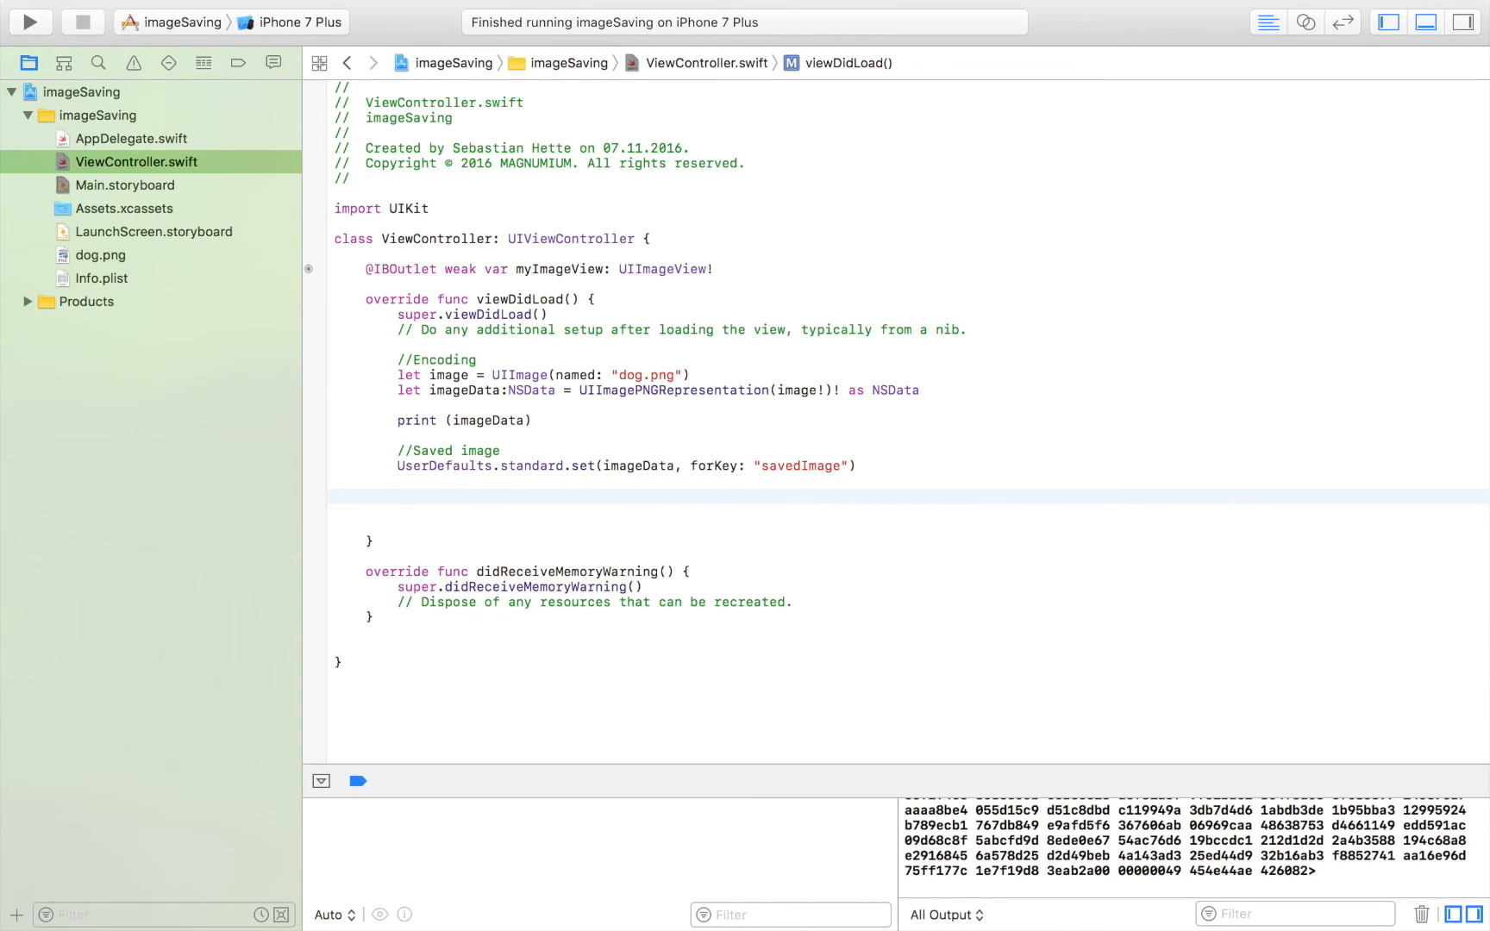
left_click(399, 495)
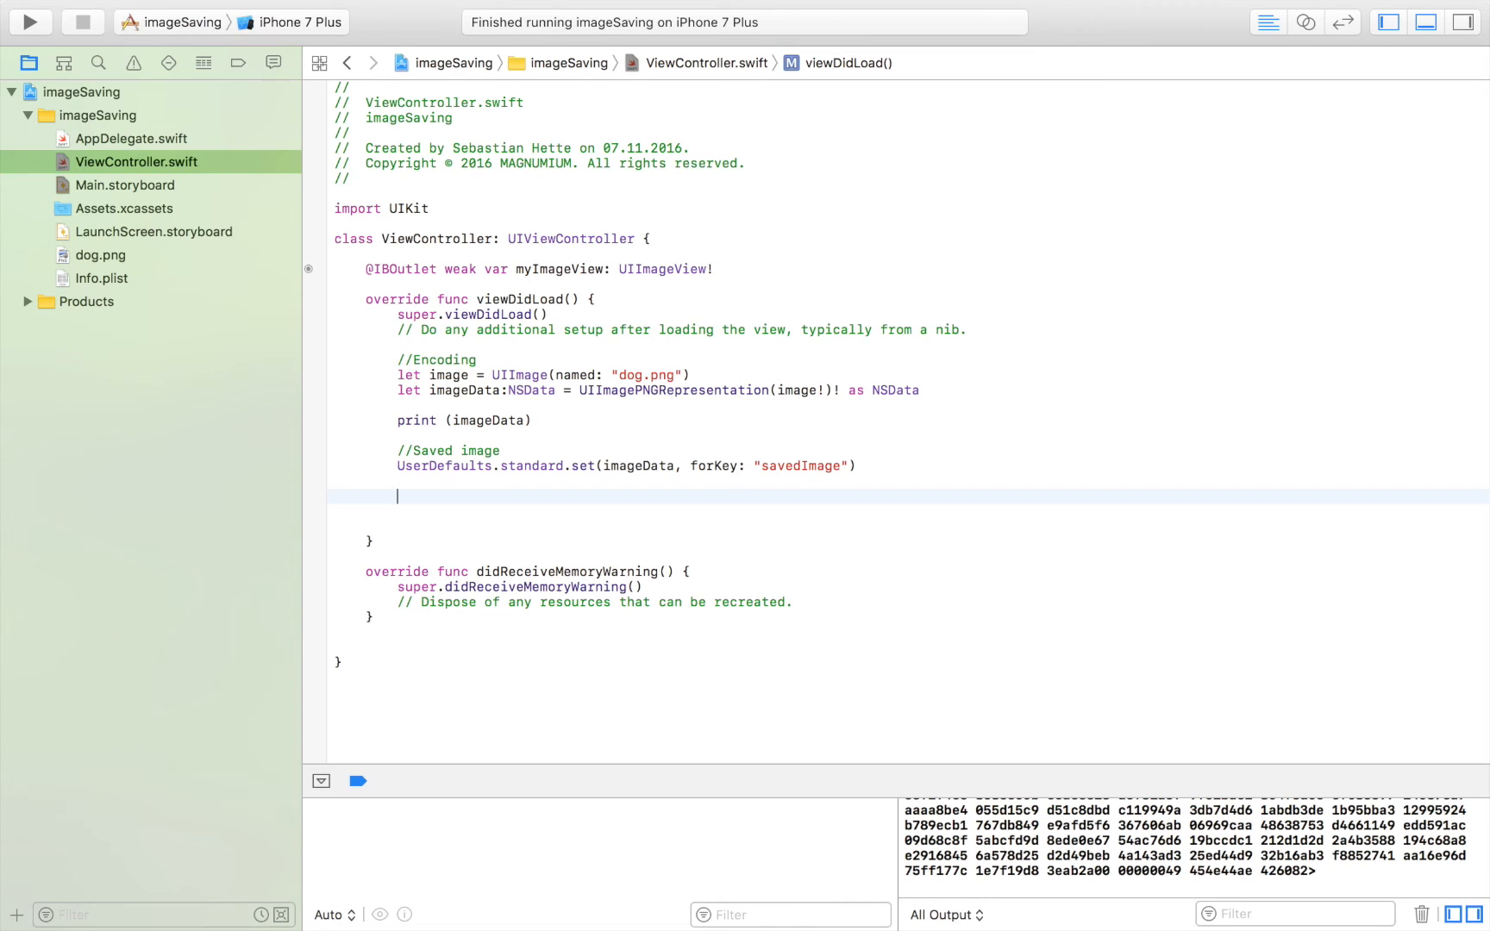
Under //Decode, write let data = UserDefaults.standard.object(forKey: "savedImage") as! NSData
type("//Decode")
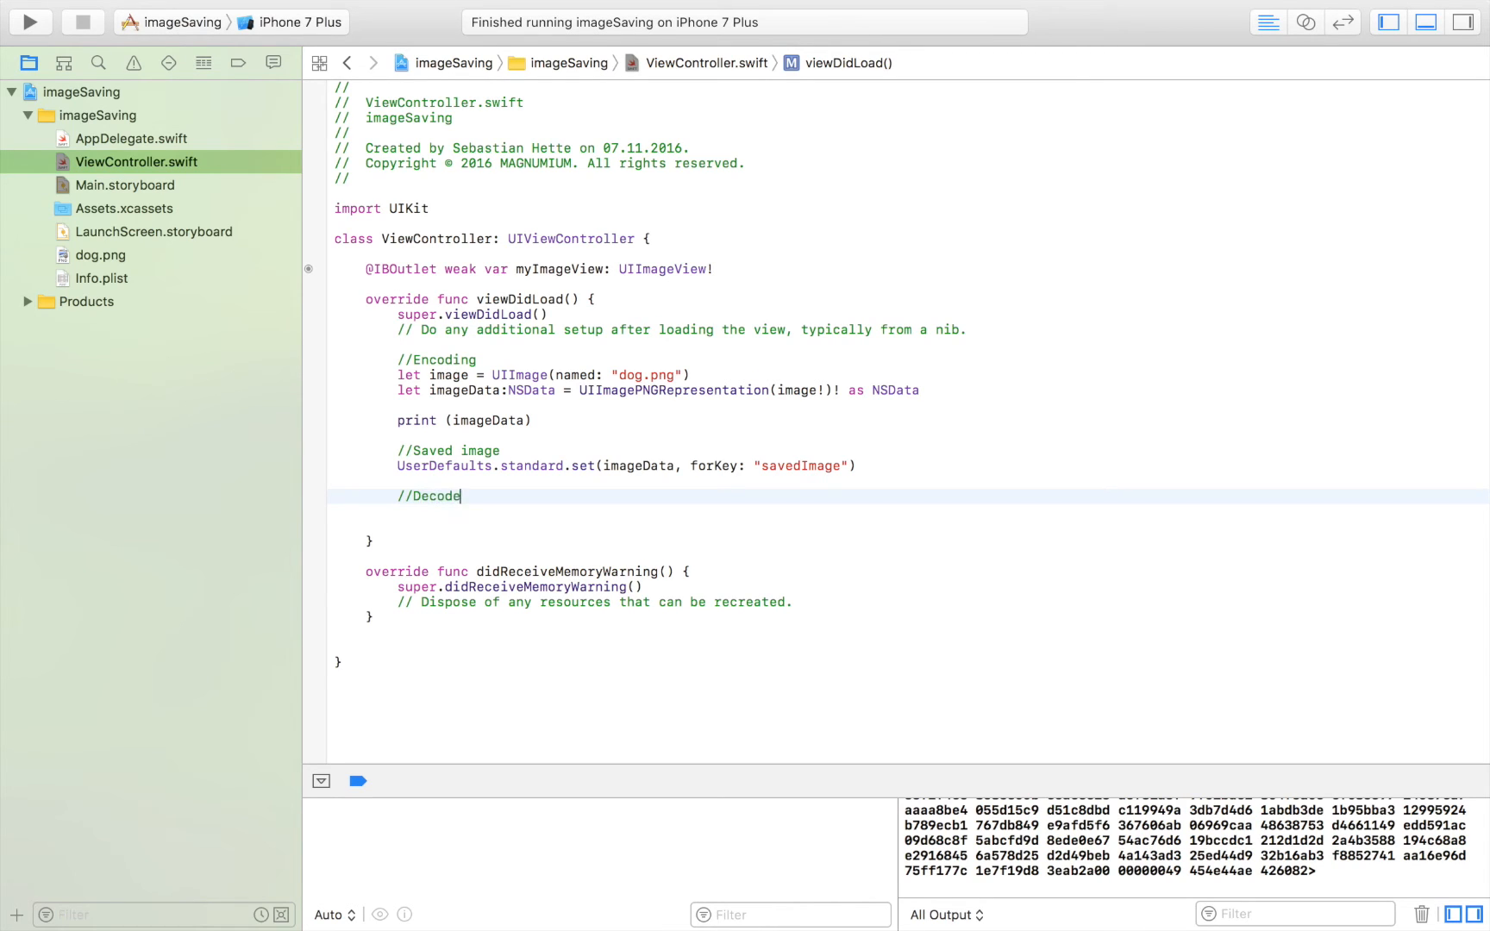
key("Return")
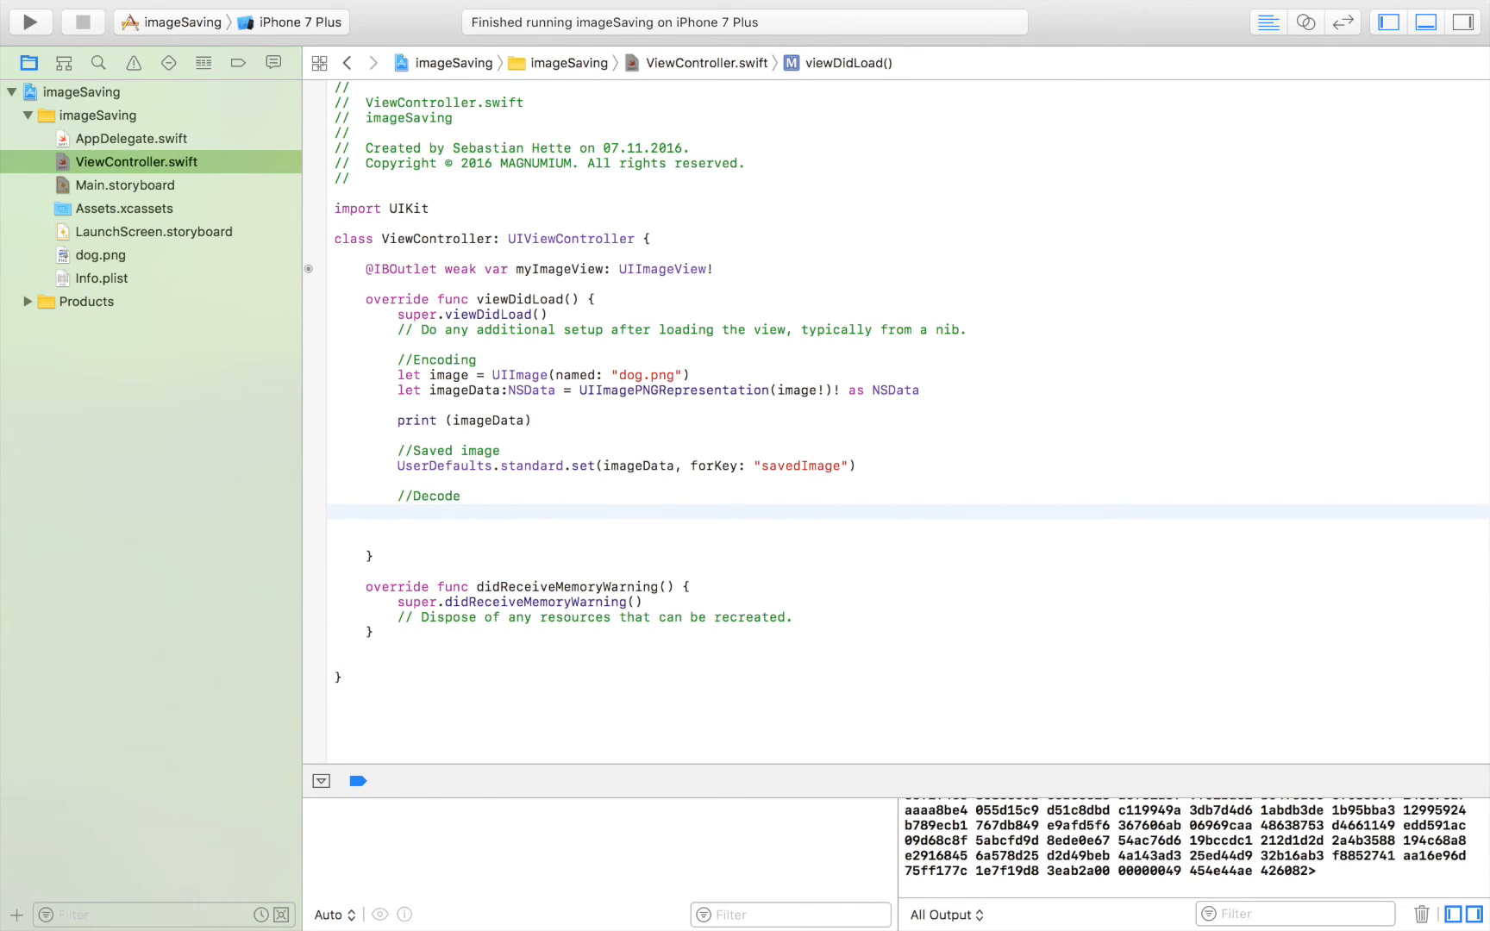
type("let daya")
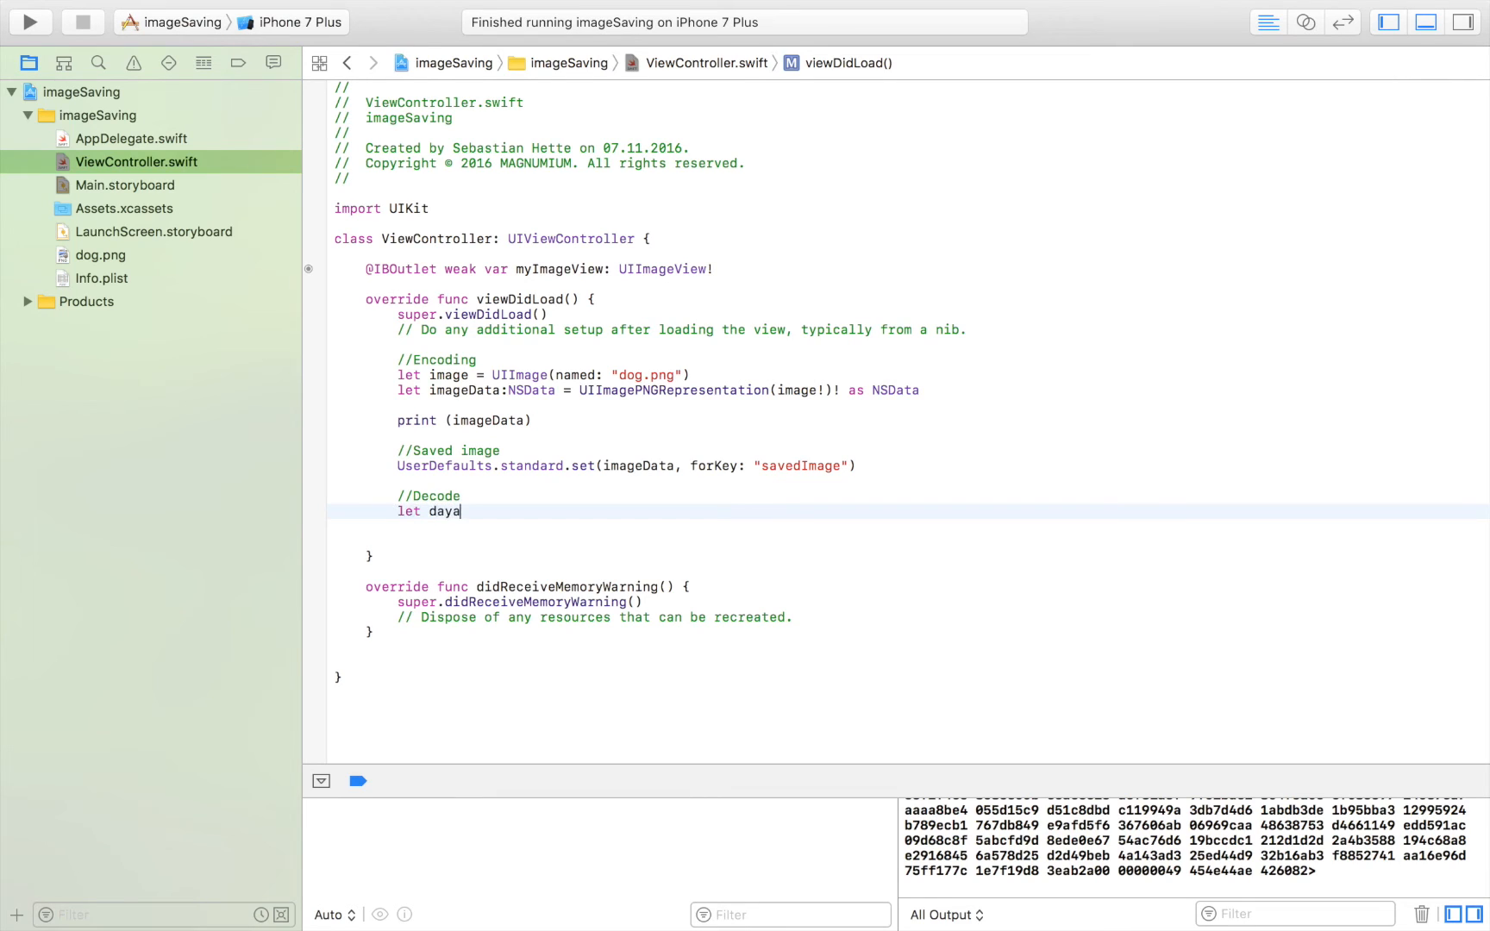
type("data =")
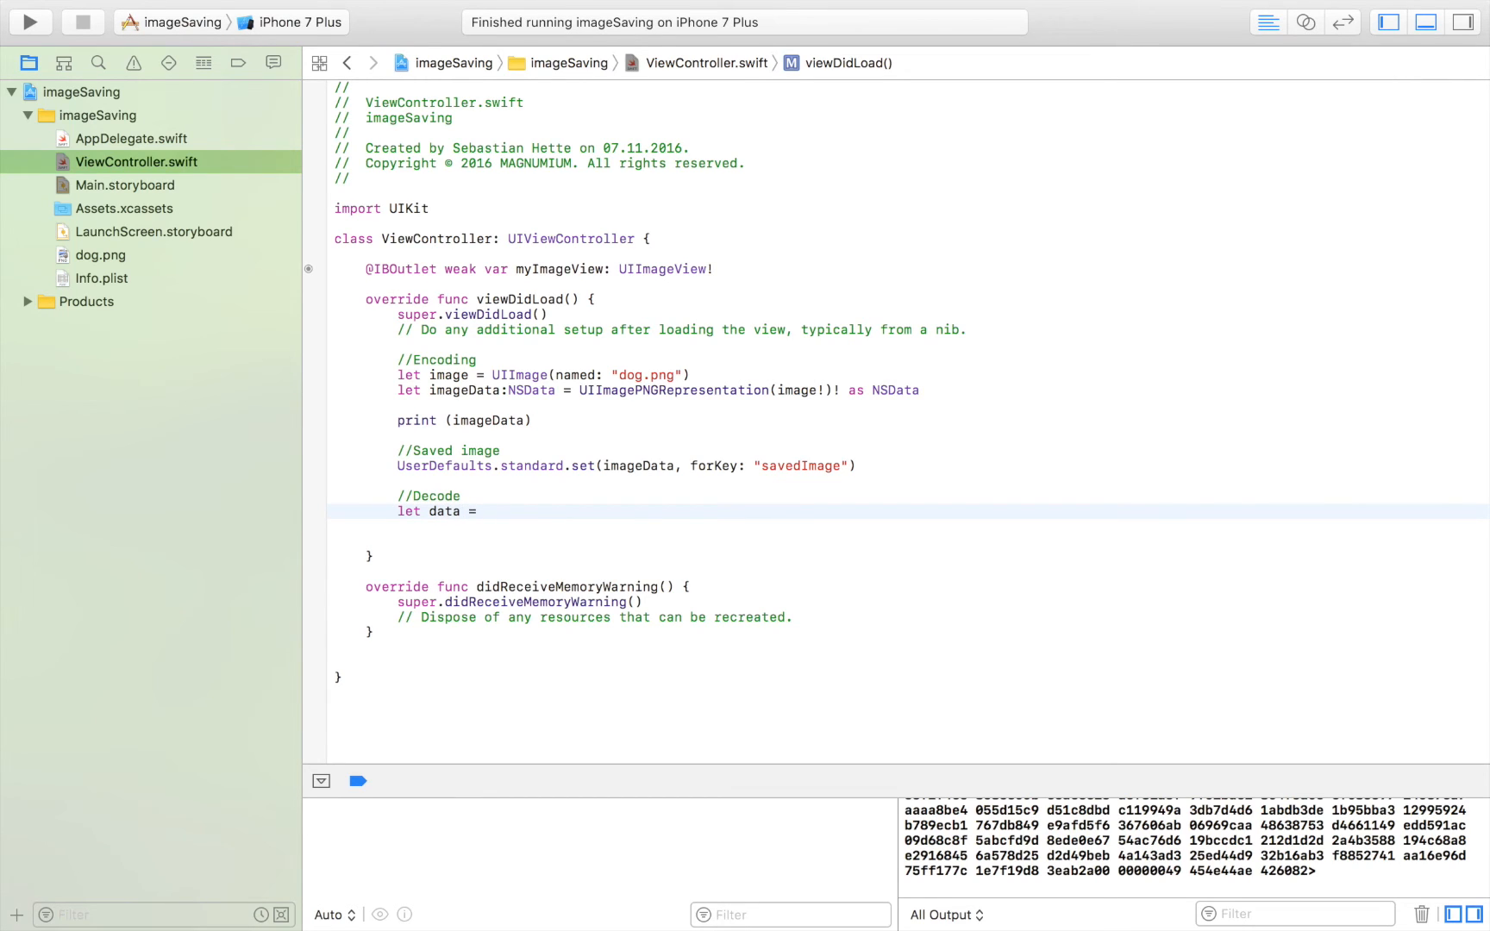
type("Us")
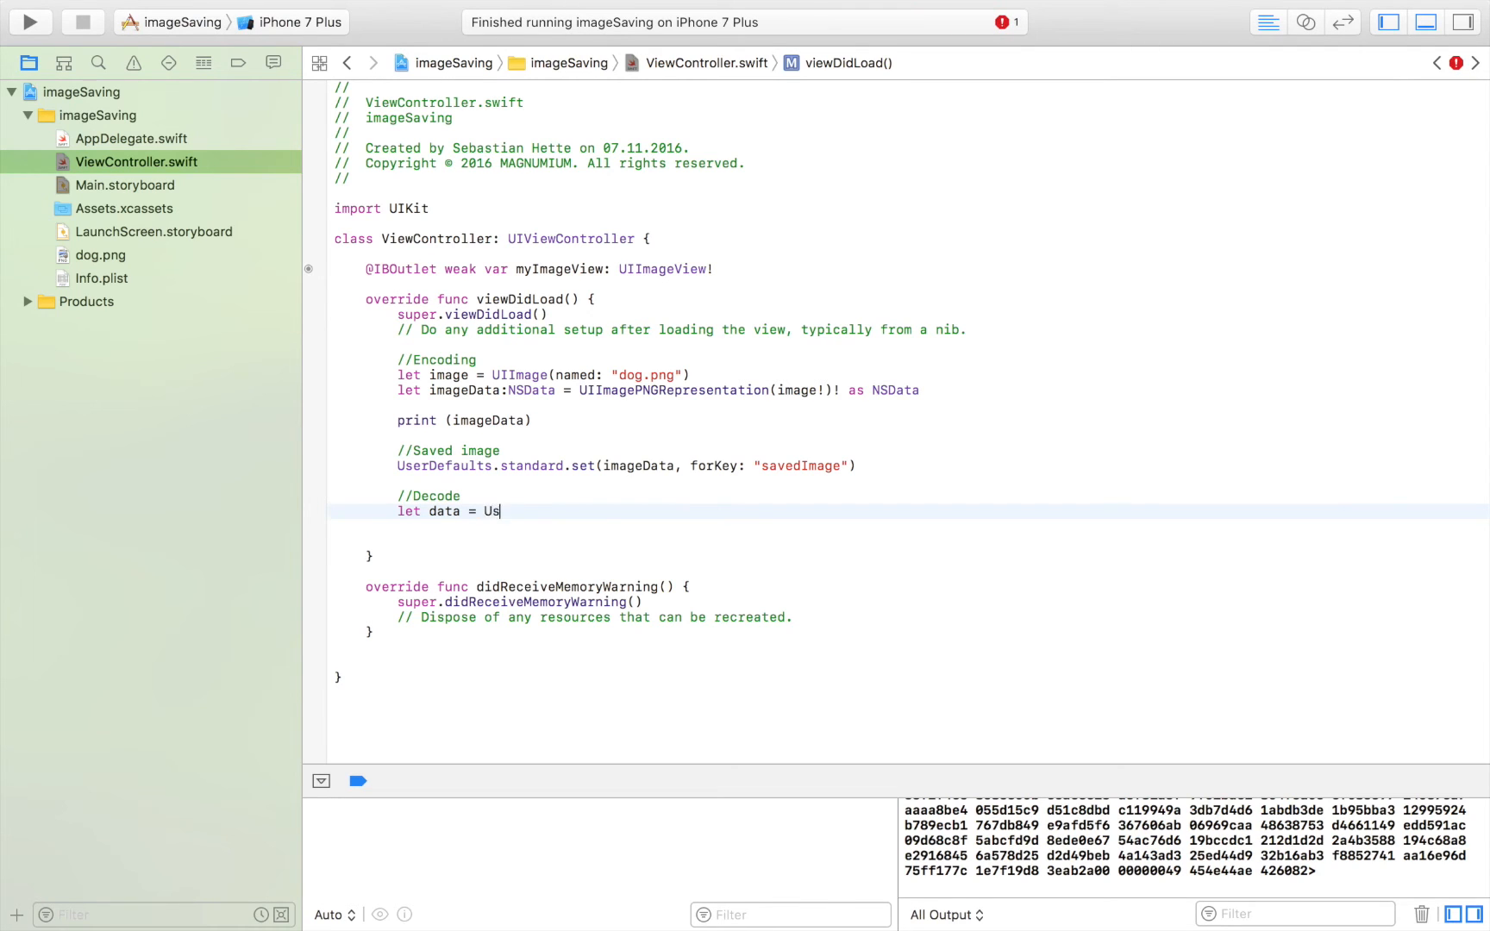
type("erDefaults.")
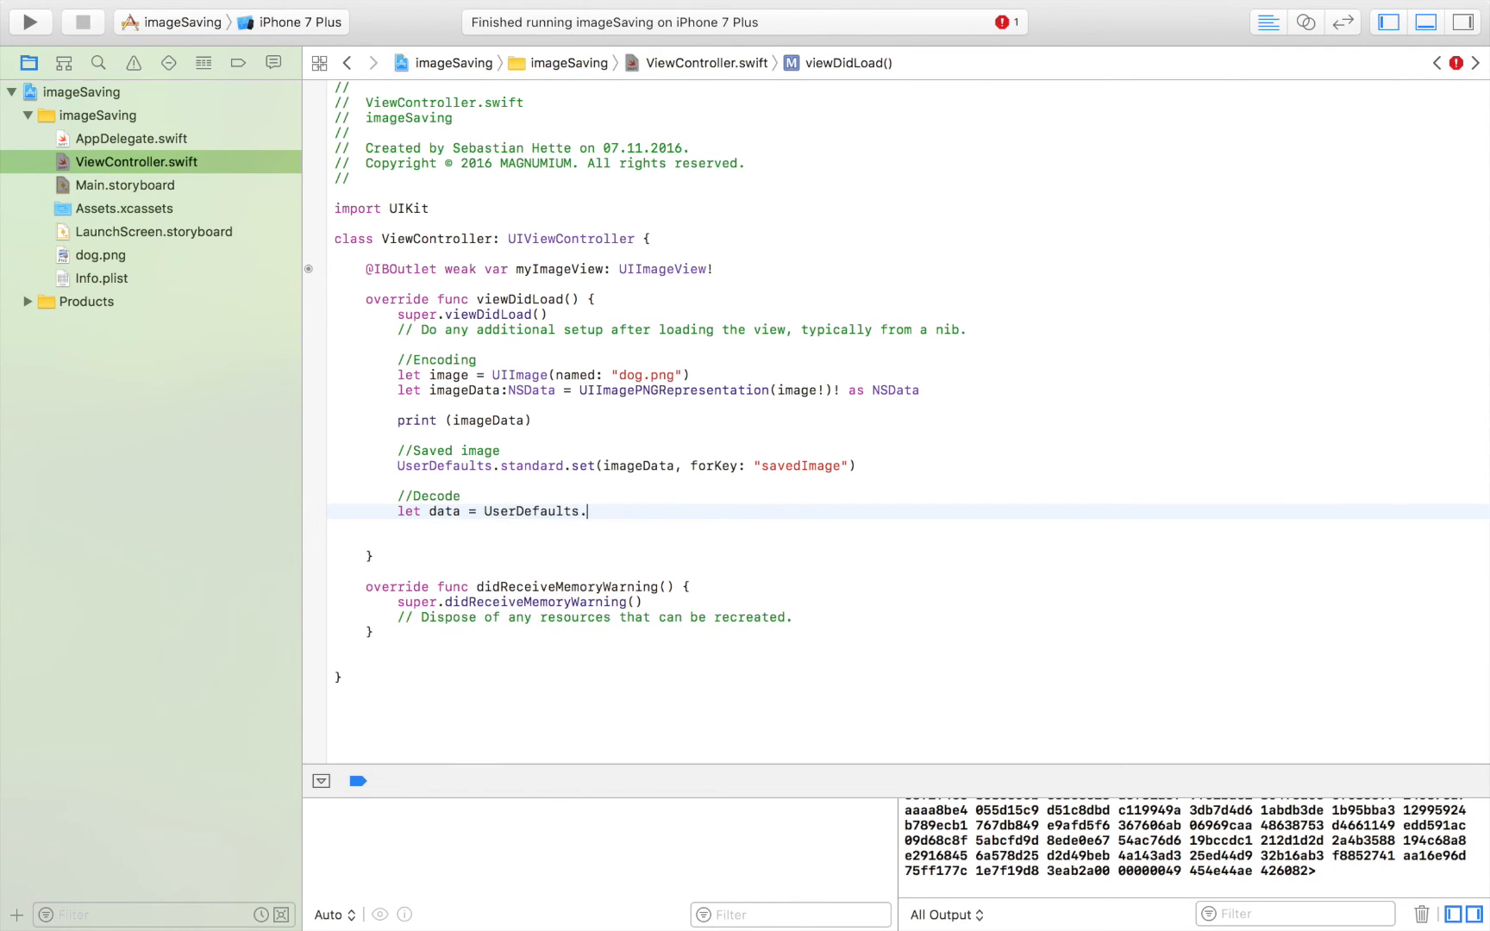
type("standard.object(forKey: \"savedIma")
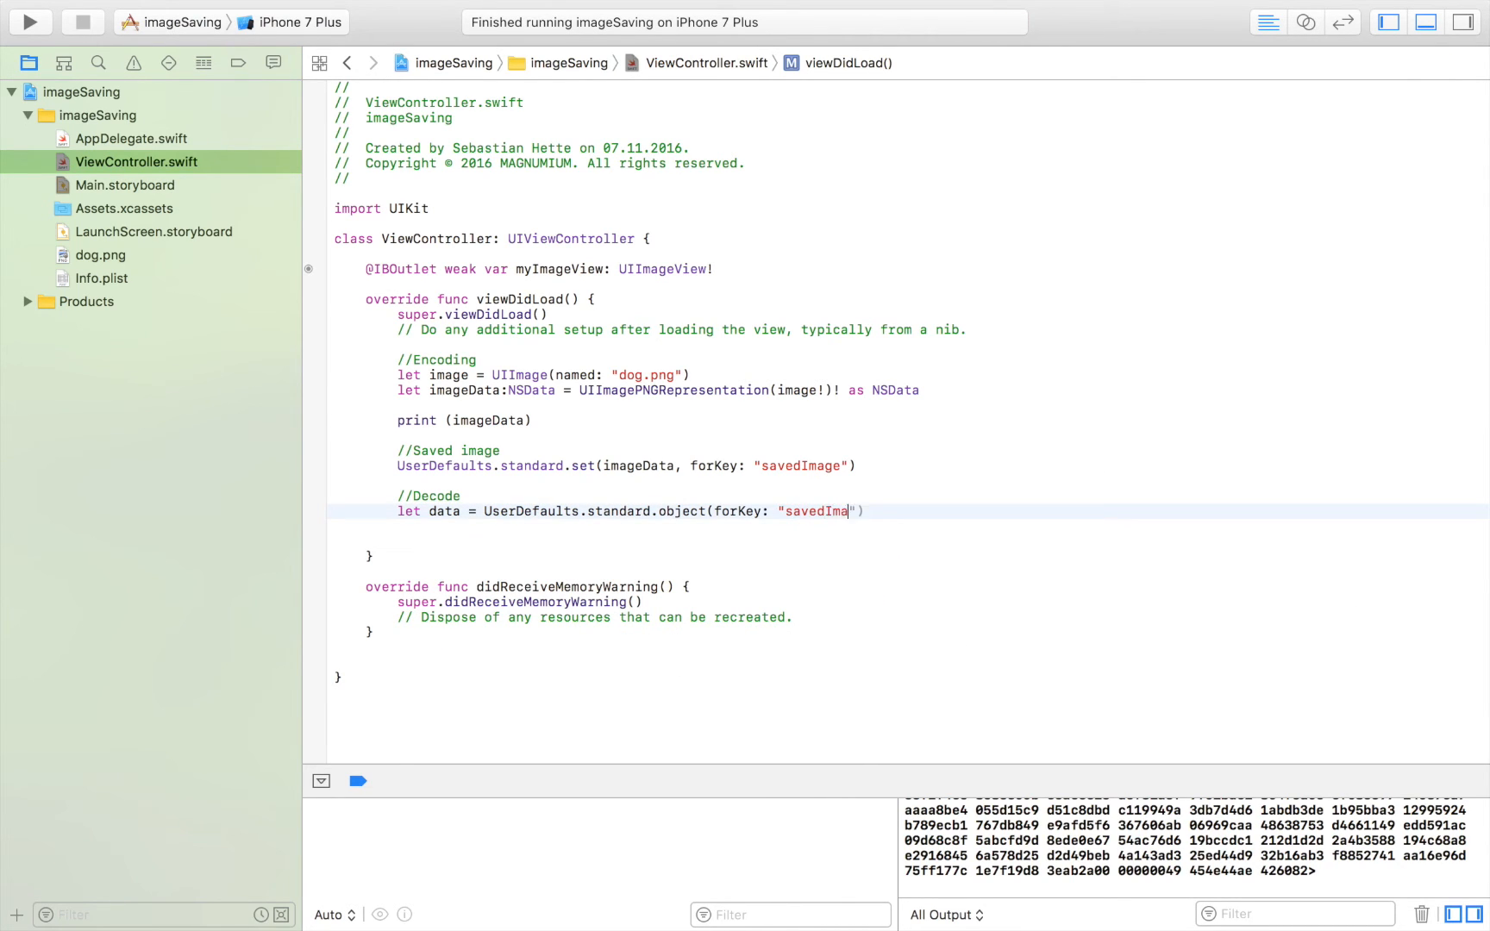
type("ge")
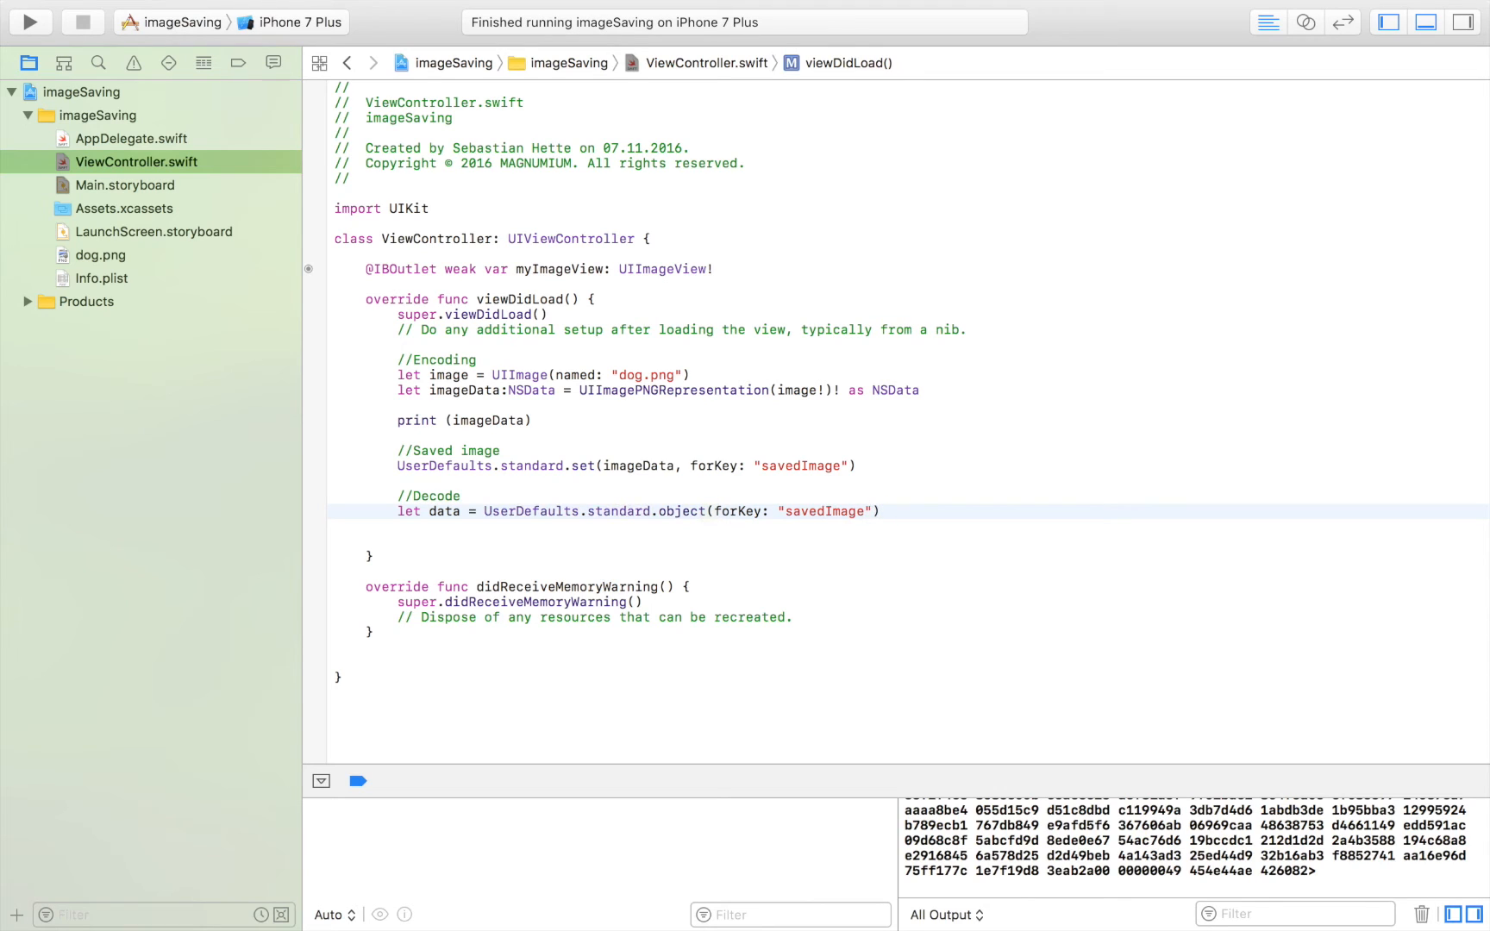
type("as")
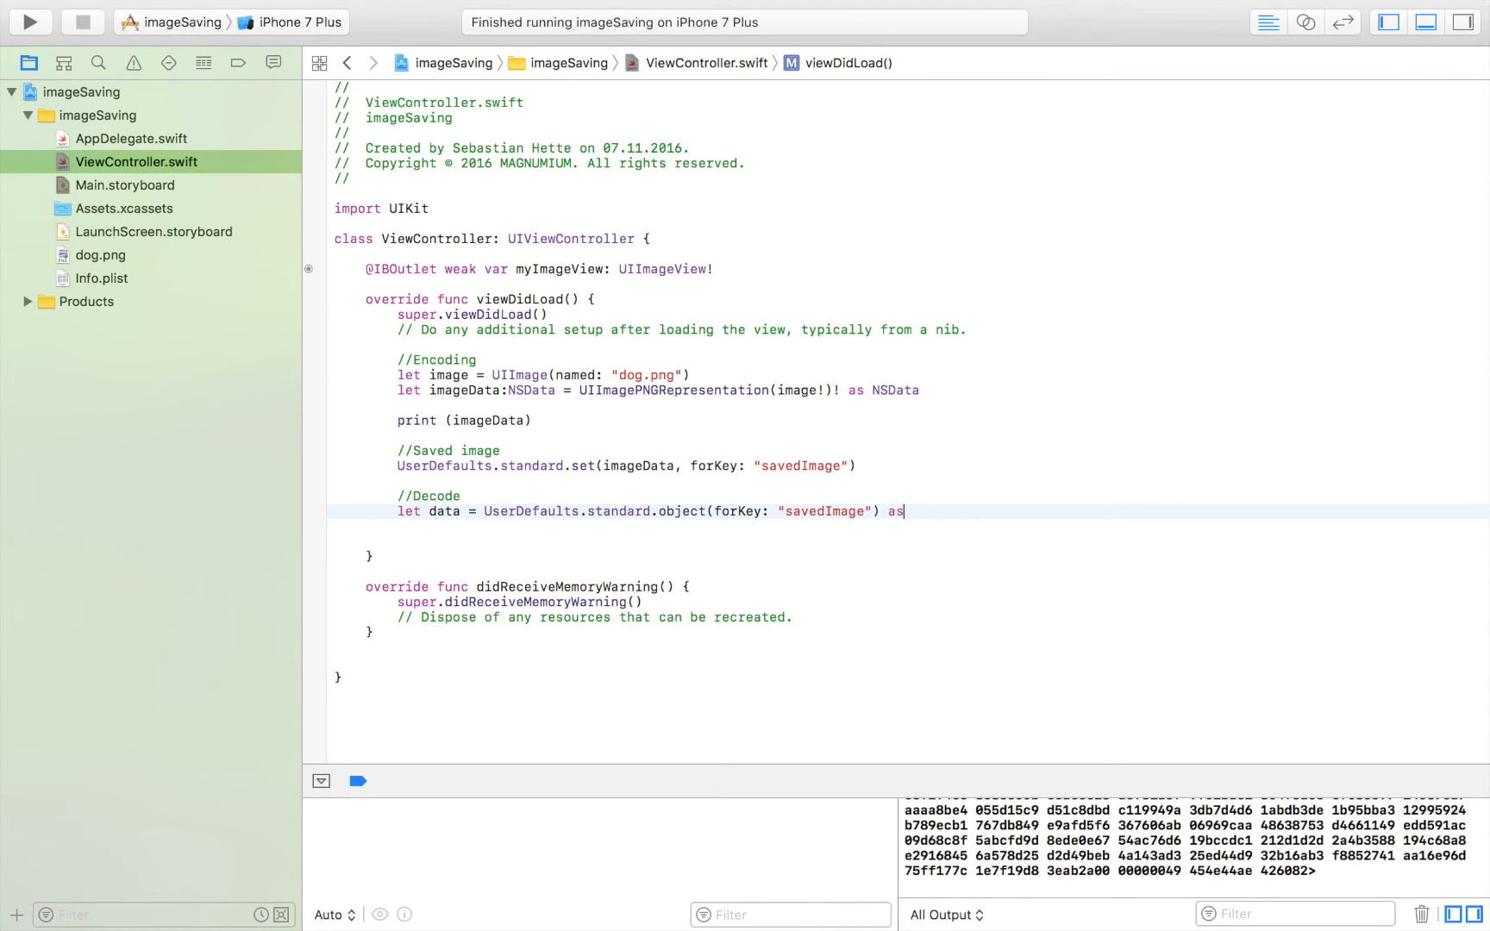
type("! NSData")
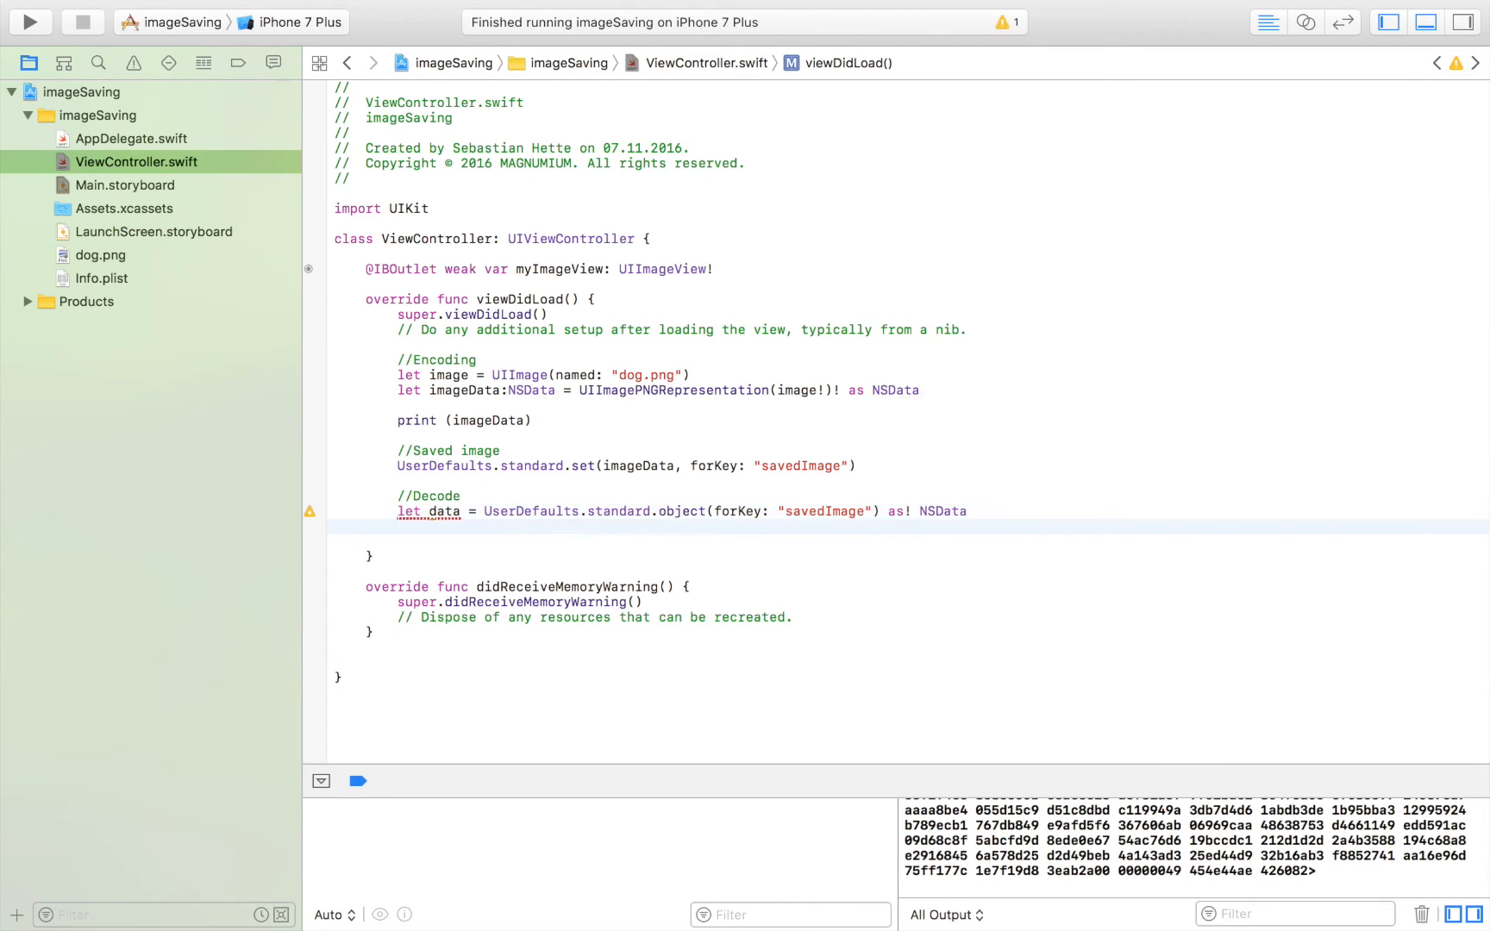
Add a line setting myImageView.image = UIImage(data: data)
left_click(400, 530)
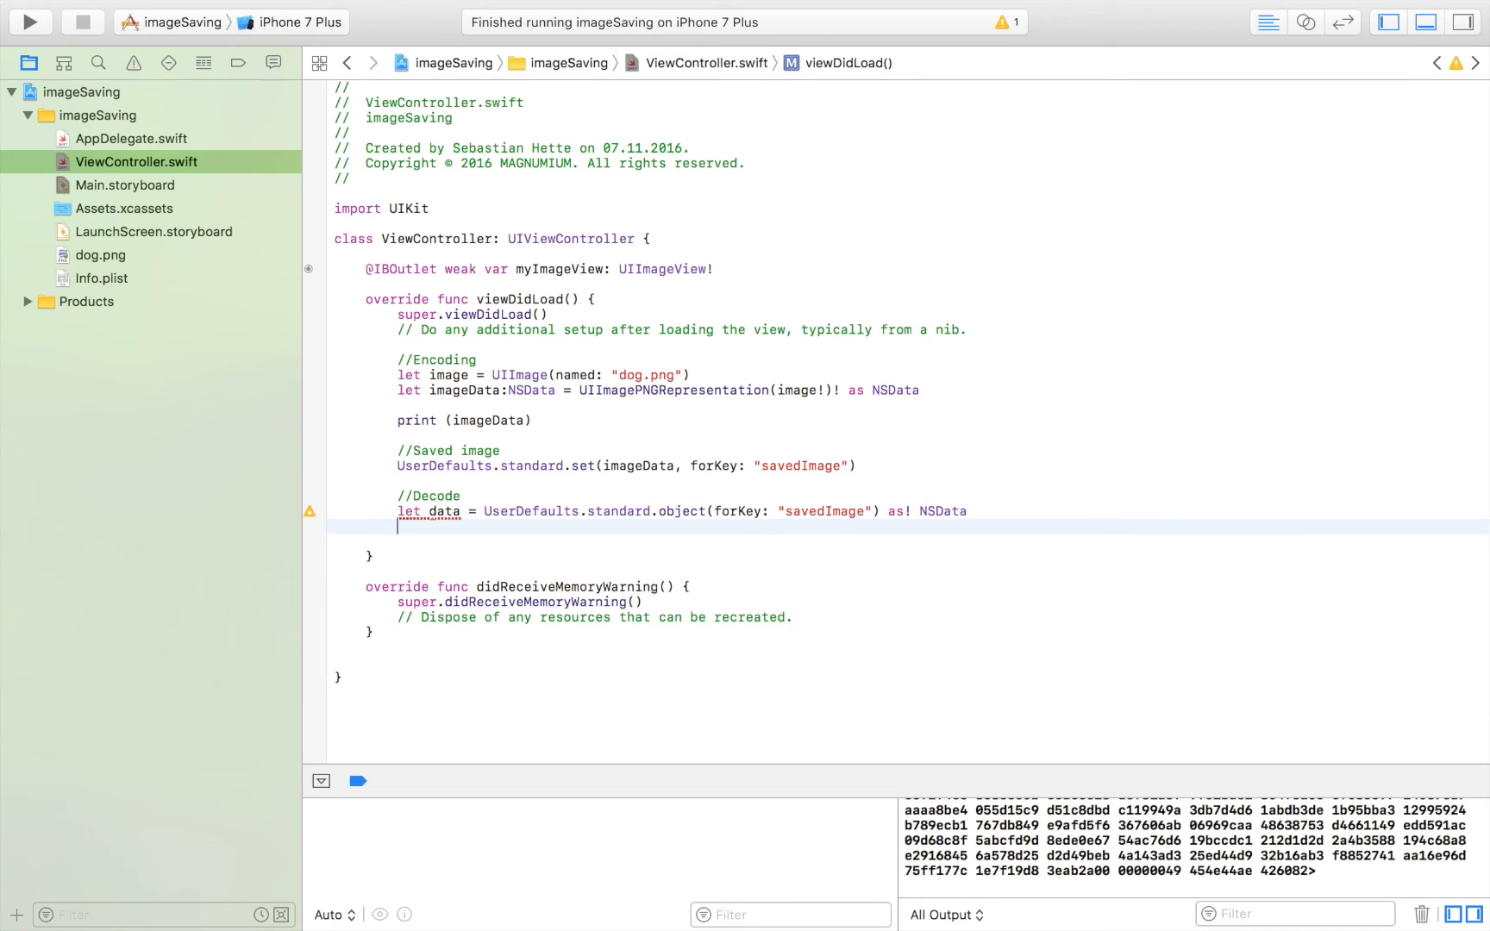
type("myImageView.image")
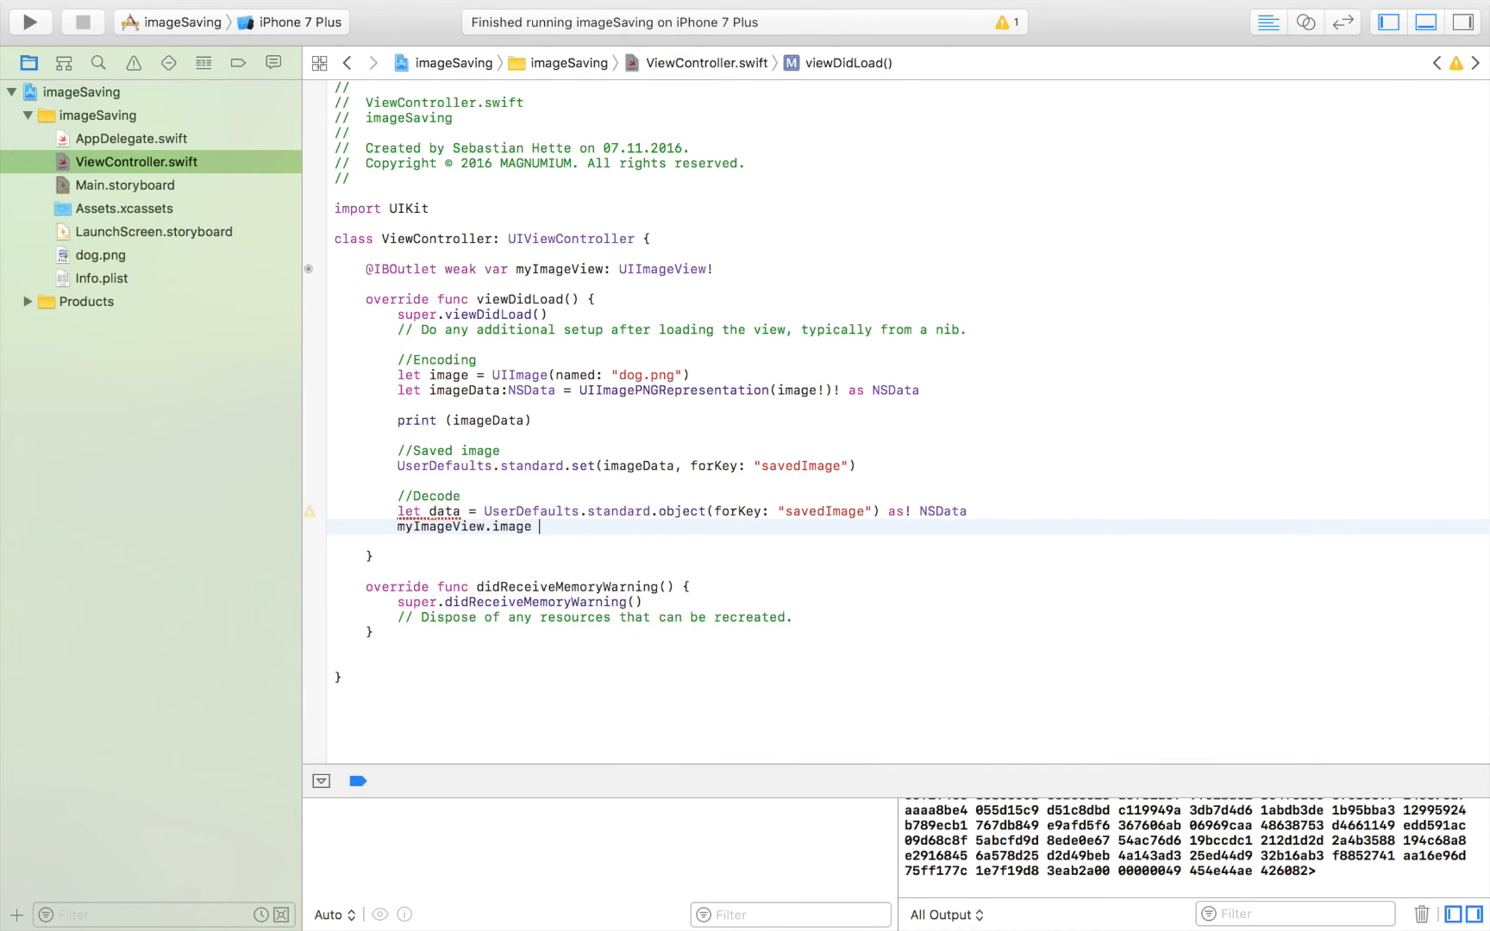
type("UIImage(")
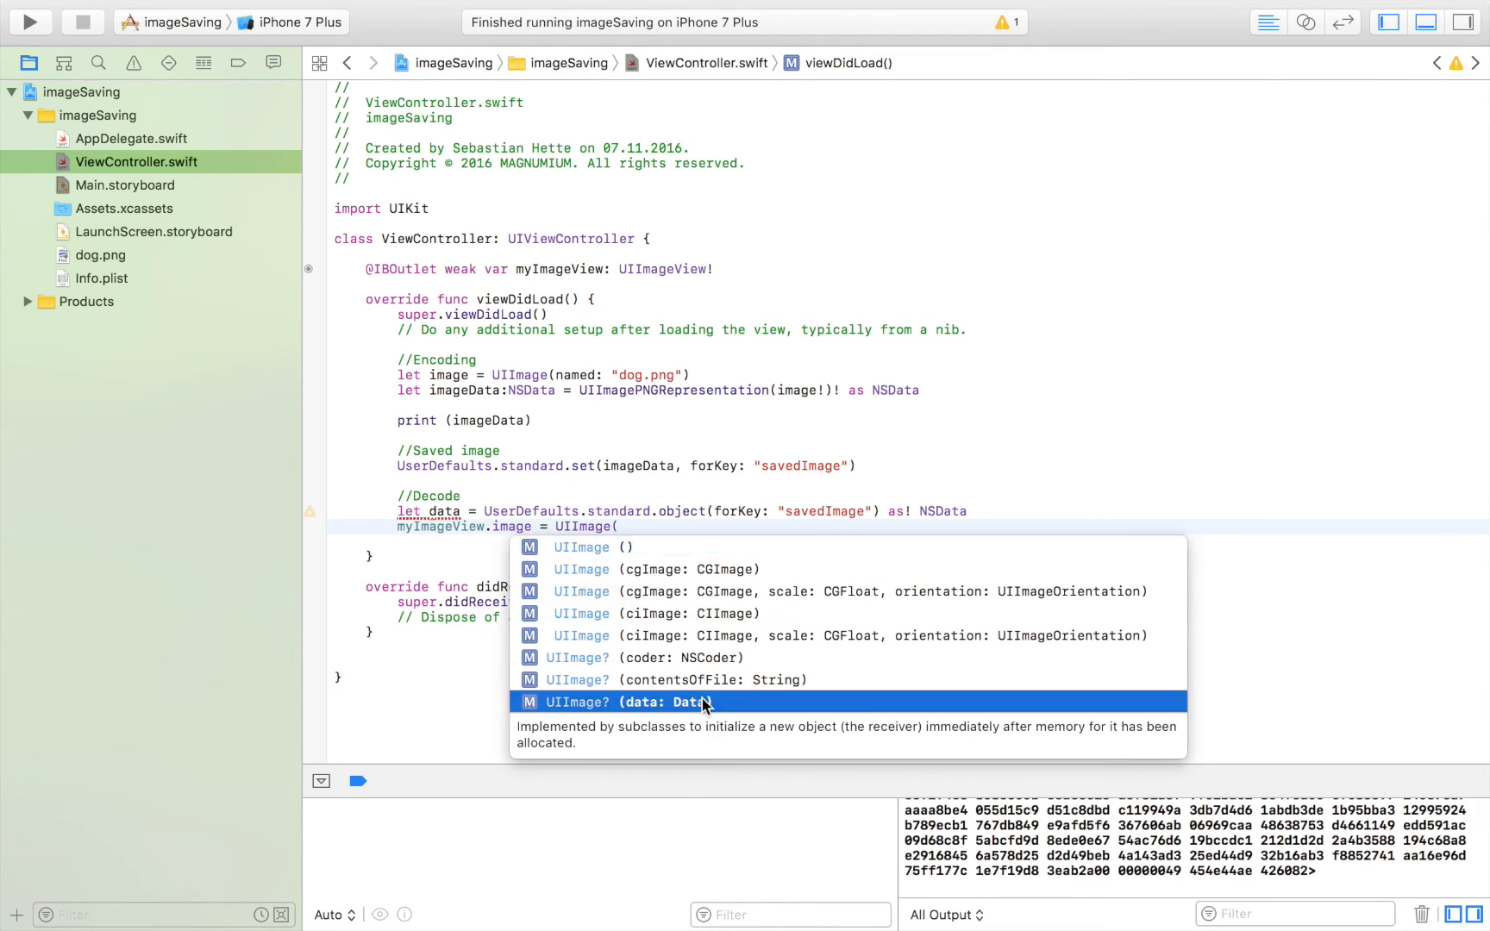
left_click(665, 701)
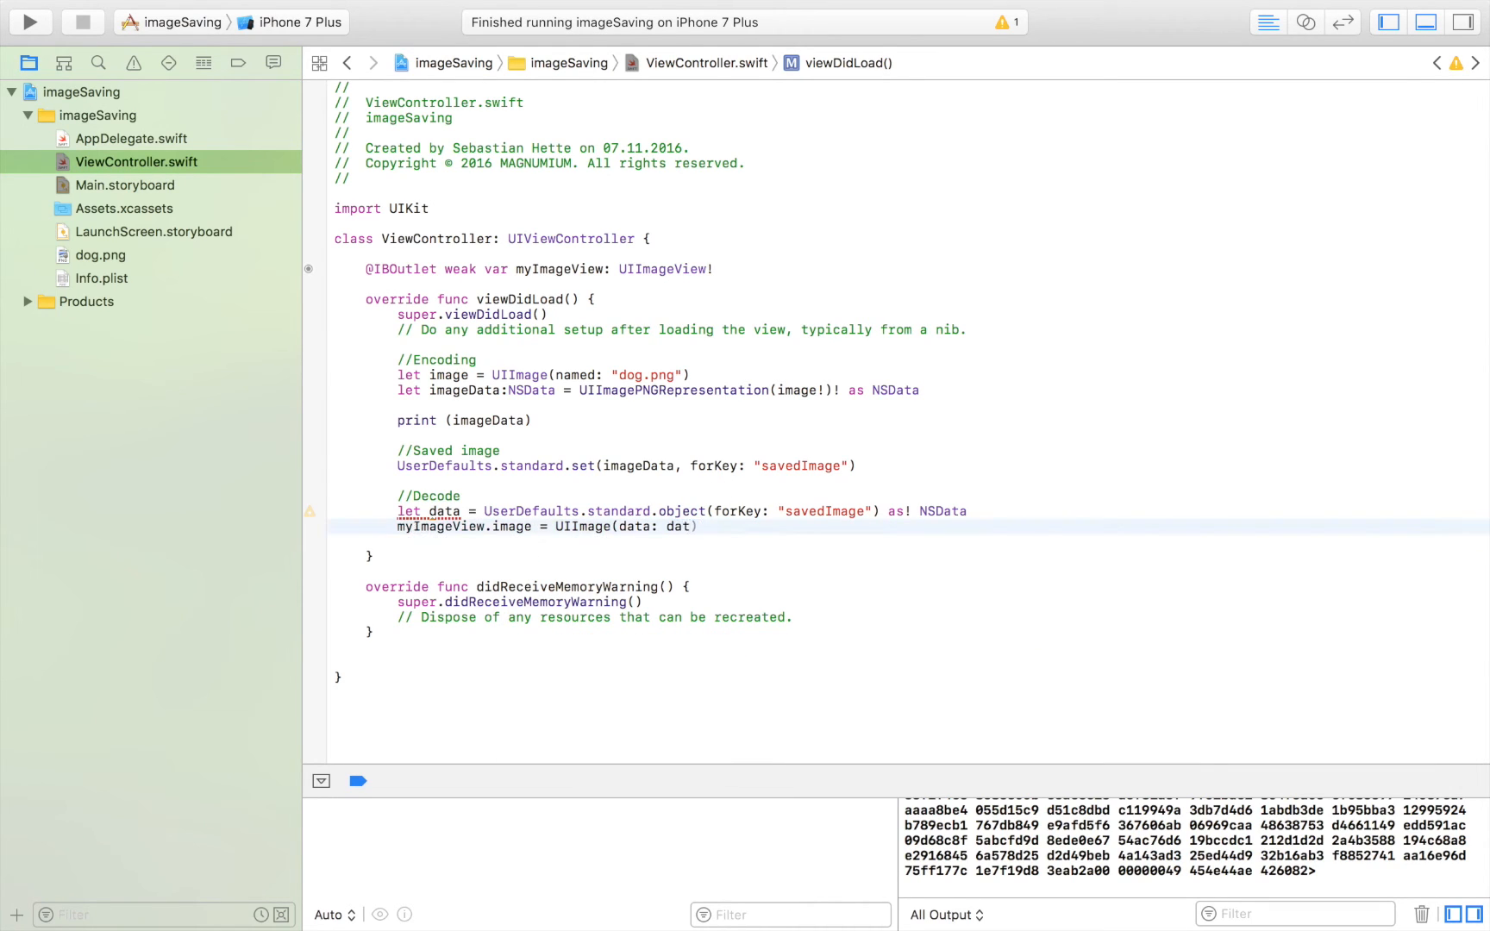
type("a")
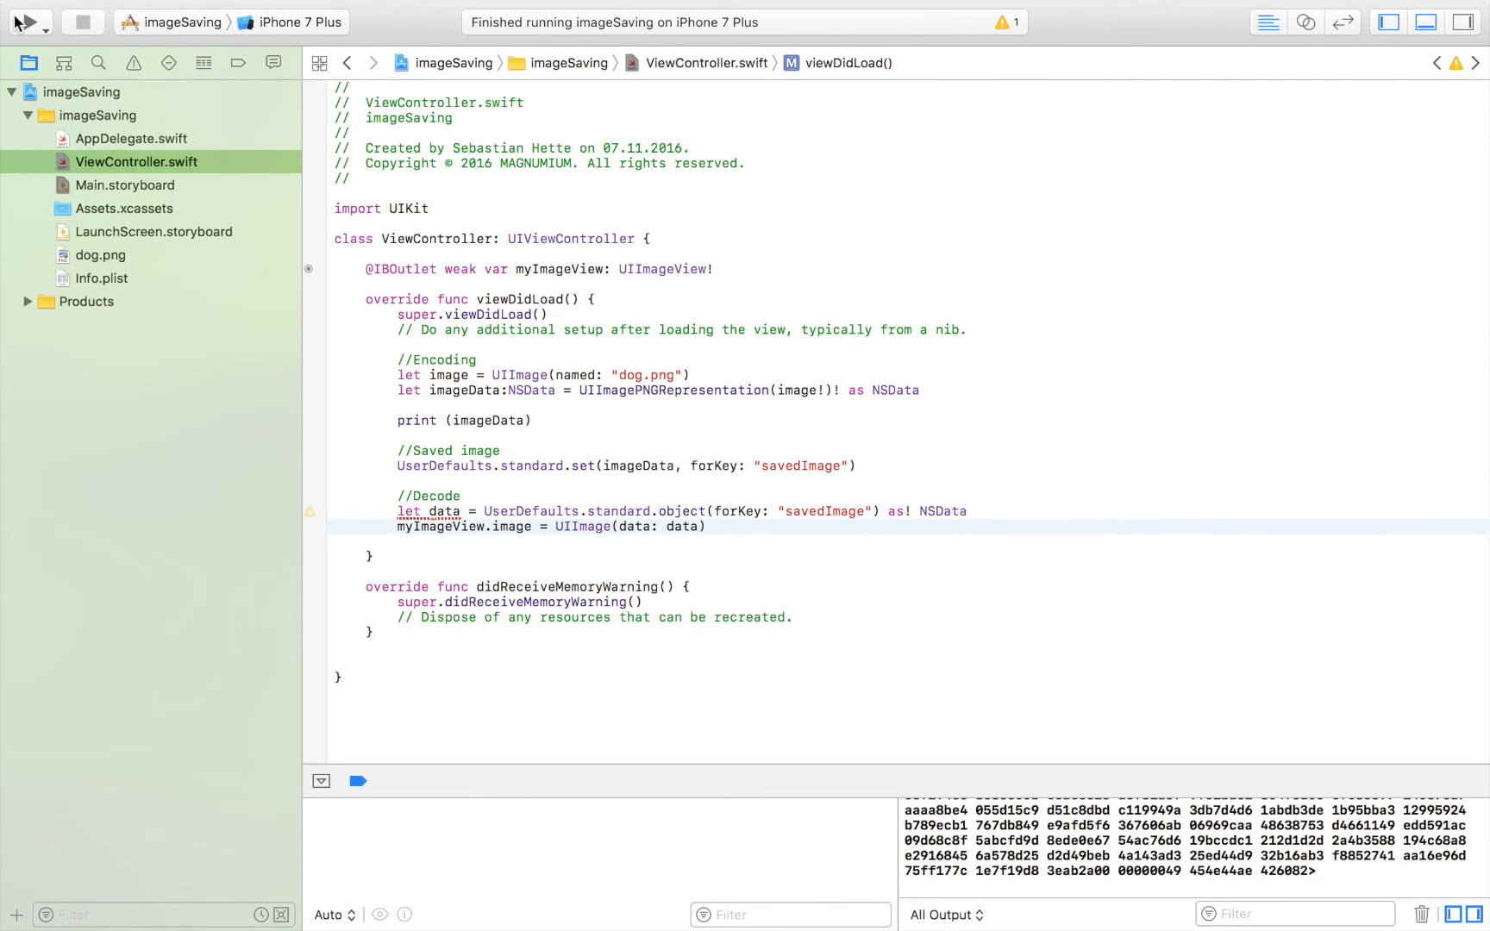
Fix the build error by passing data as Data, then run on iPhone 7 Plus
left_click(24, 21)
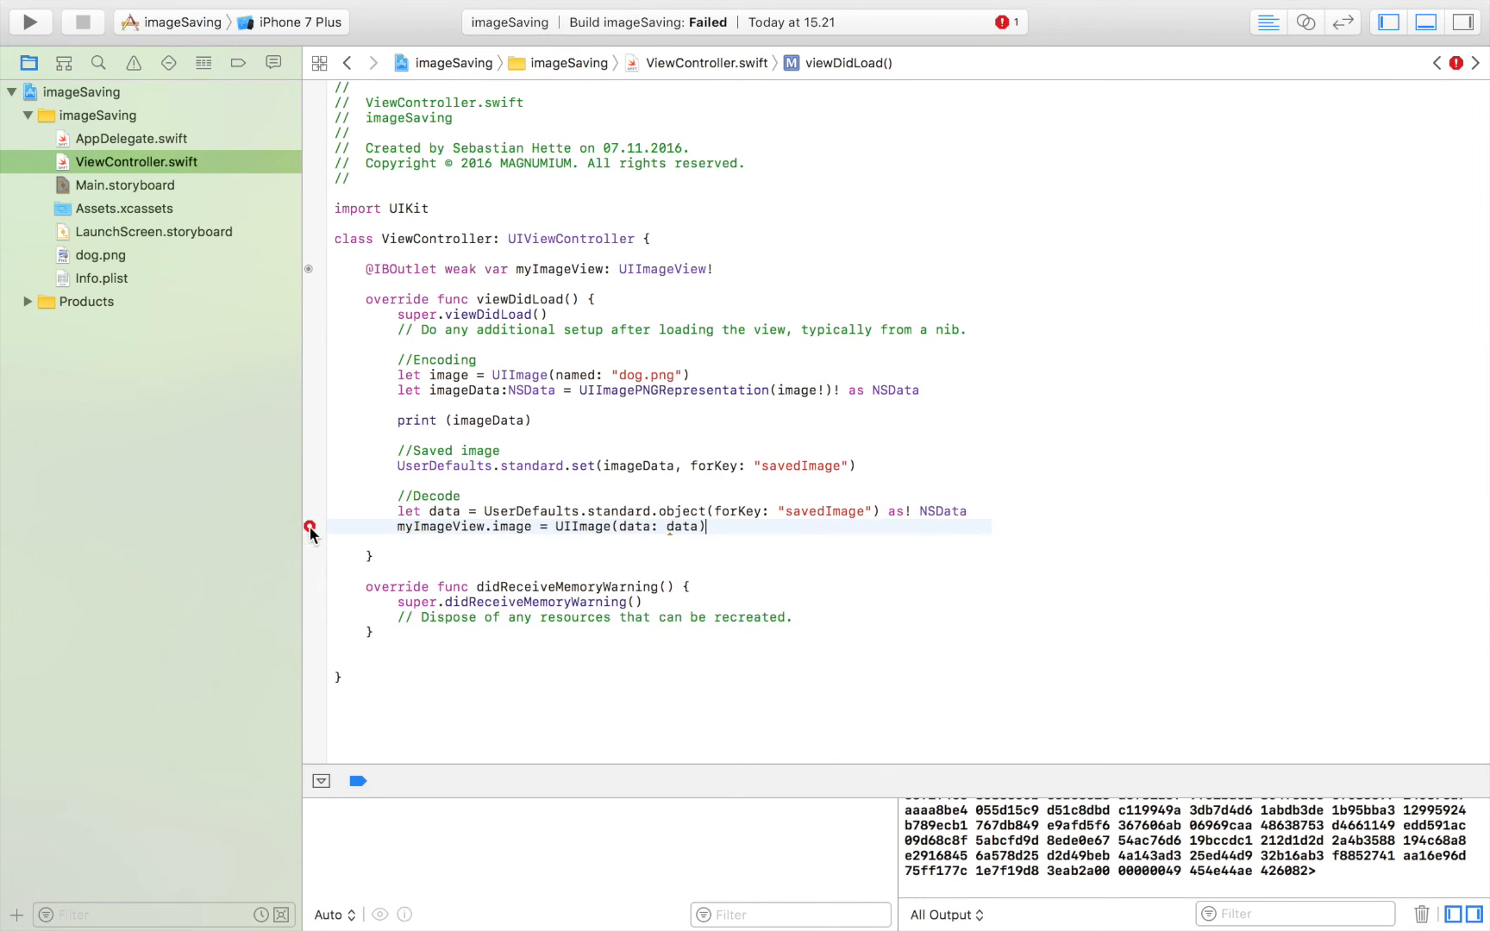
left_click(307, 527)
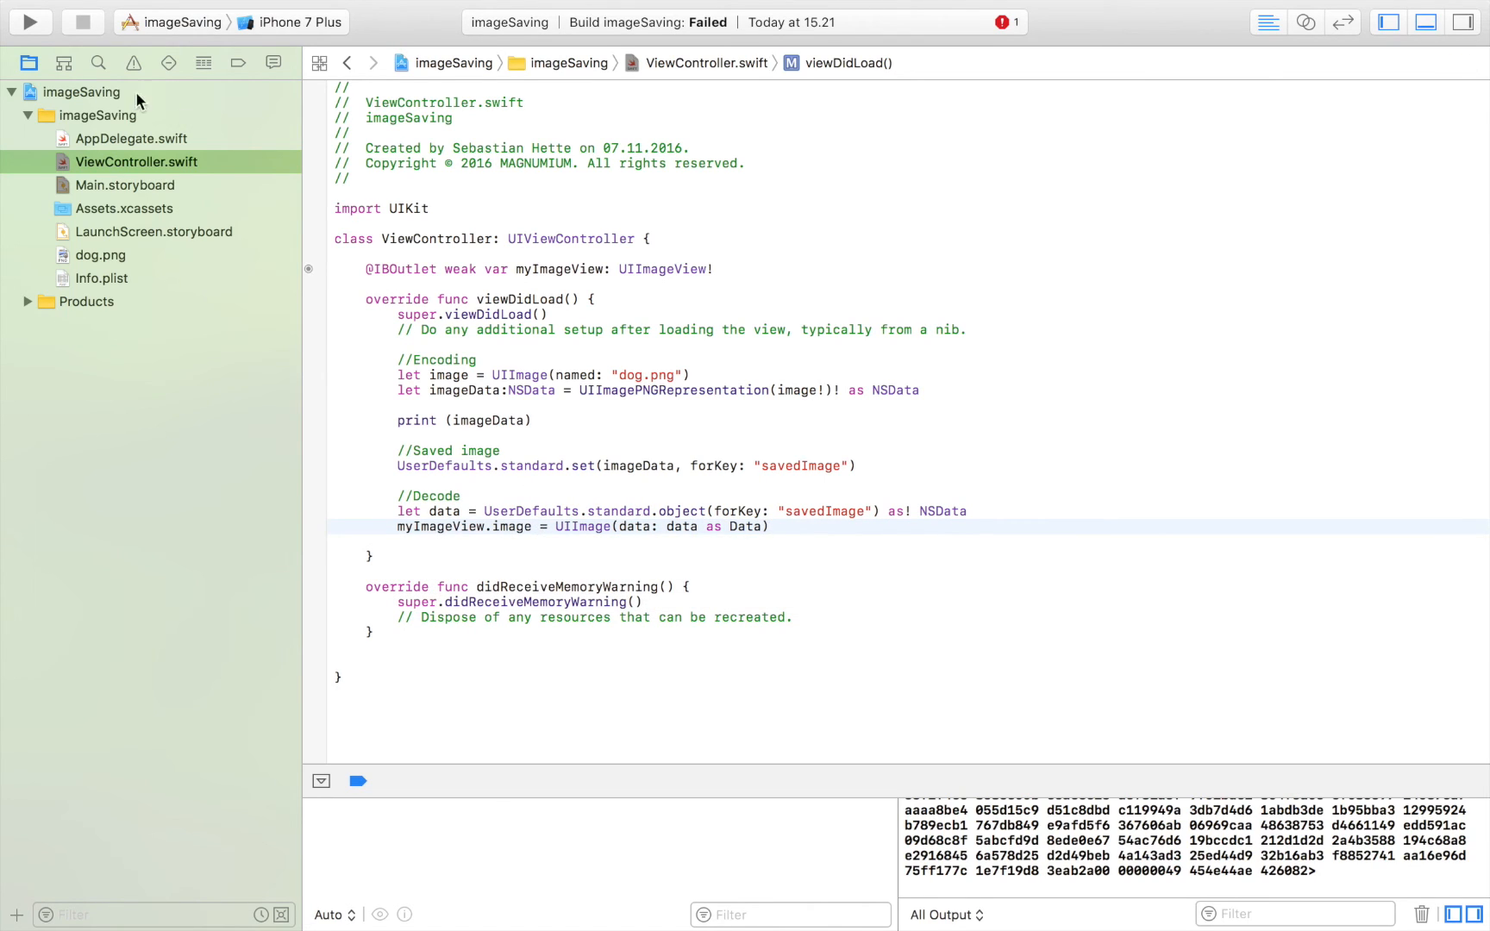
left_click(28, 21)
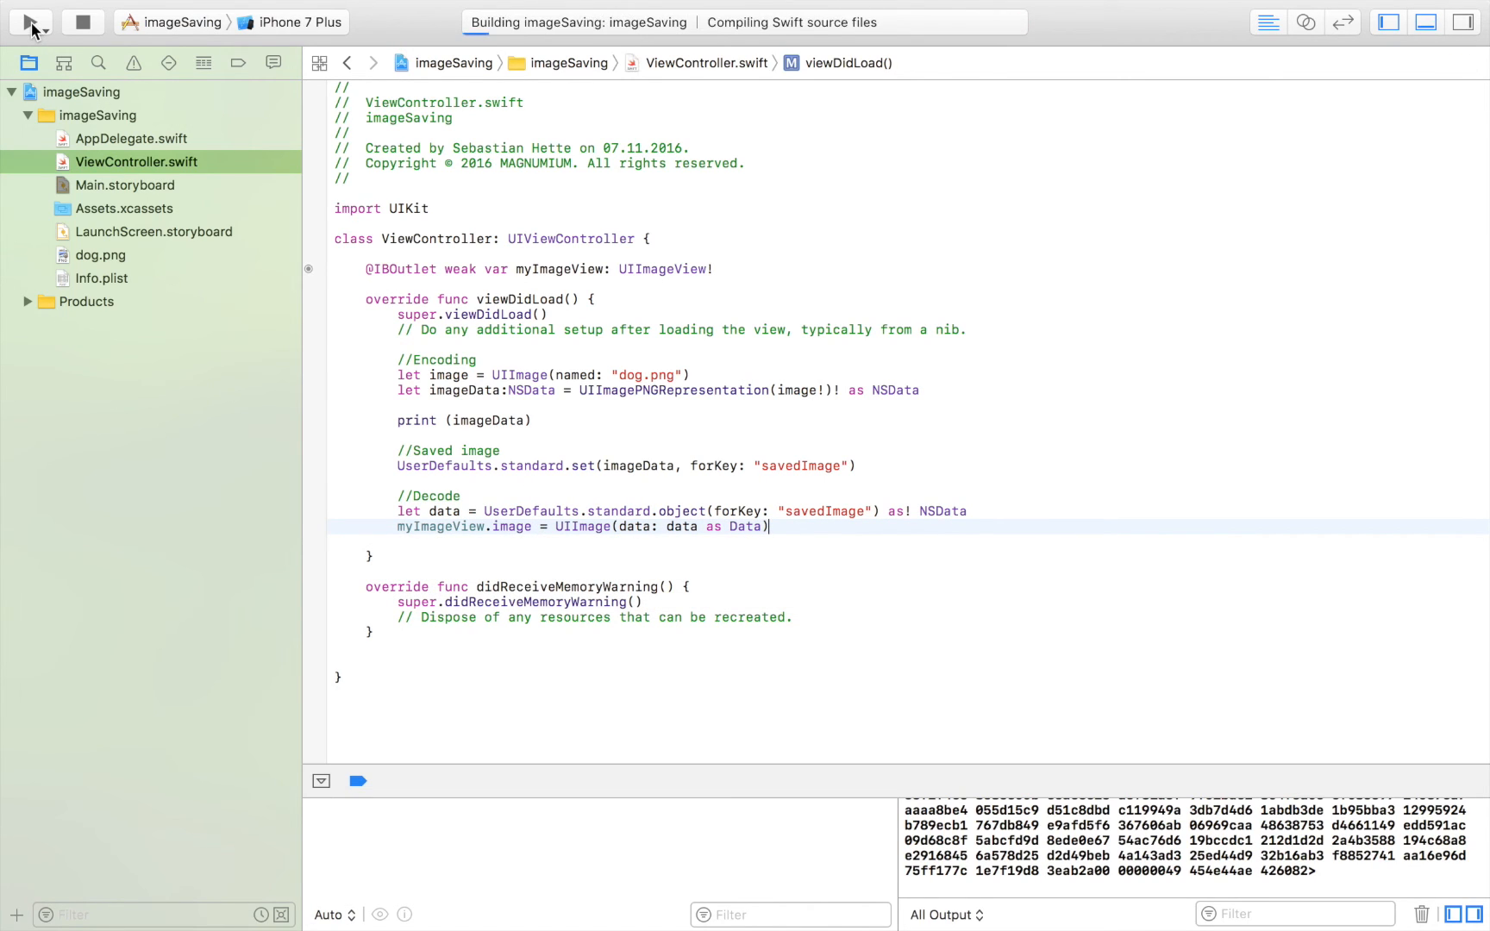
left_click(25, 21)
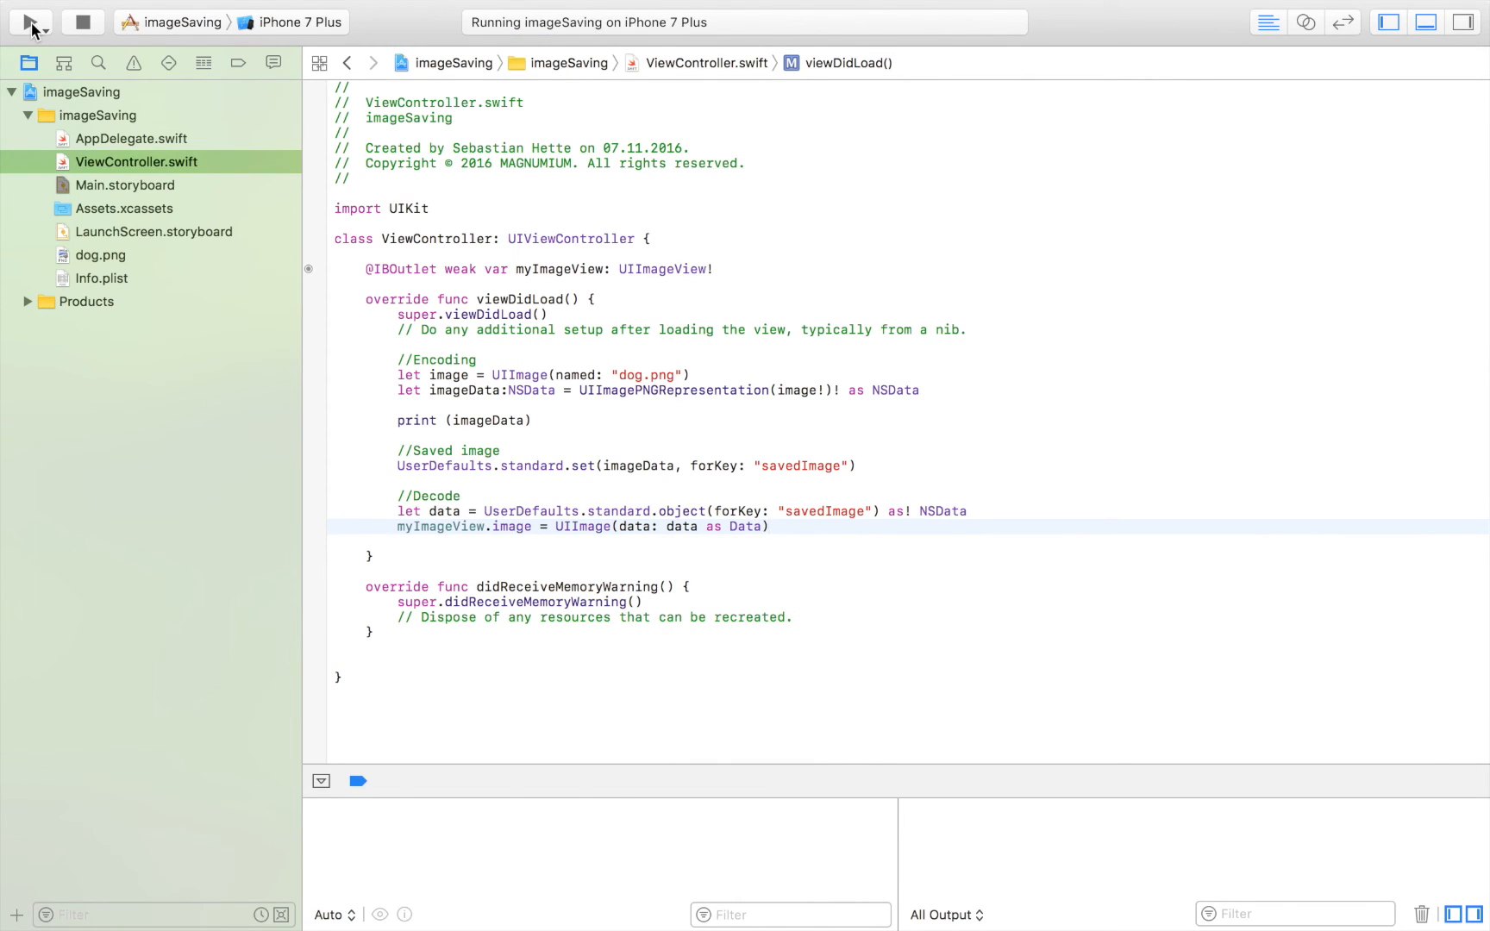
left_click(26, 22)
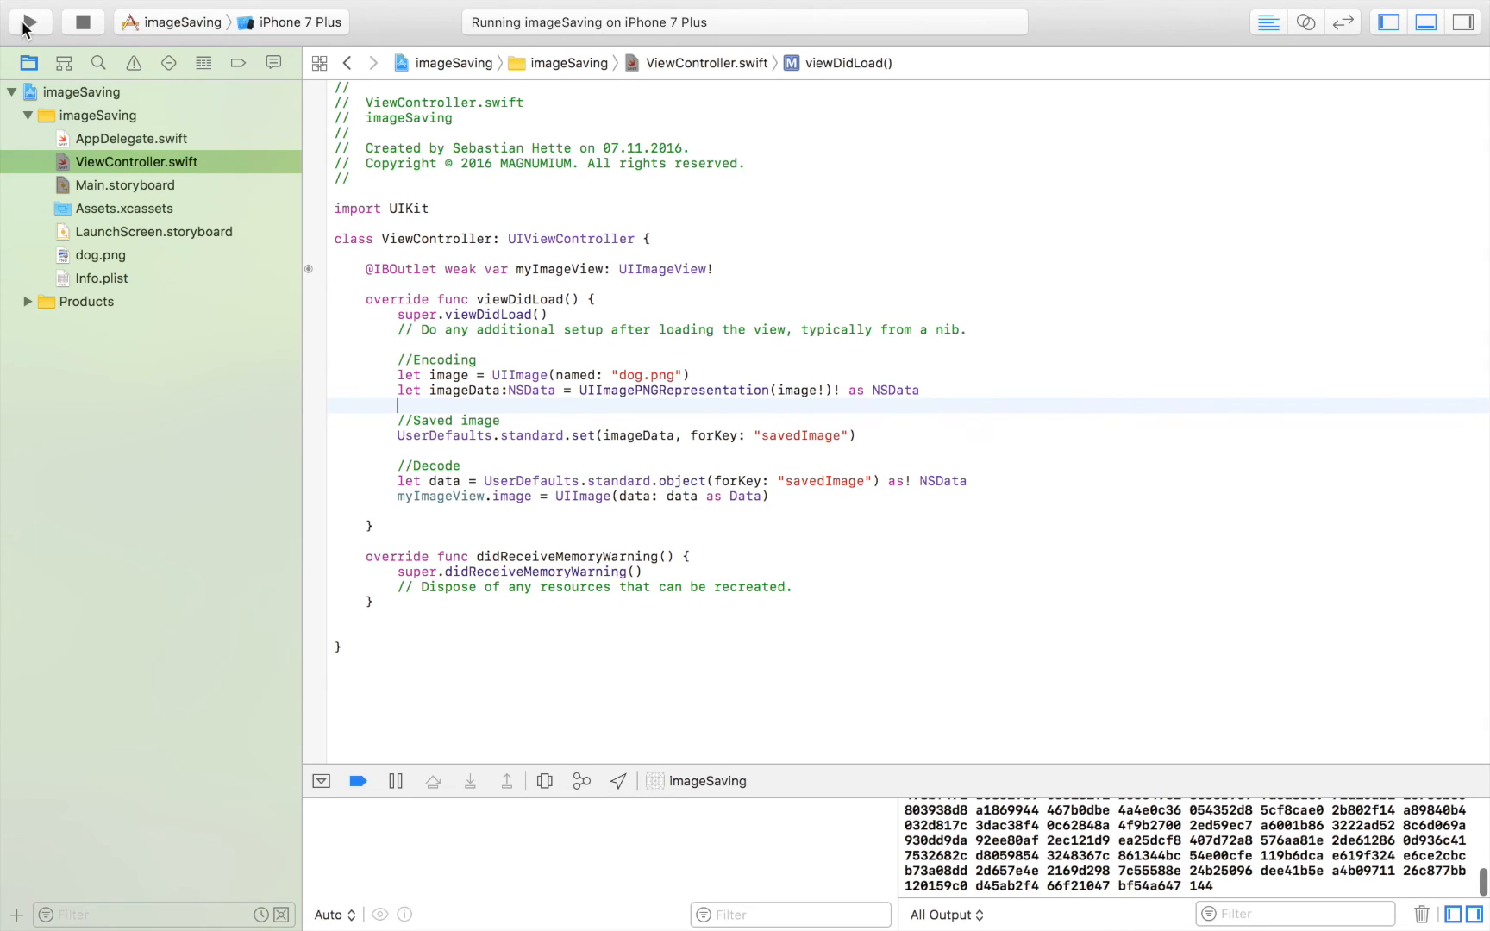
Rebuild and run imageSaving without the print(imageData) line
left_click(26, 22)
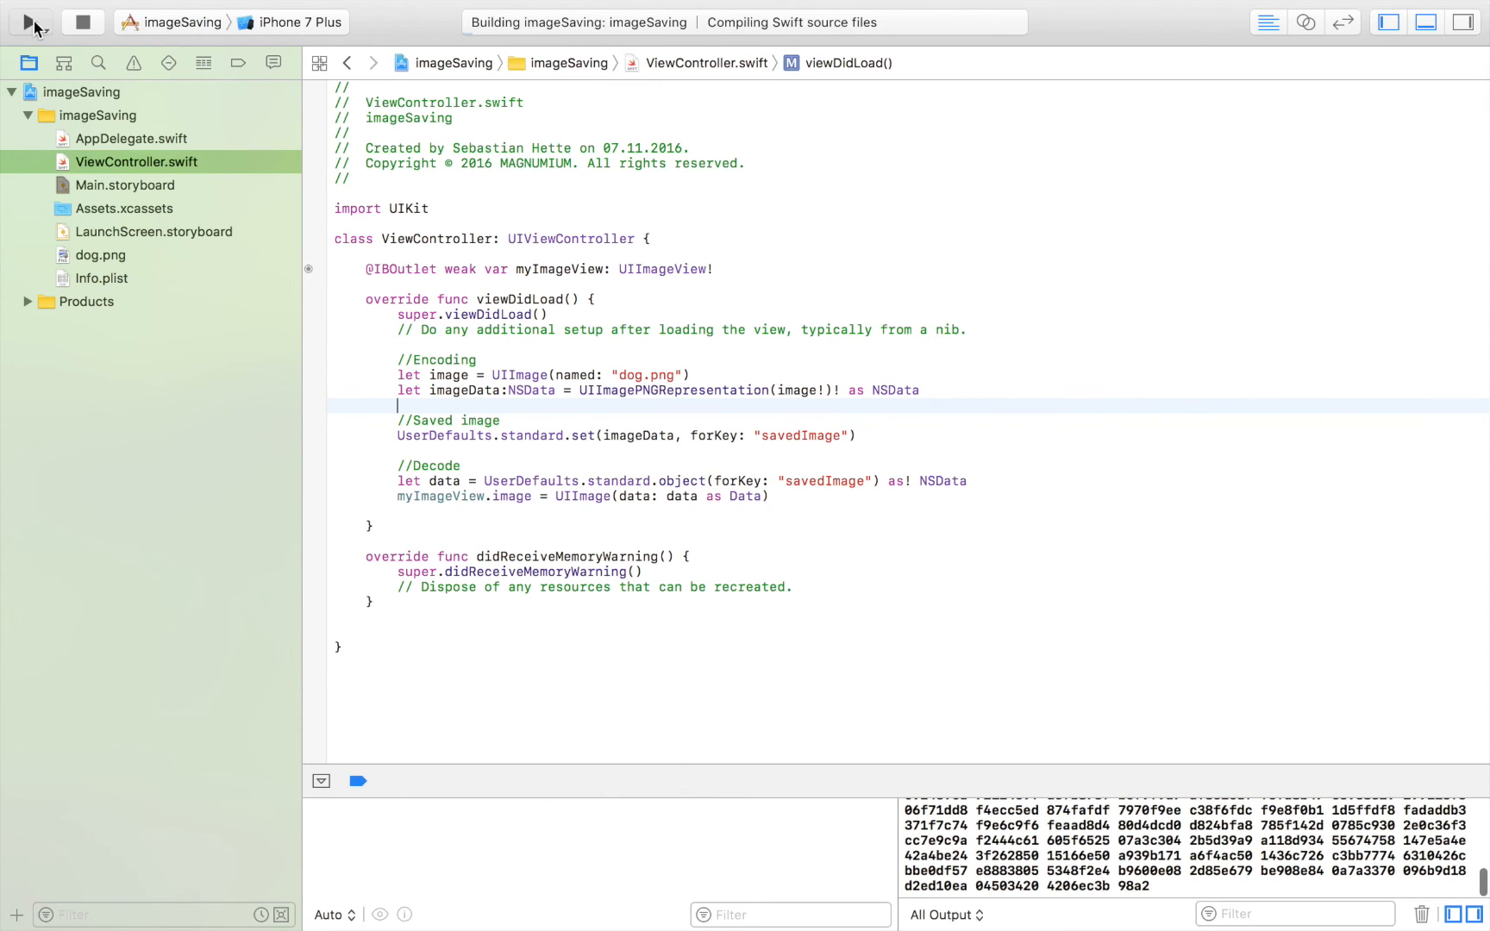
left_click(83, 21)
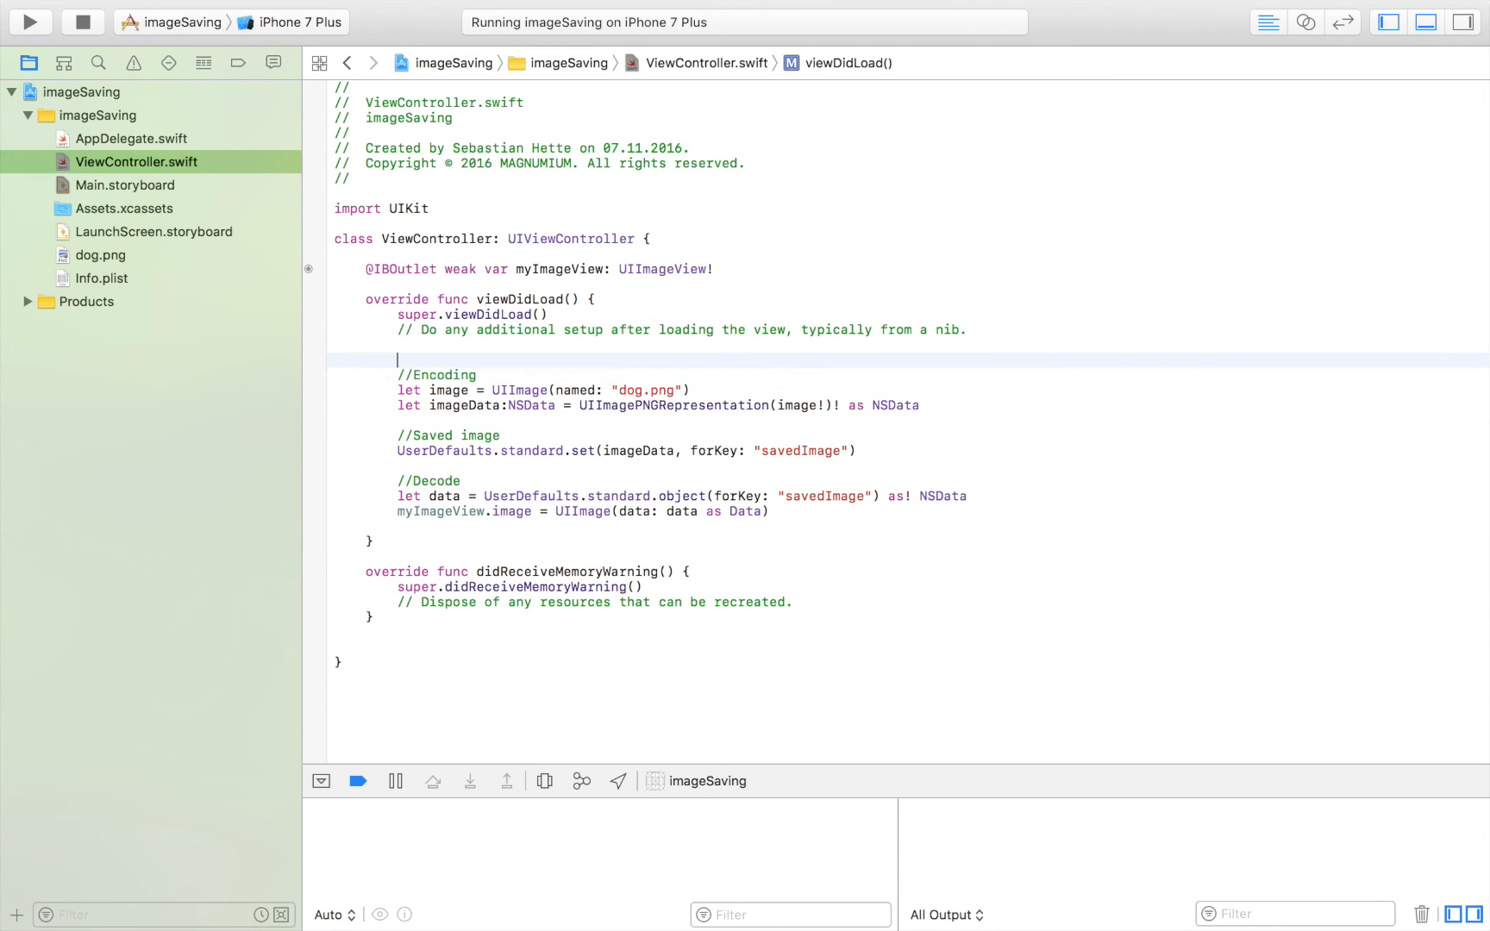
Comment out the Encoding and Saved image lines with /* */ and run the app
type("/")
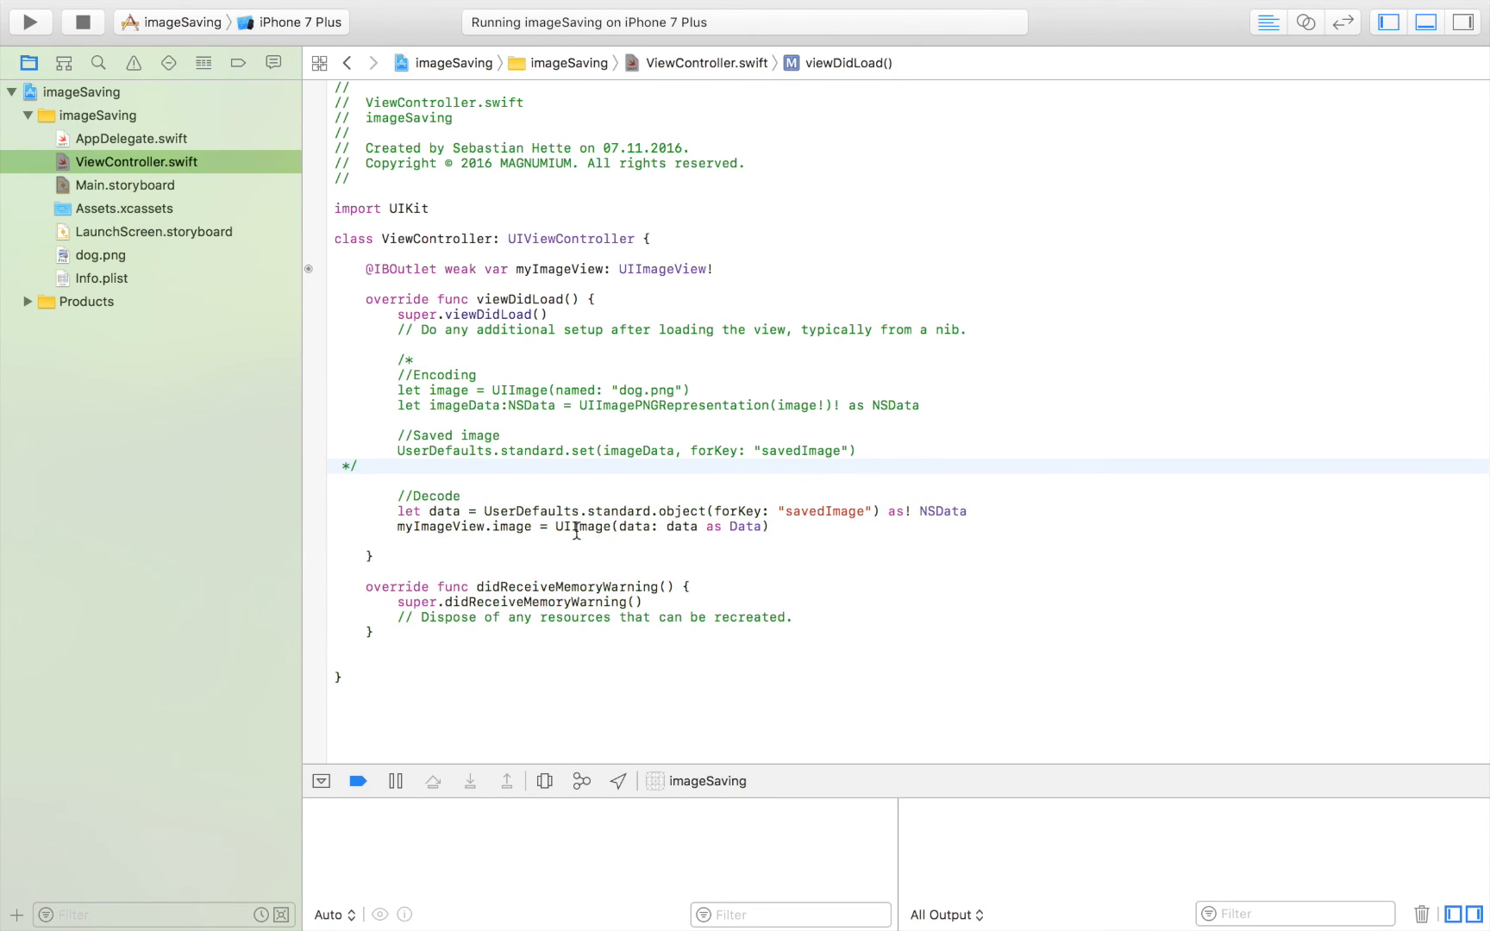
double_click(616, 511)
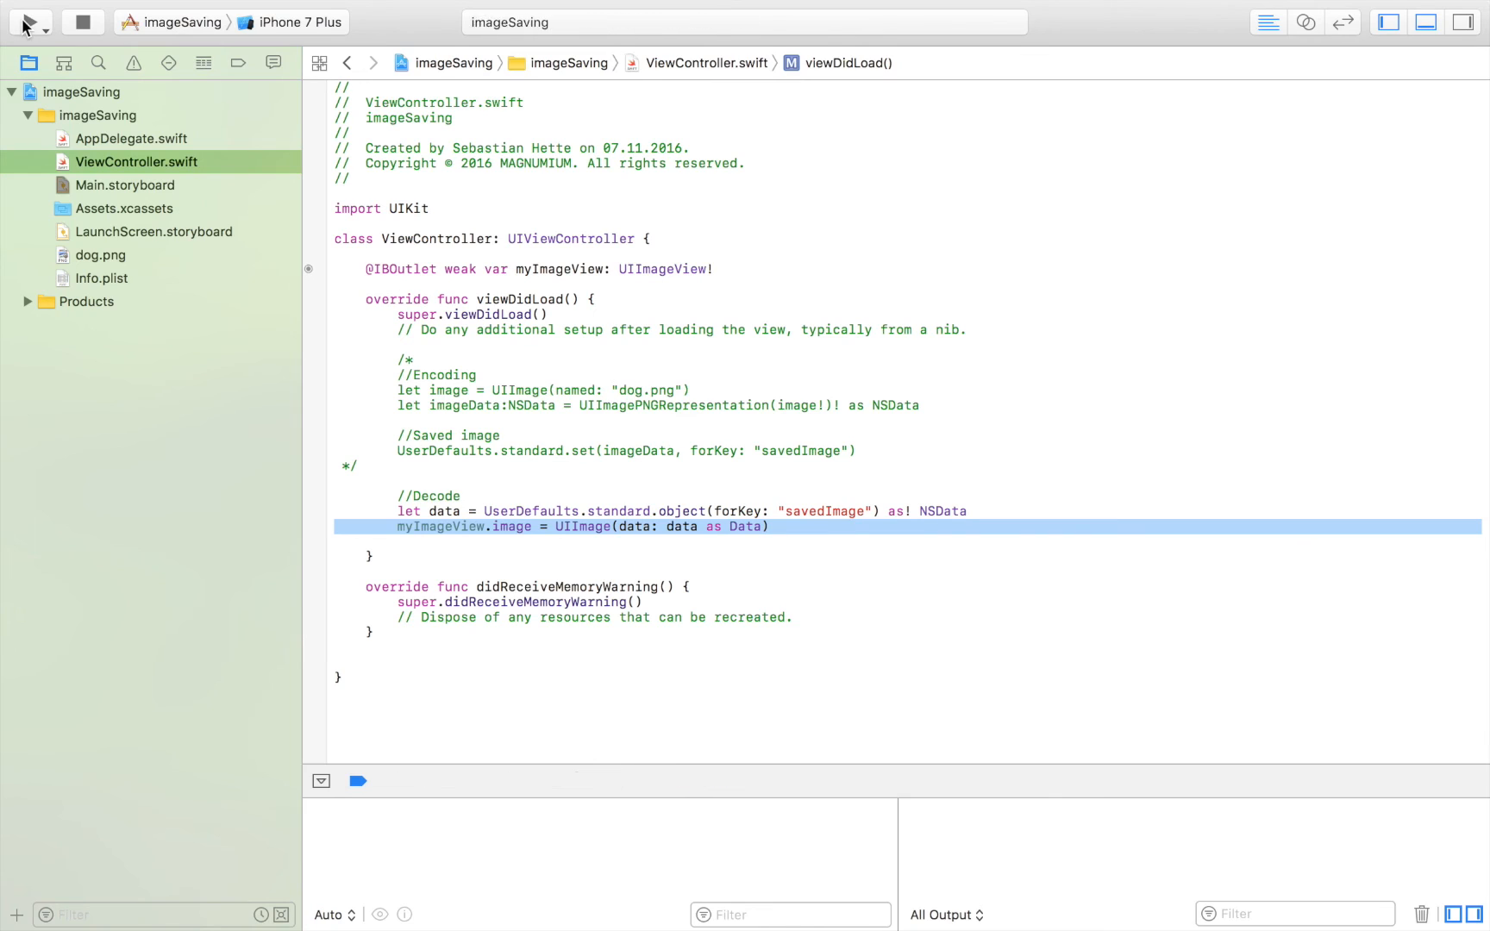
left_click(28, 22)
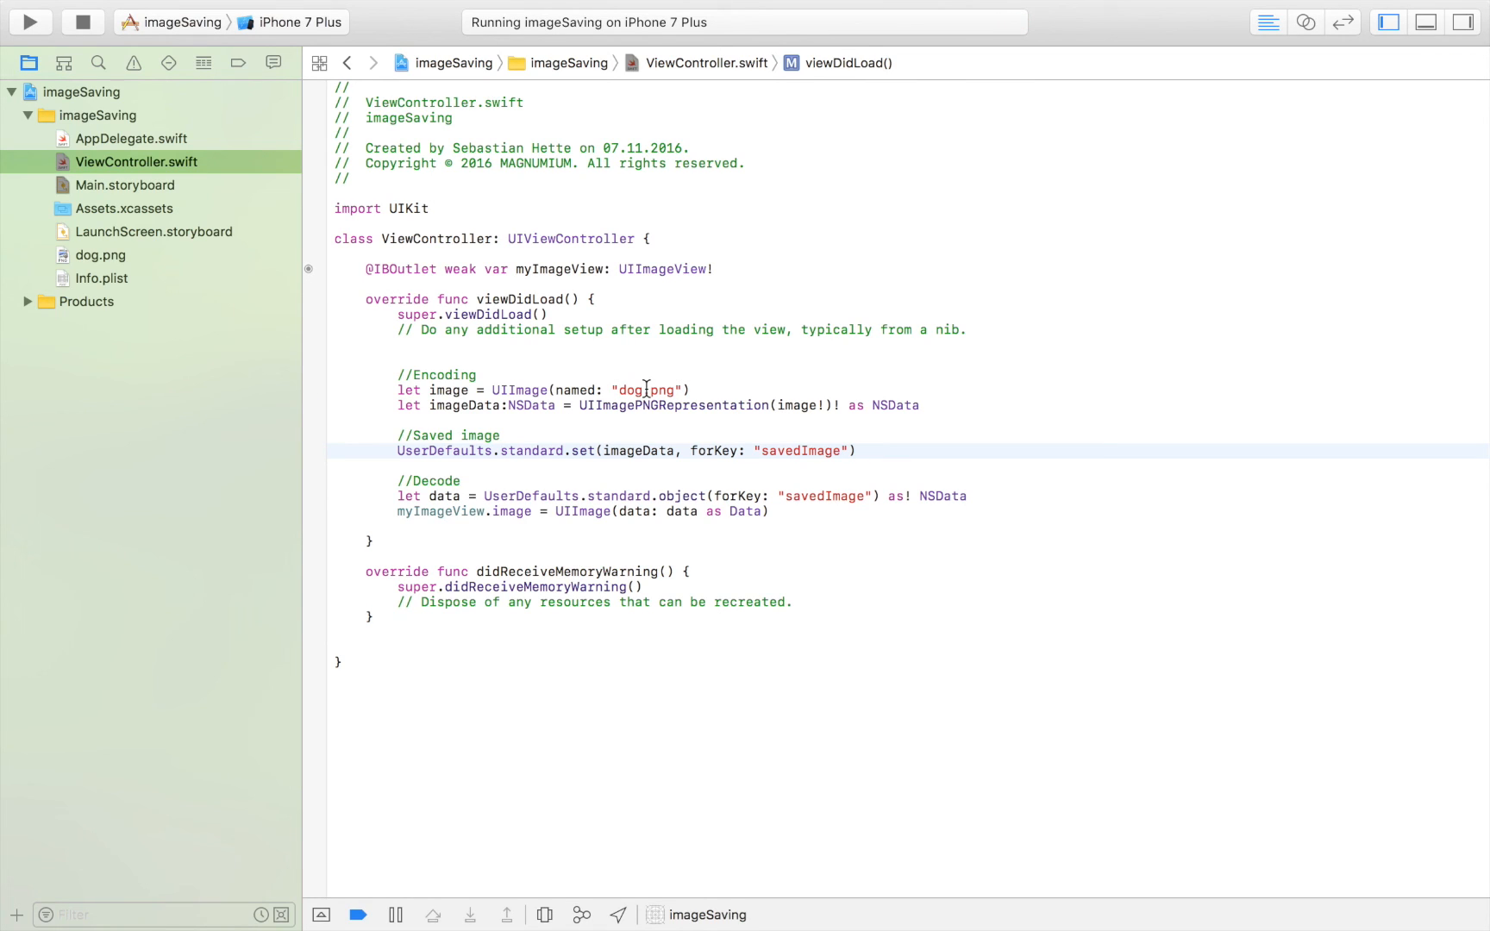
left_click(853, 450)
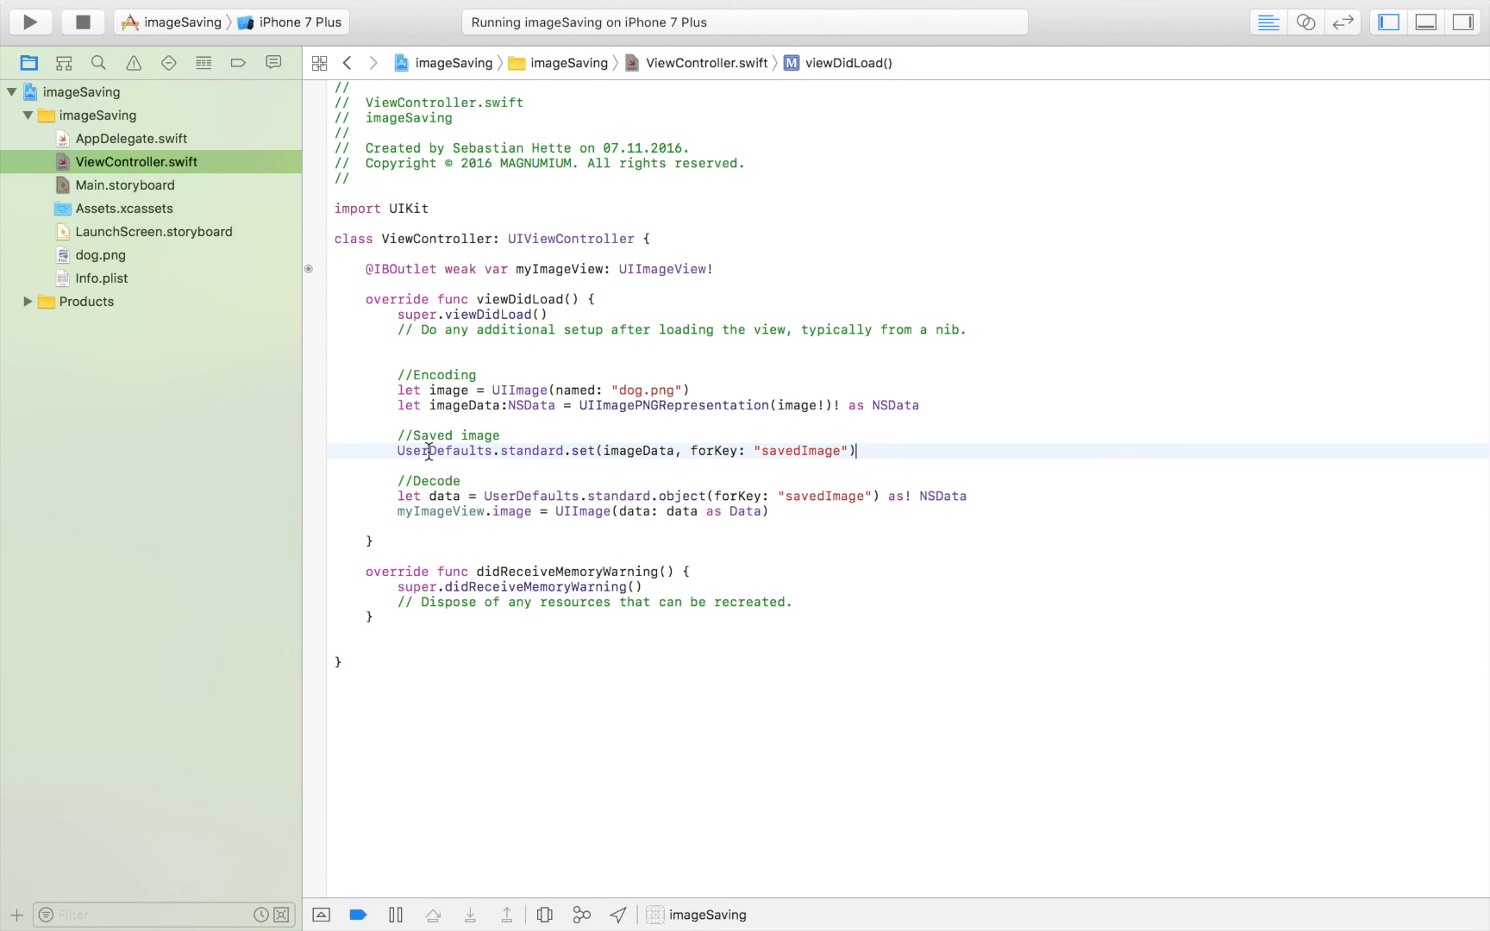
double_click(444, 450)
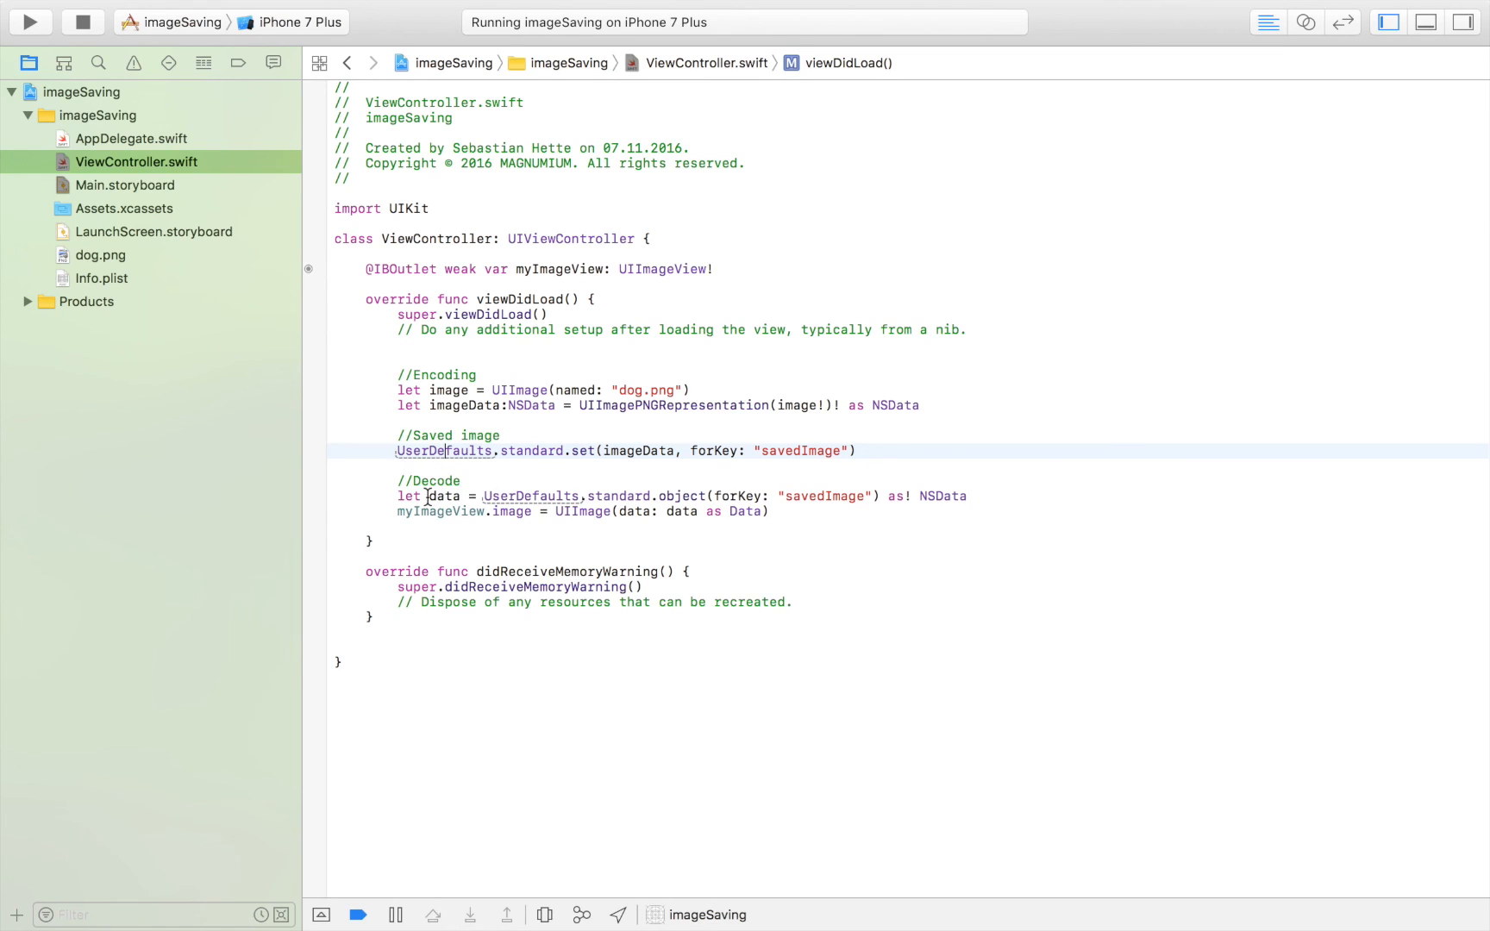
double_click(444, 495)
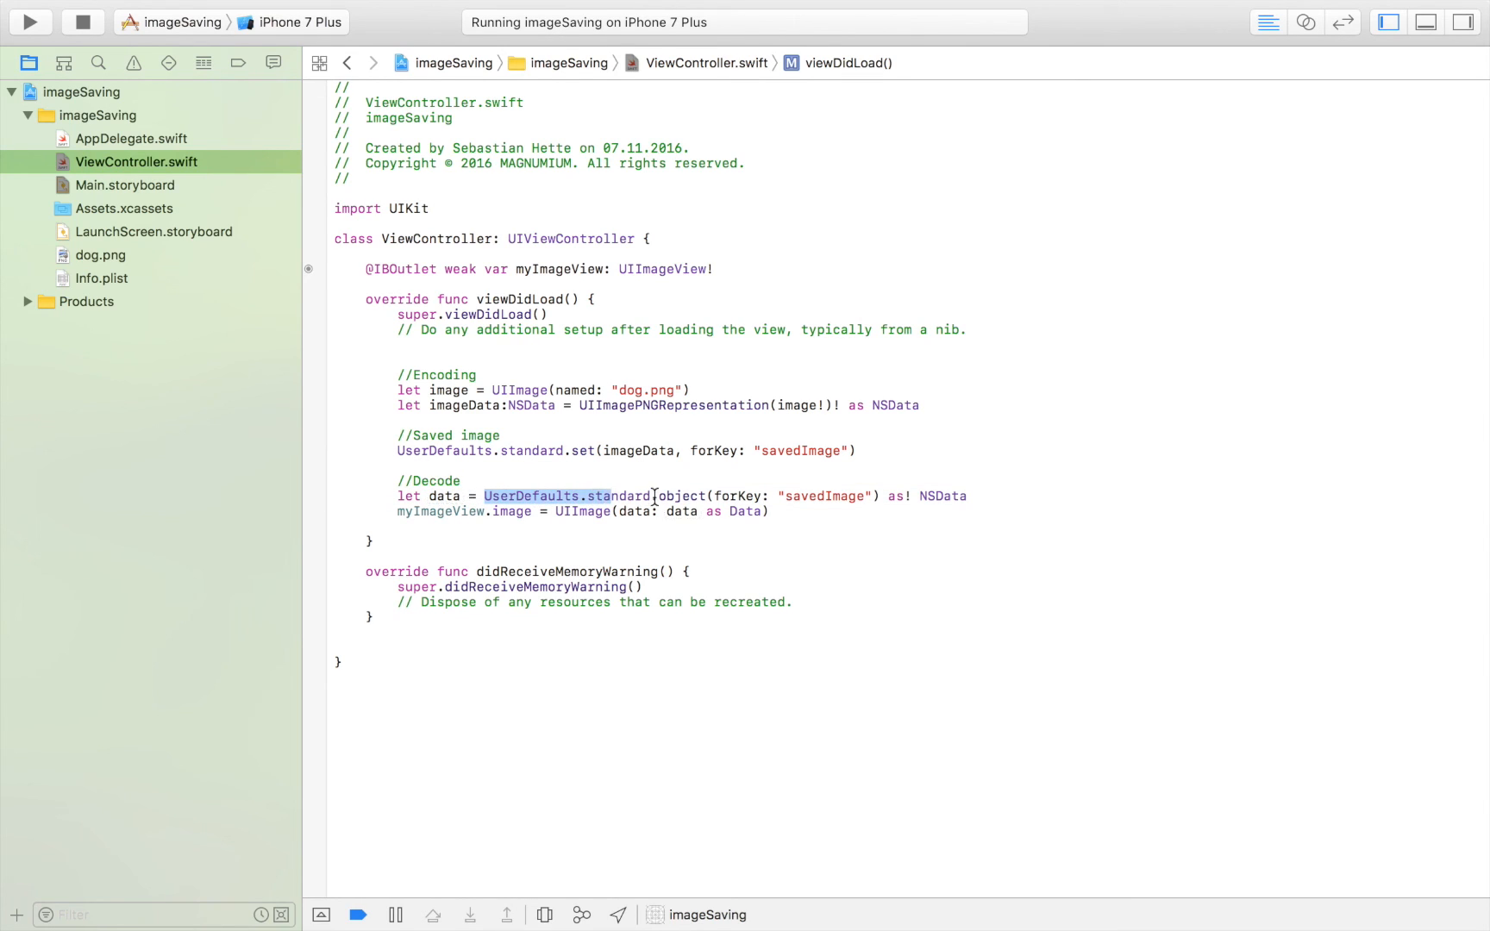
left_click(778, 495)
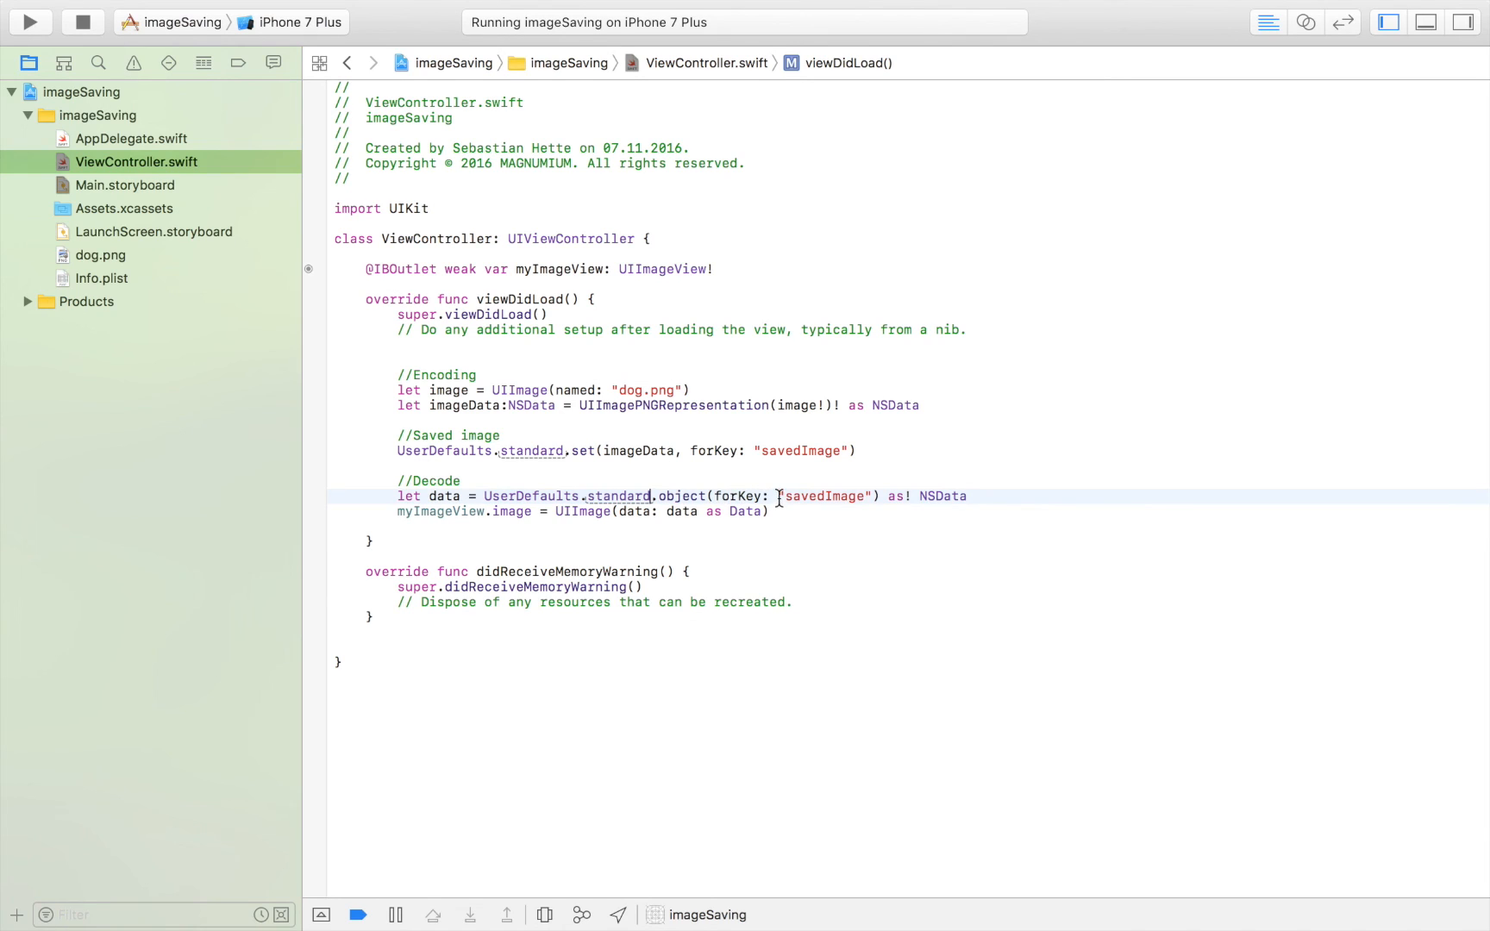
double_click(826, 495)
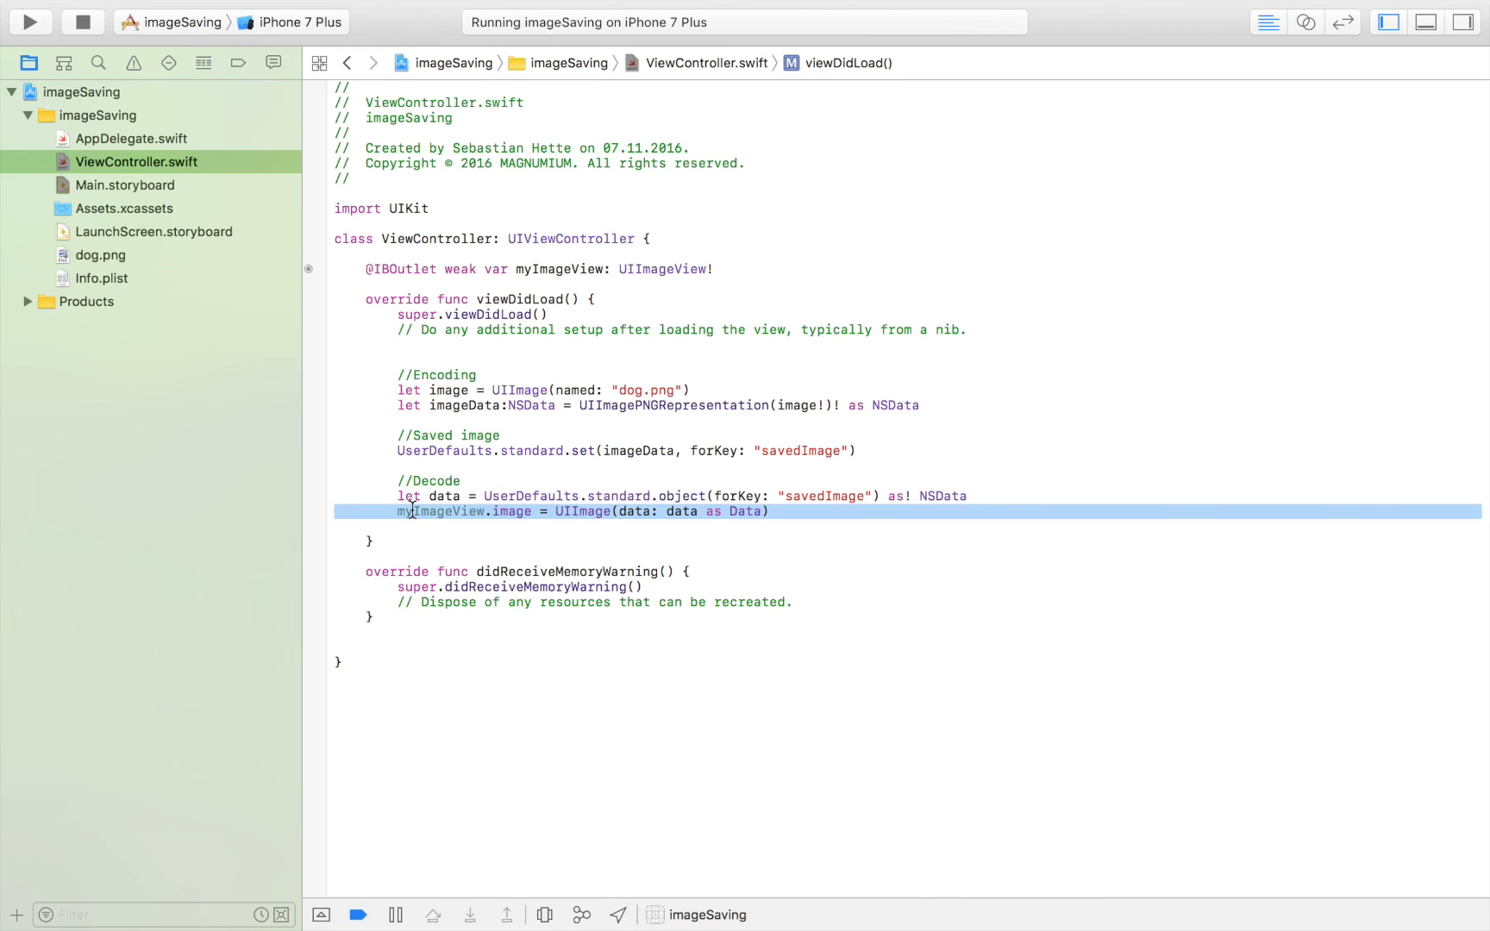
left_click(342, 556)
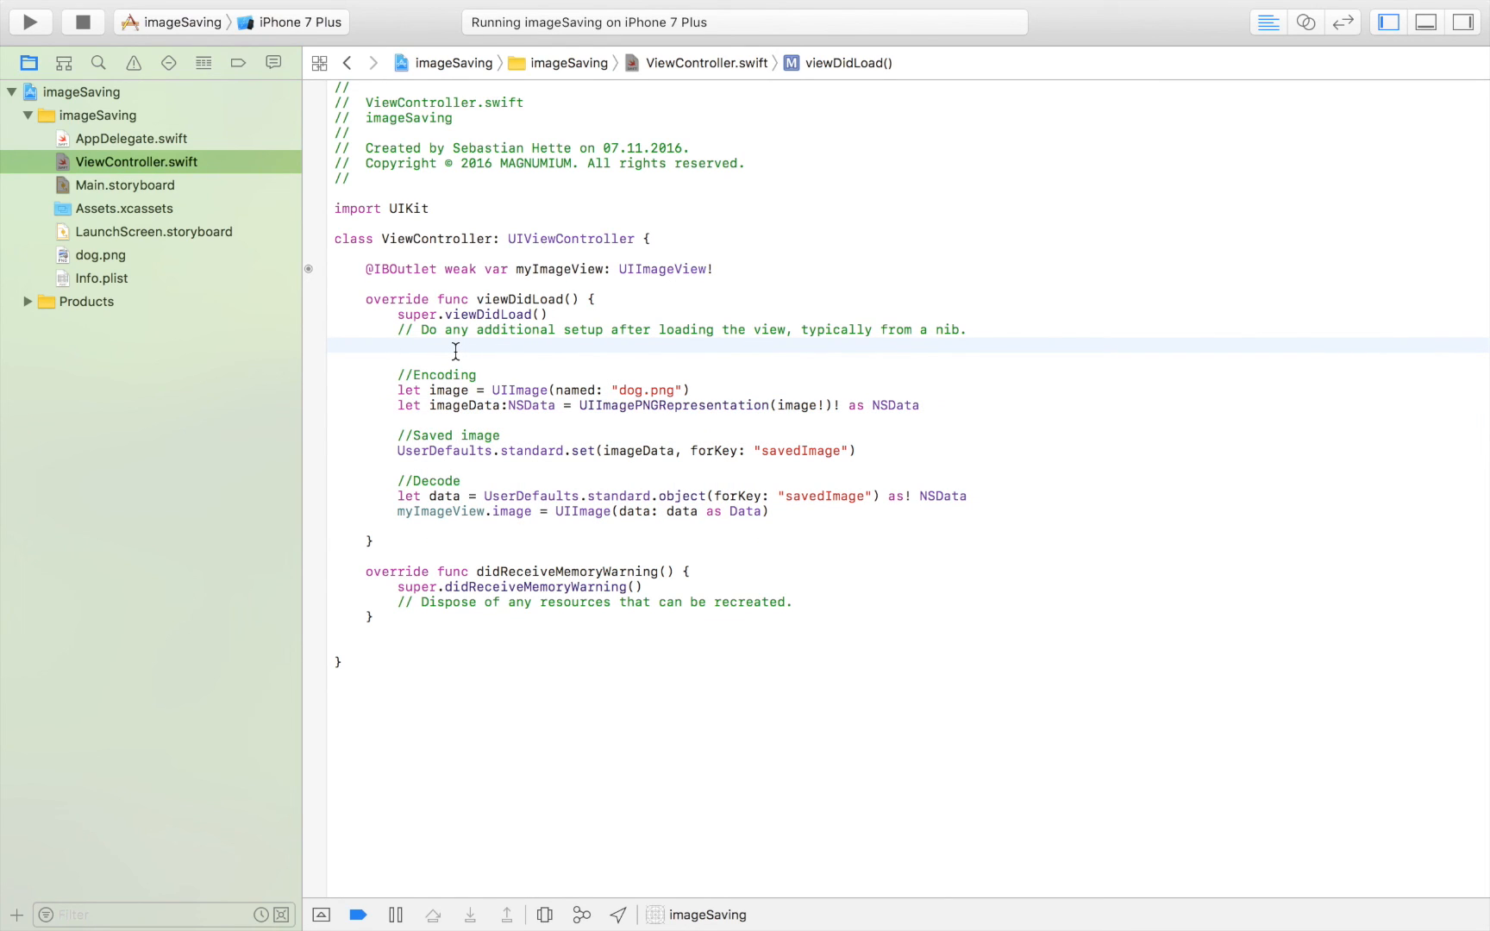
left_click(399, 346)
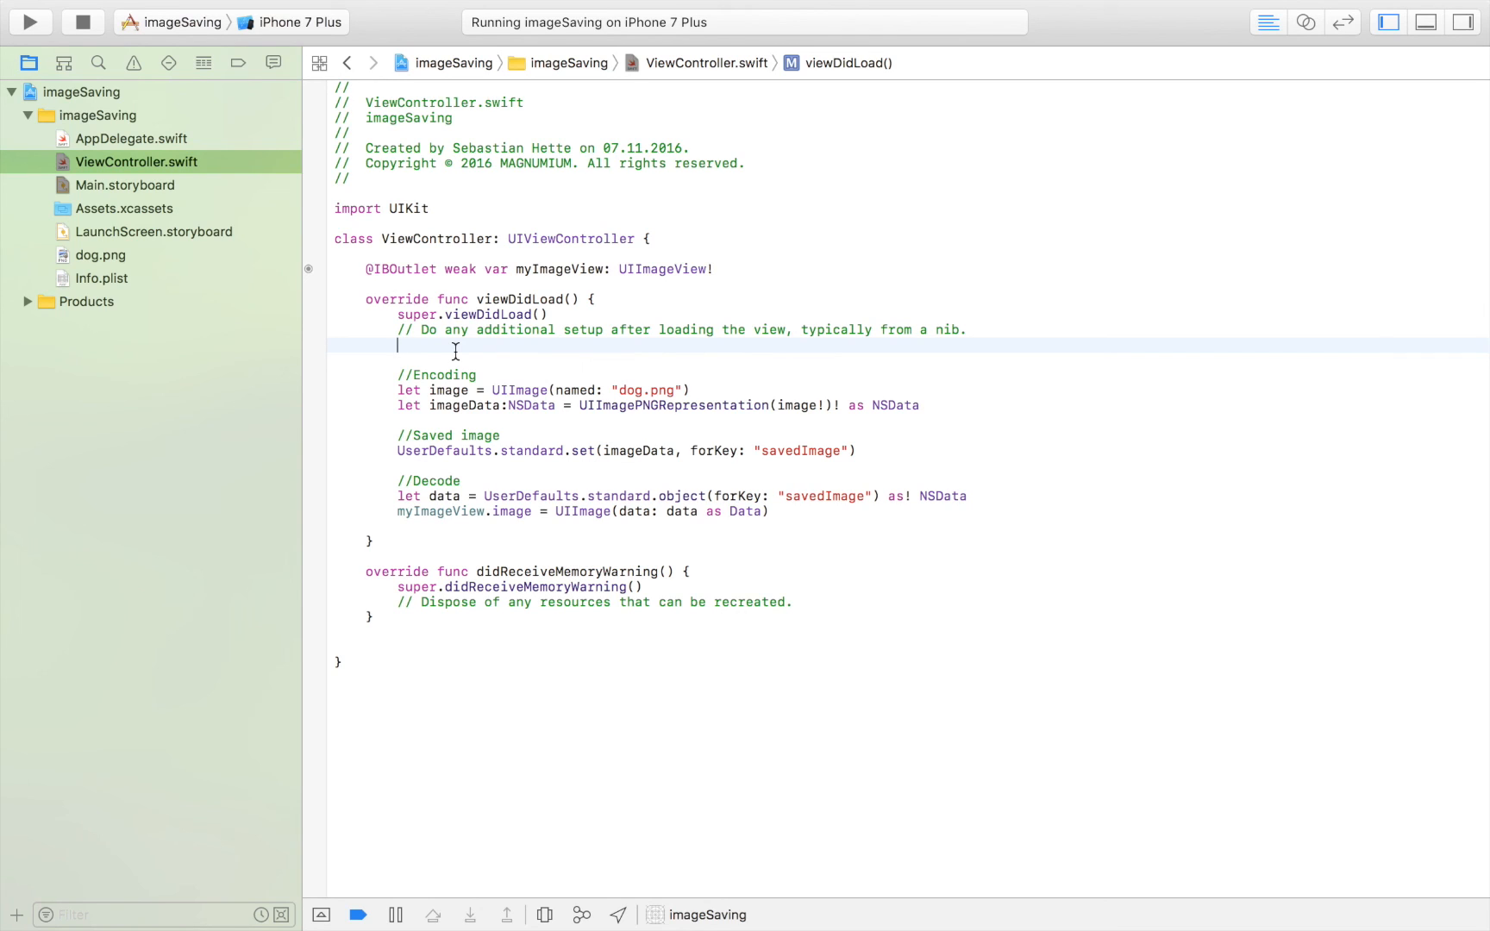